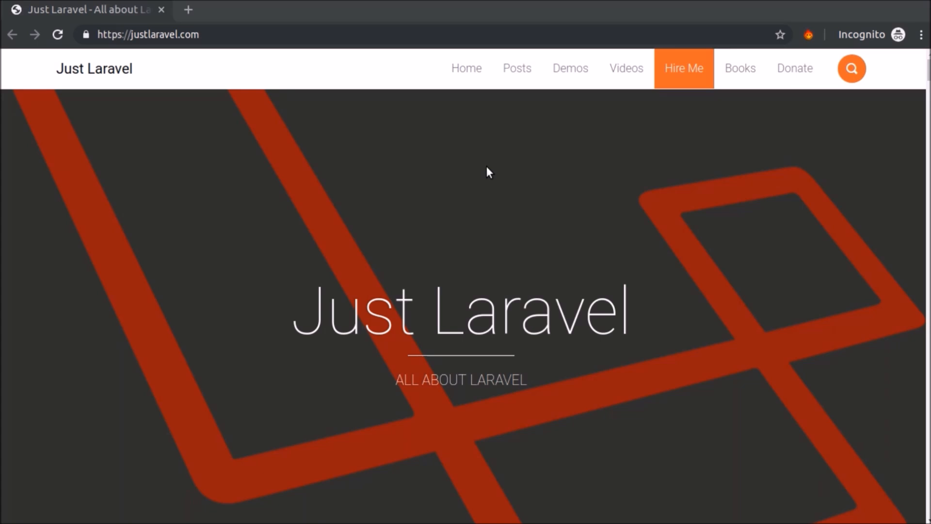
{"action": "mouse_move", "coordinate": [119, 168]}
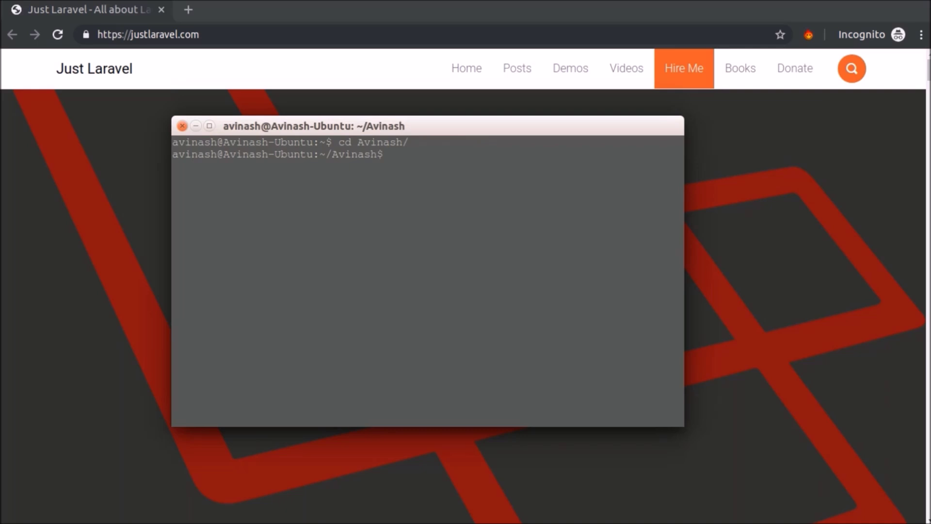
Step: Run 'laravel new image-intervention', cd into it and start 'php artisan serve'
{"action": "type", "text": "laravel new image-intervention"}
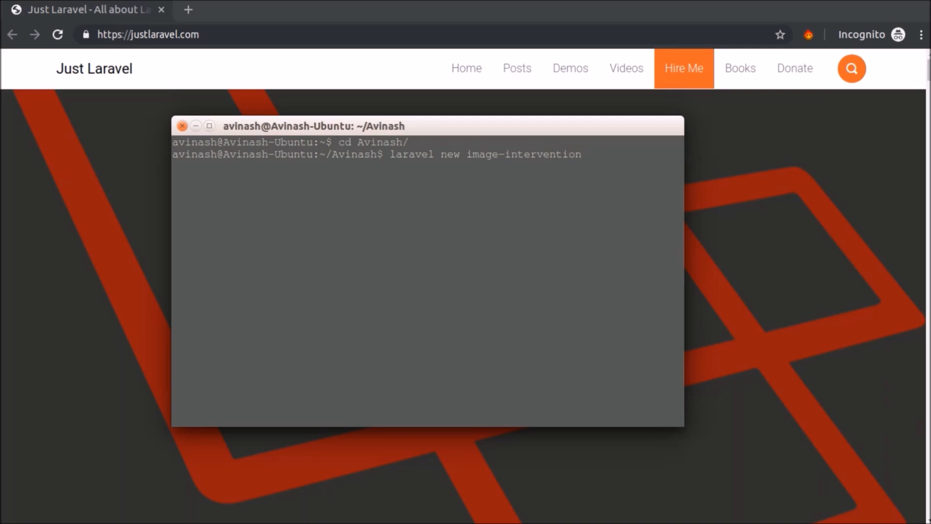
{"action": "key", "text": "Return"}
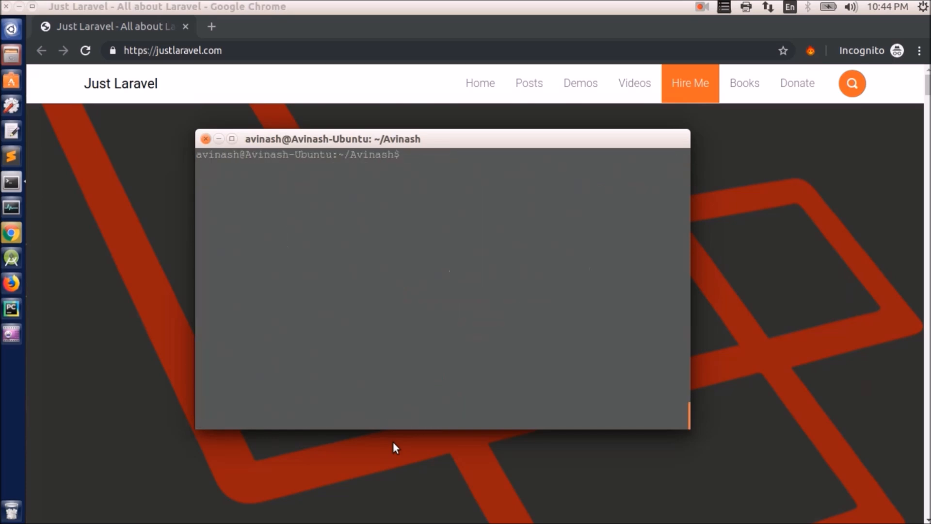
{"action": "type", "text": "cd image-intervention/"}
{"action": "type", "text": "la"}
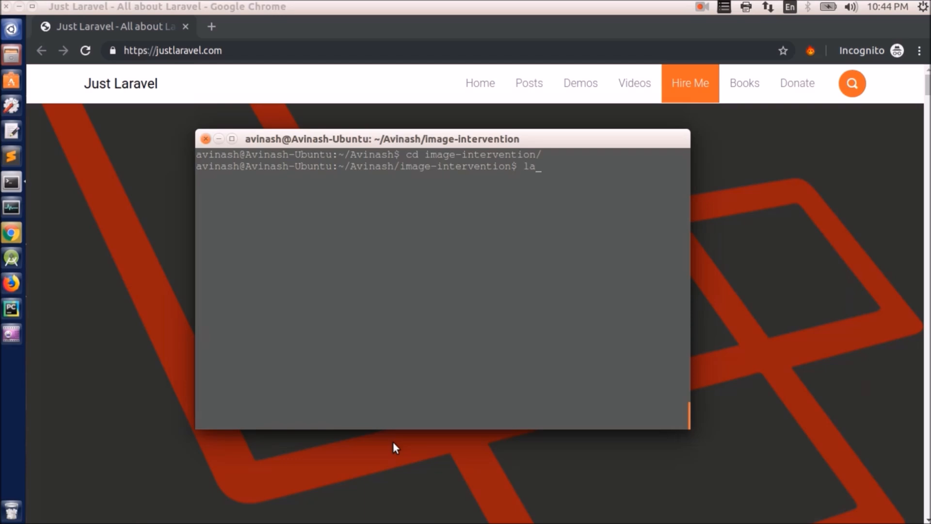
{"action": "type", "text": "php"}
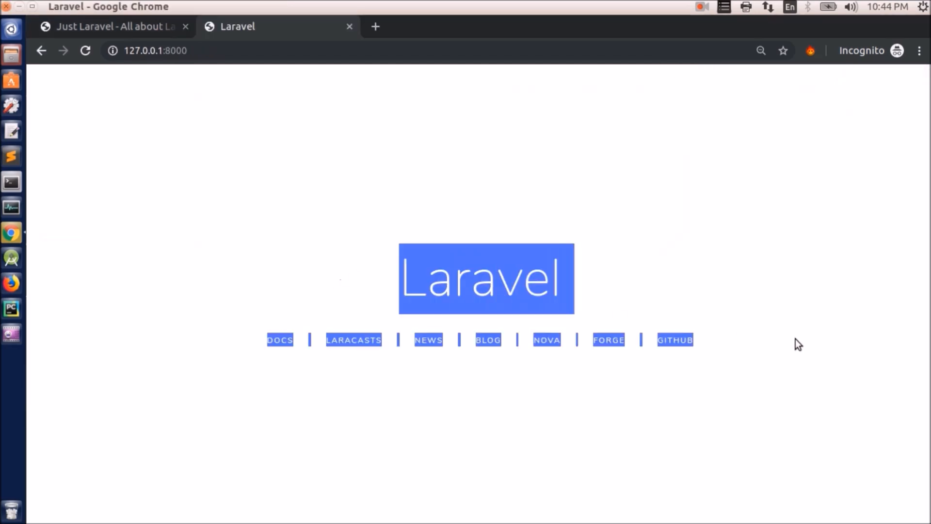
{"action": "mouse_move", "coordinate": [6, 279]}
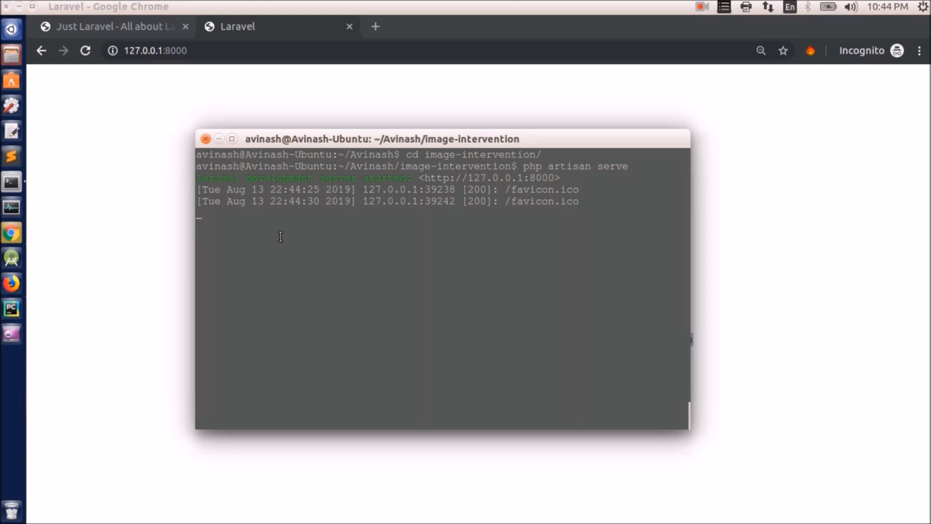
Step: Stop the development server with Ctrl+C and clear the terminal
{"action": "key", "text": "ctrl+c"}
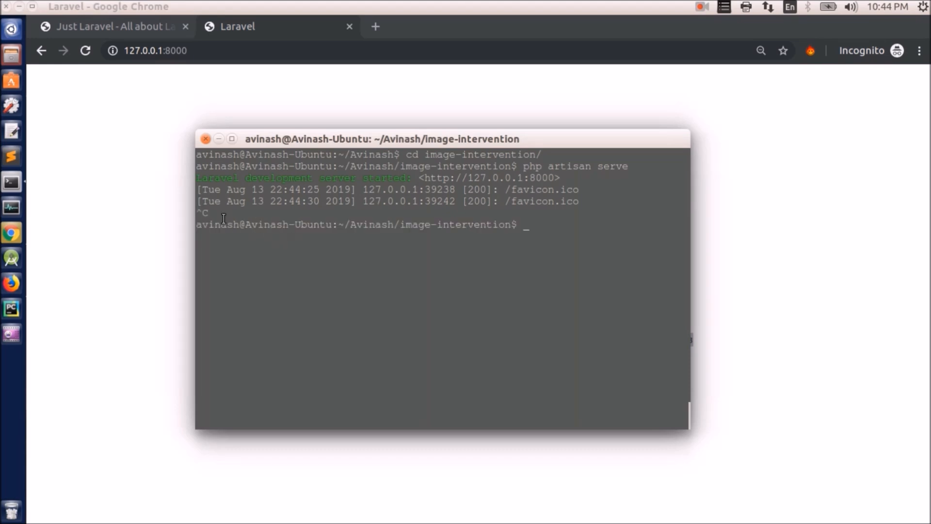
{"action": "type", "text": "cle"}
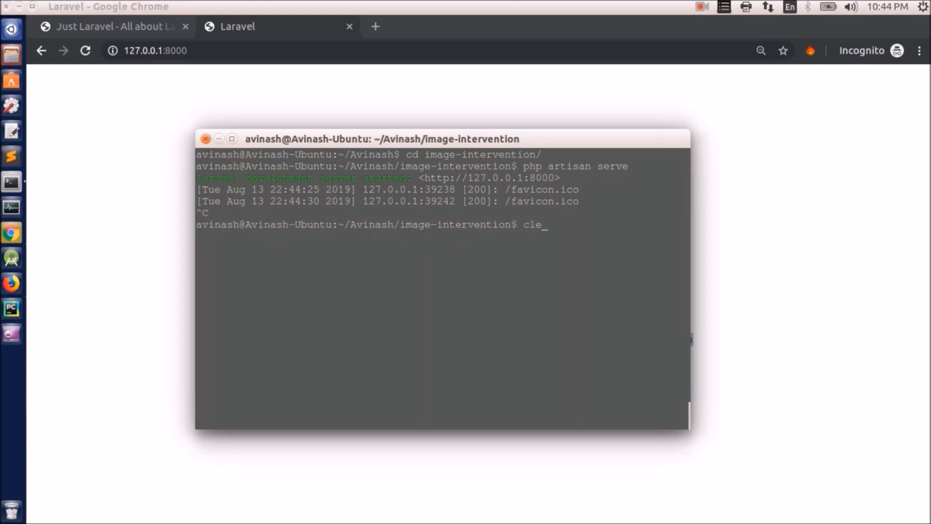
{"action": "key", "text": "Return"}
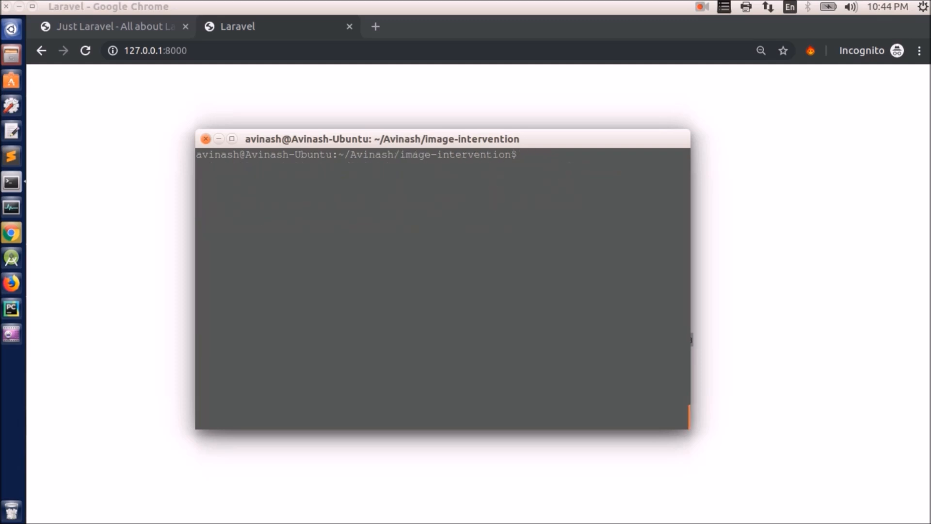
Step: Install intervention/image via 'composer require', then enter 'subl .' for the editor
{"action": "type", "text": "composer"}
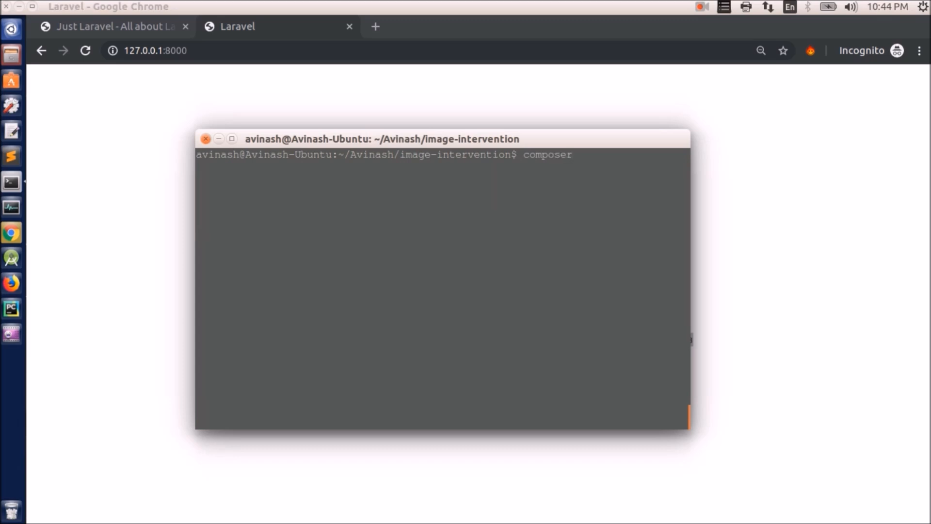
{"action": "type", "text": "require"}
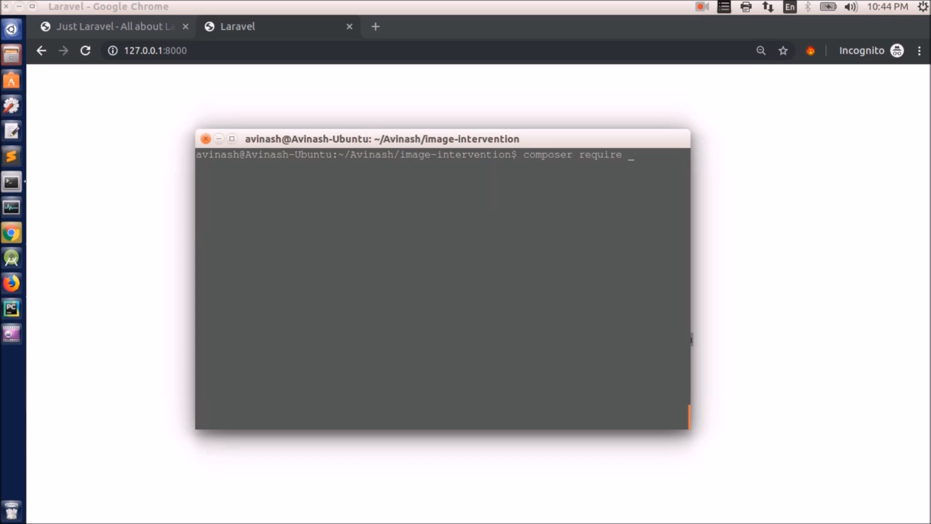
{"action": "type", "text": "i"}
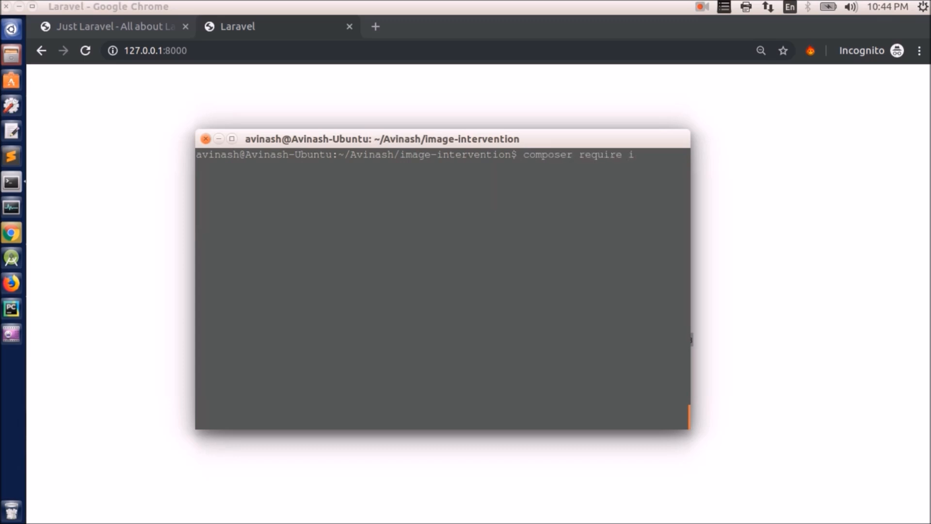
{"action": "key", "text": "Return"}
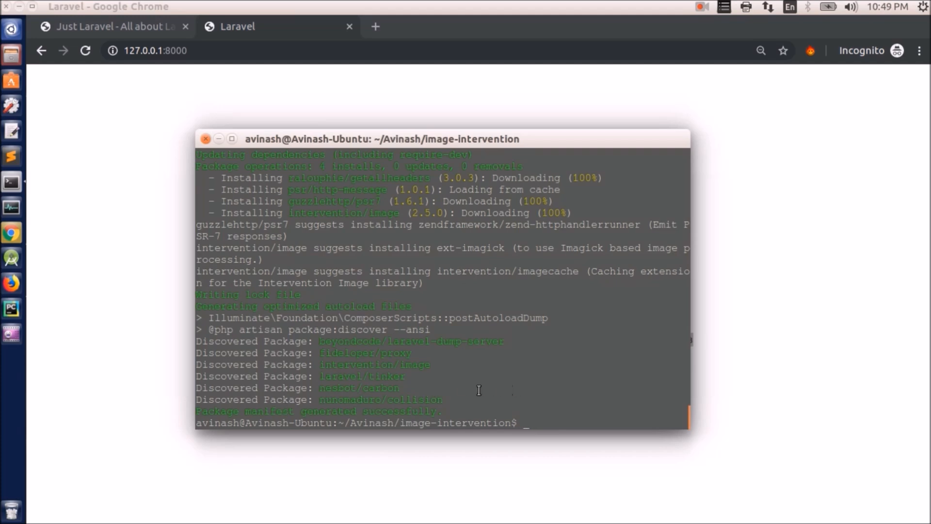
{"action": "mouse_move", "coordinate": [516, 386]}
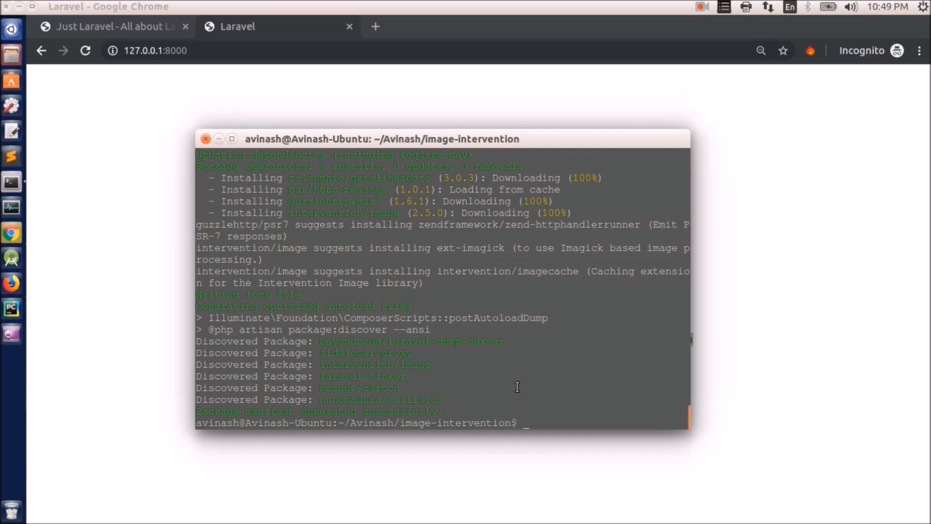
{"action": "type", "text": "s"}
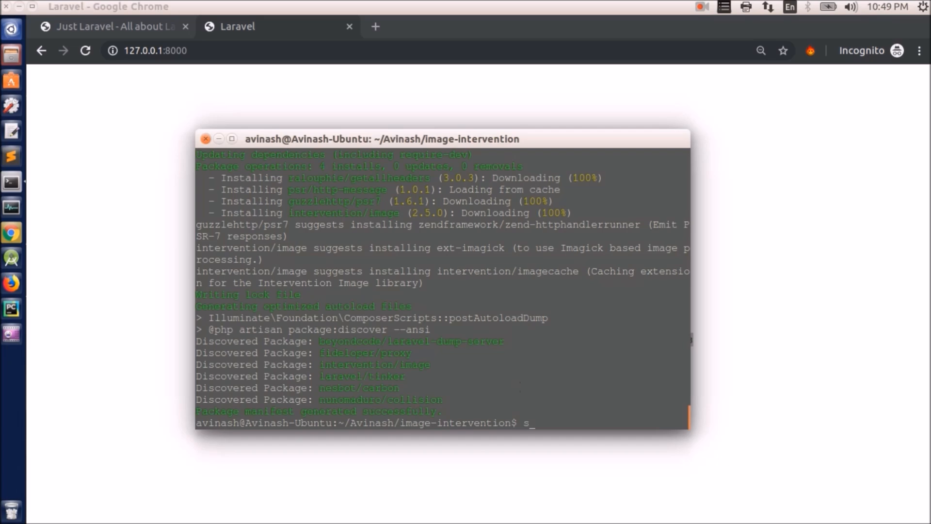
{"action": "type", "text": "ubl ."}
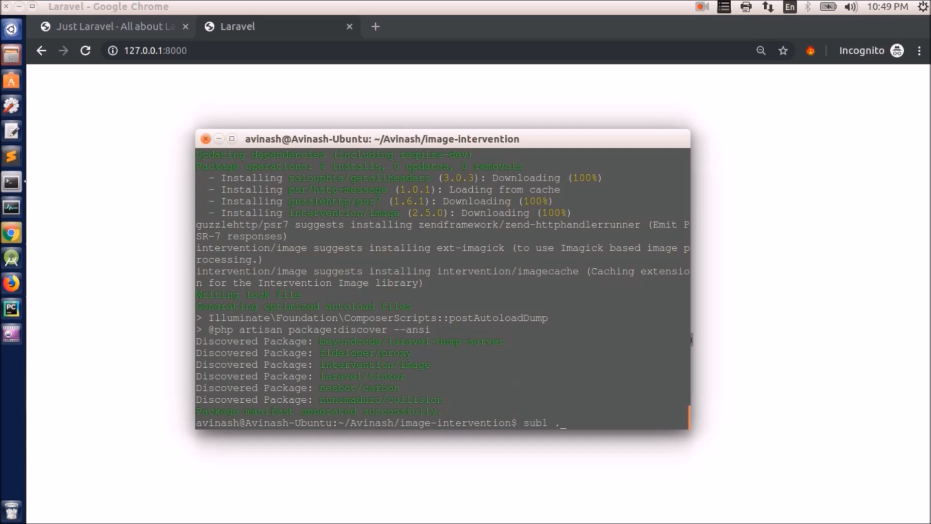
Step: Add Intervention\Image\ImageServiceProvider::class to the providers array in config/app.php
{"action": "key", "text": "Return"}
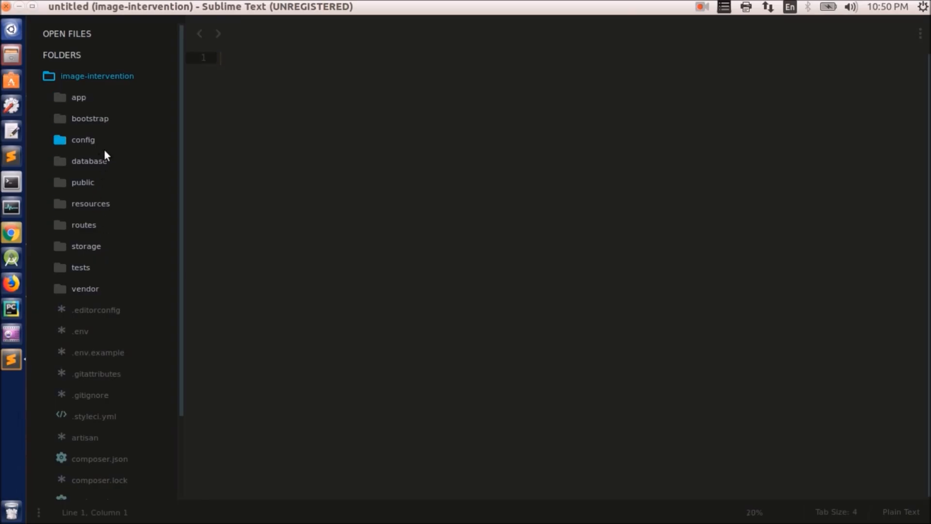
{"action": "left_click", "coordinate": [83, 140]}
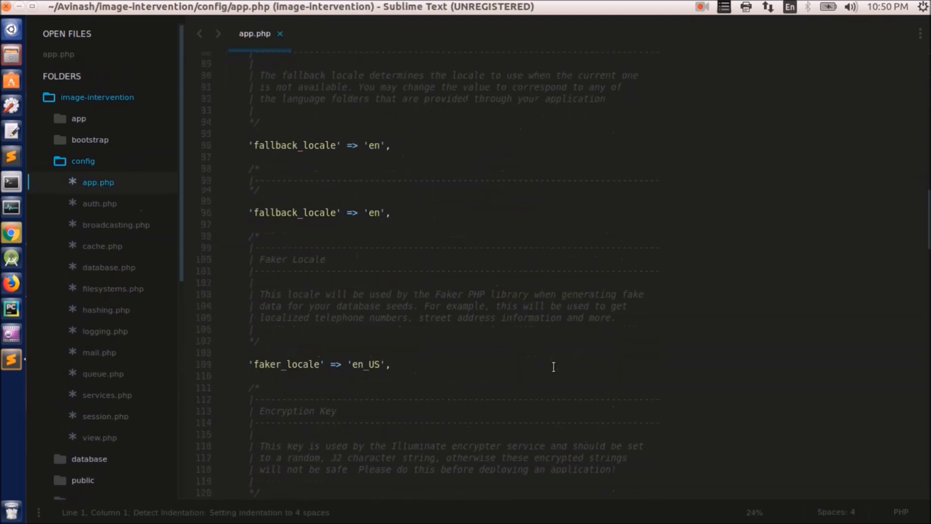
{"action": "scroll", "scroll_direction": "down", "scroll_amount": 3}
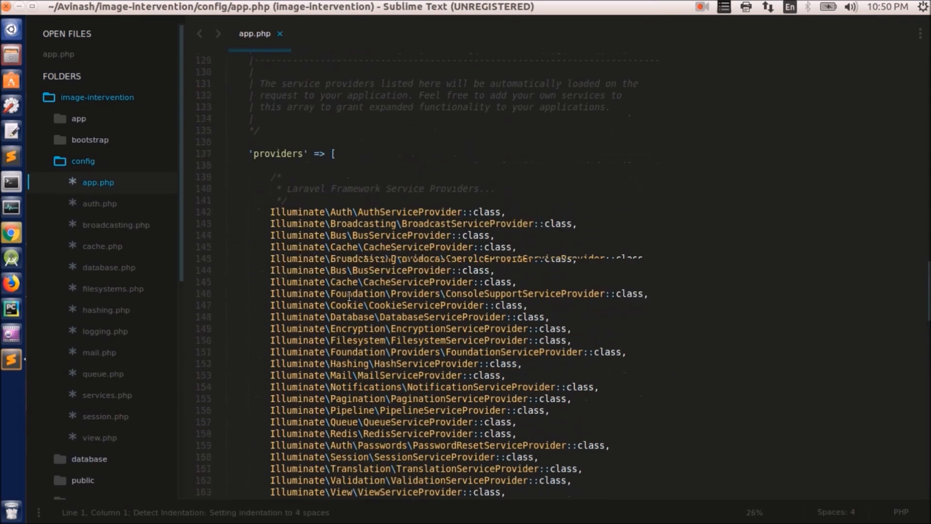
{"action": "scroll", "scroll_direction": "down", "scroll_amount": 3}
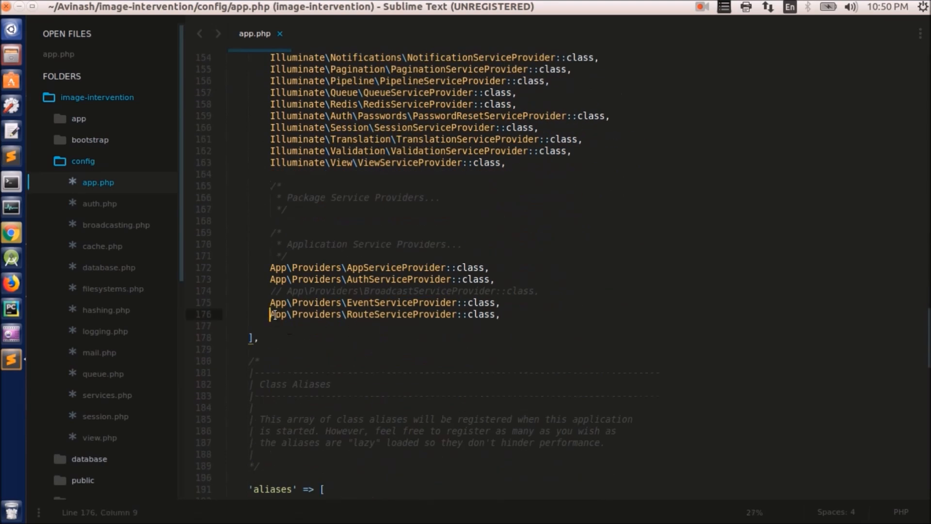
{"action": "left_click", "coordinate": [636, 315]}
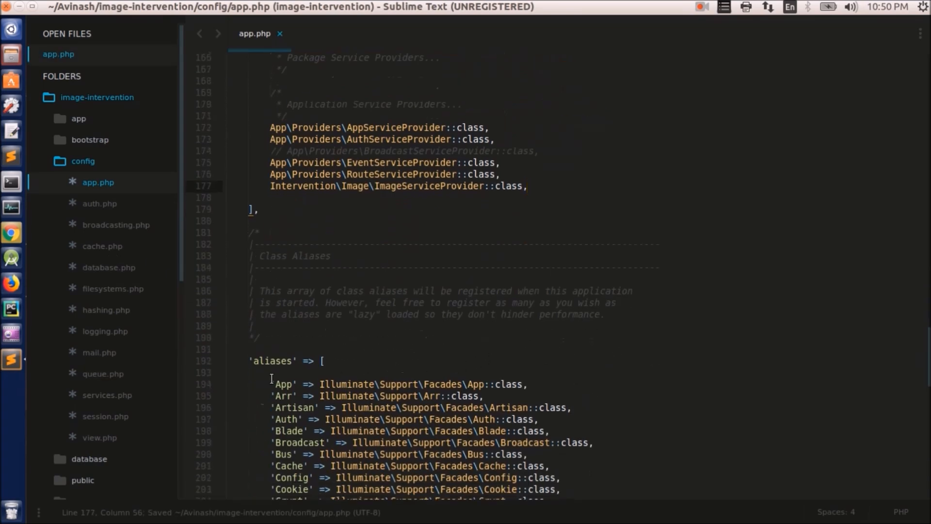
Step: Add the 'Image' => Intervention\Image\Facades\Image::class alias after View
{"action": "scroll", "scroll_direction": "down", "scroll_amount": 3}
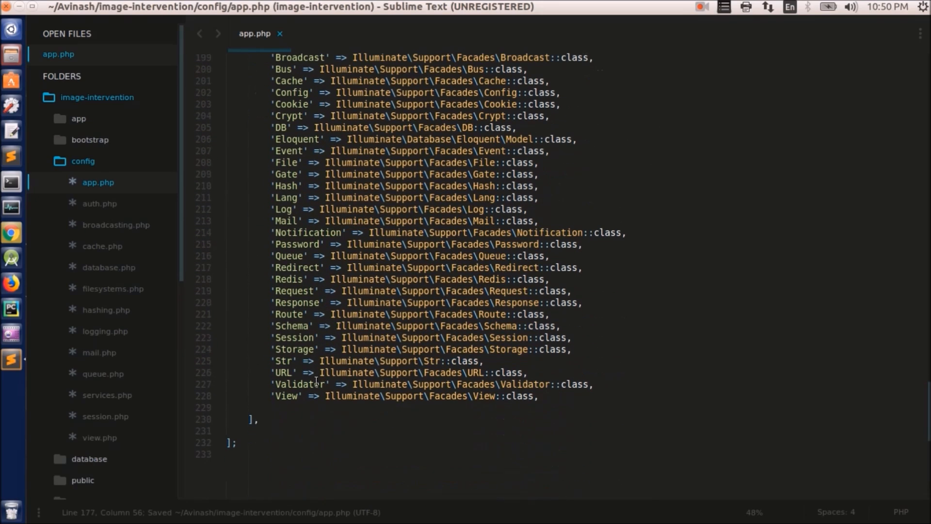
{"action": "double_click", "coordinate": [483, 396]}
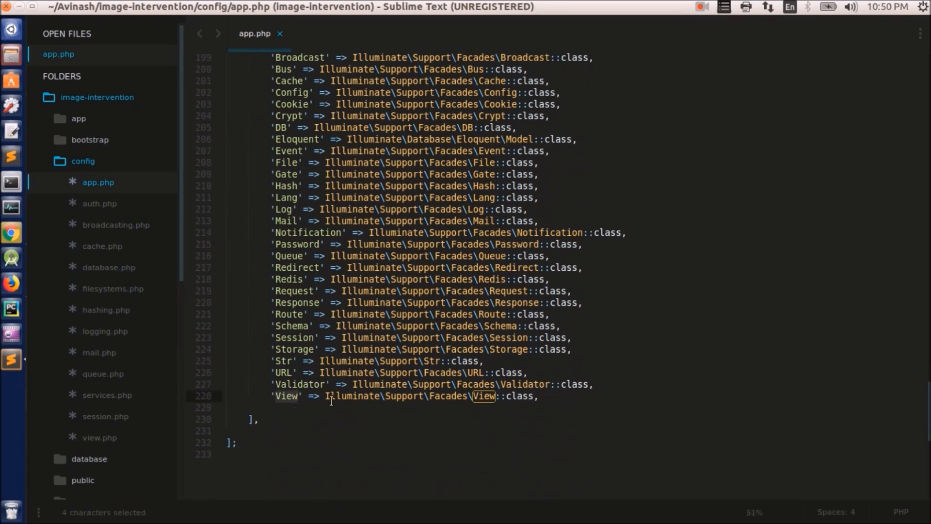
{"action": "type", "text": "'Image' => Intervention\\Image\\Facades\\Image::class,"}
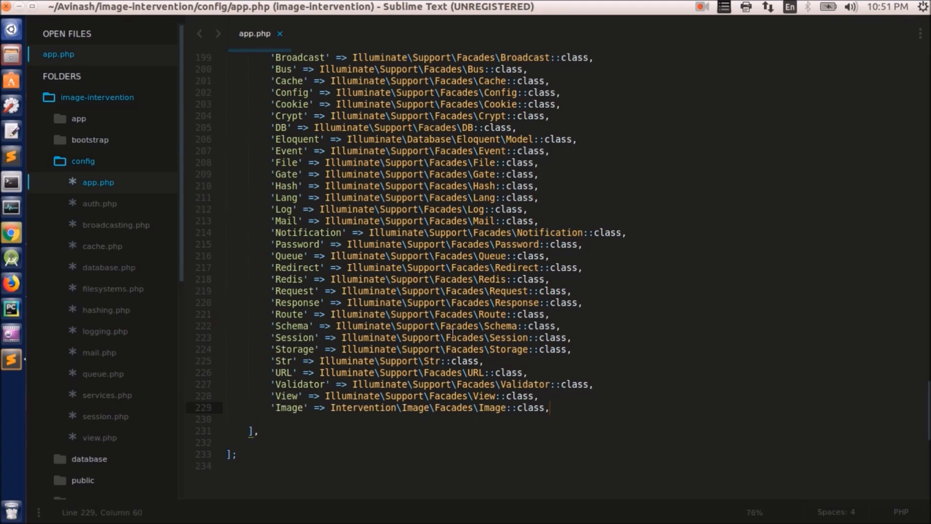
{"action": "scroll", "scroll_direction": "up", "scroll_amount": 3}
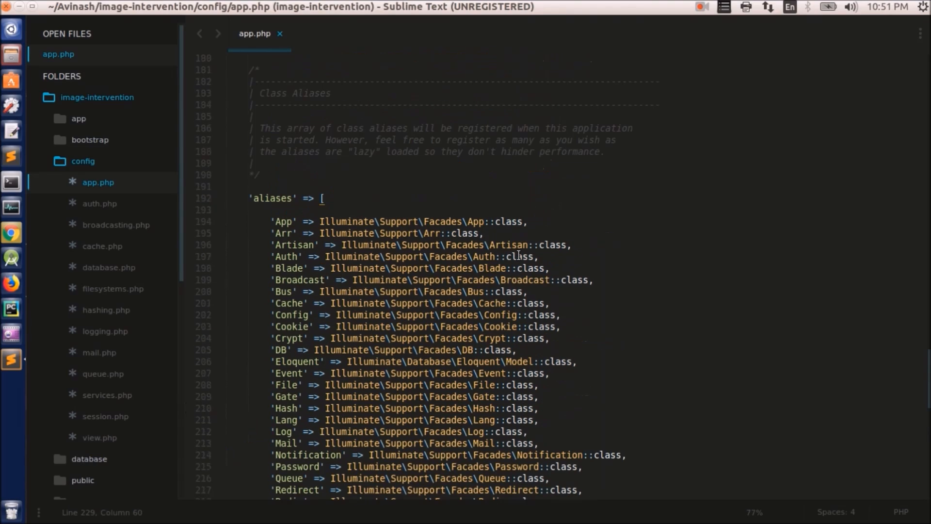
{"action": "scroll", "scroll_direction": "up", "scroll_amount": 3}
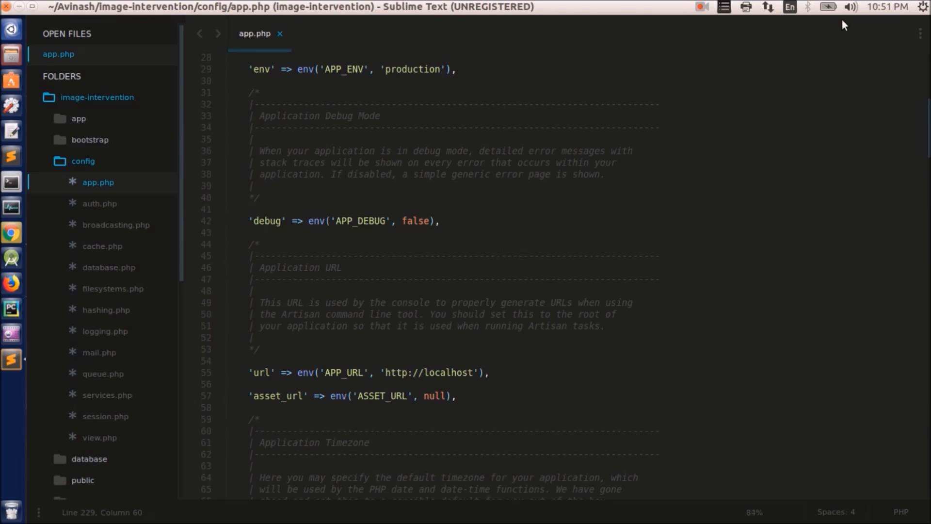
Step: Collapse config, expand routes and open web.php, then view welcome.blade.php
{"action": "left_click", "coordinate": [82, 160]}
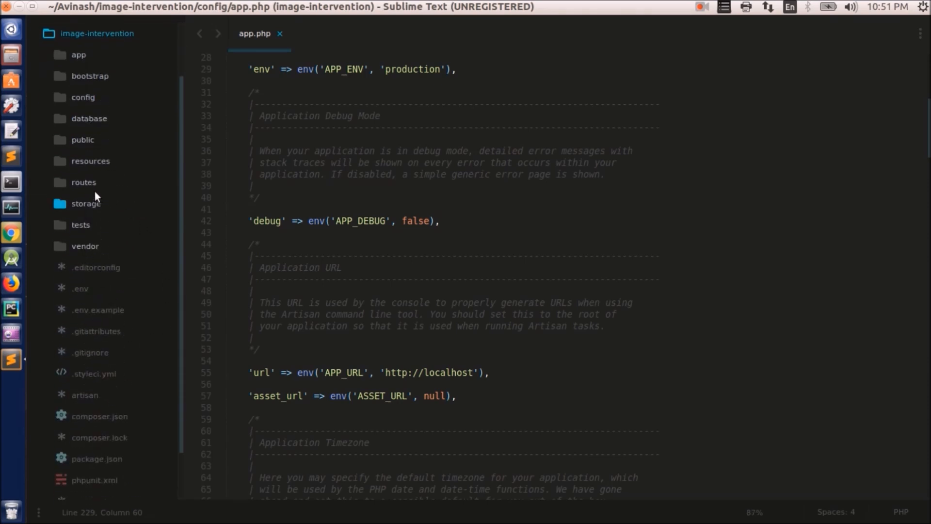
{"action": "left_click", "coordinate": [83, 182]}
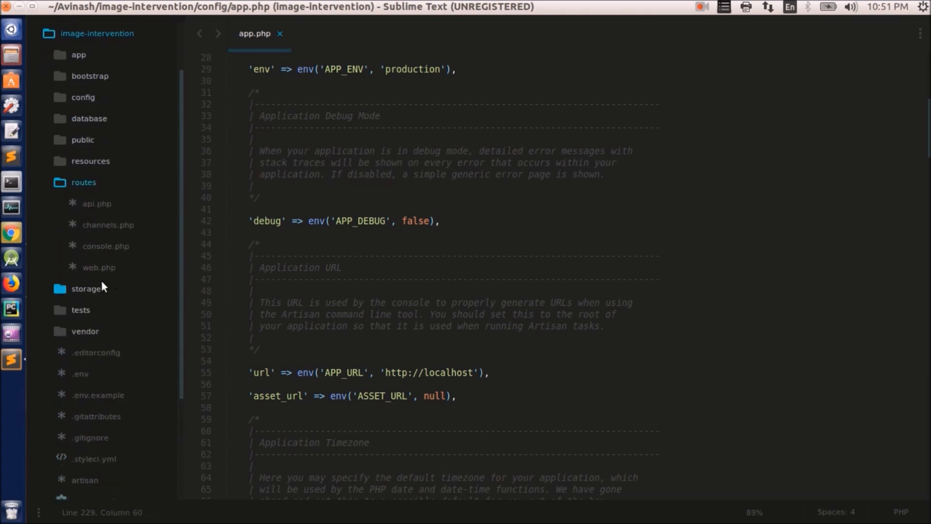
{"action": "left_click", "coordinate": [99, 267]}
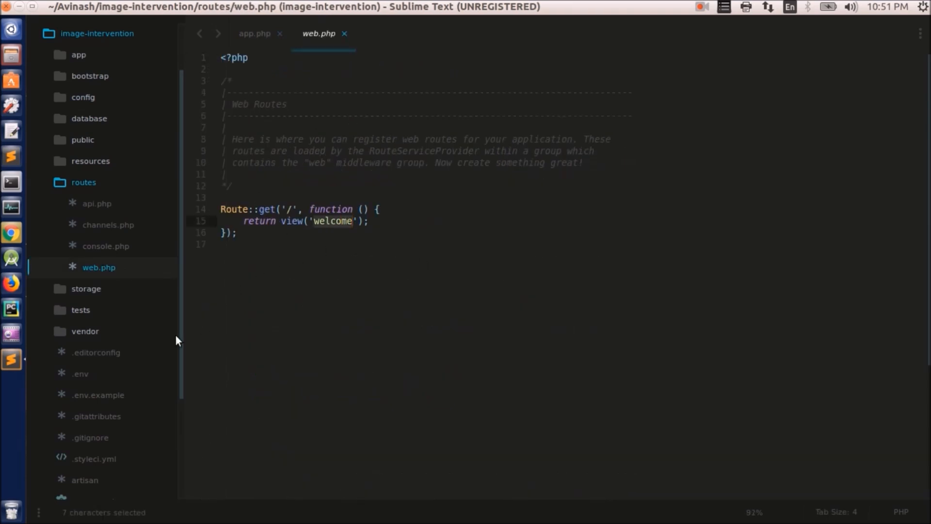
{"action": "scroll", "scroll_direction": "down", "scroll_amount": 3}
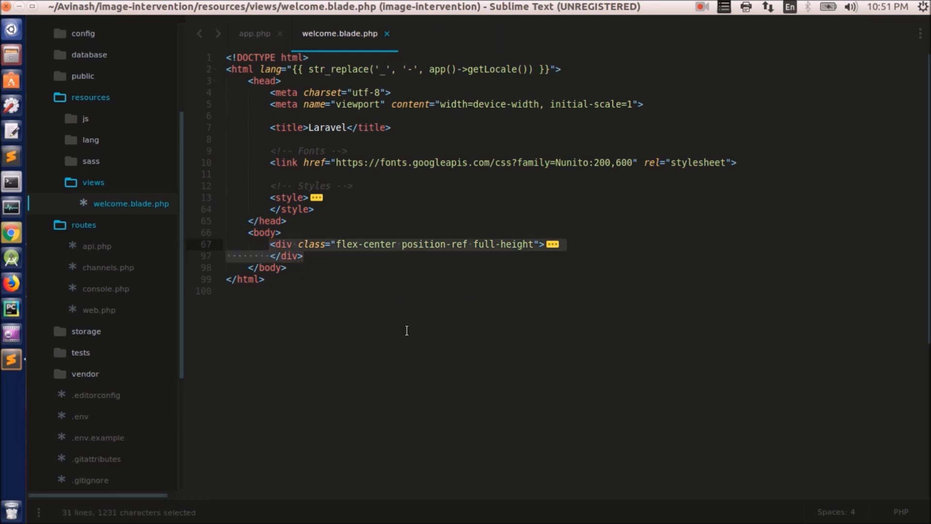
{"action": "key", "text": "Delete"}
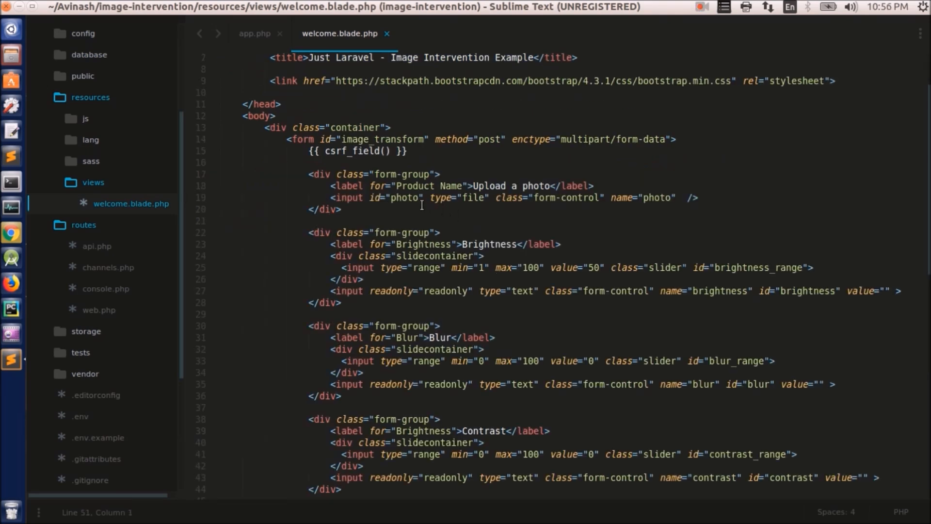
{"action": "mouse_move", "coordinate": [370, 139]}
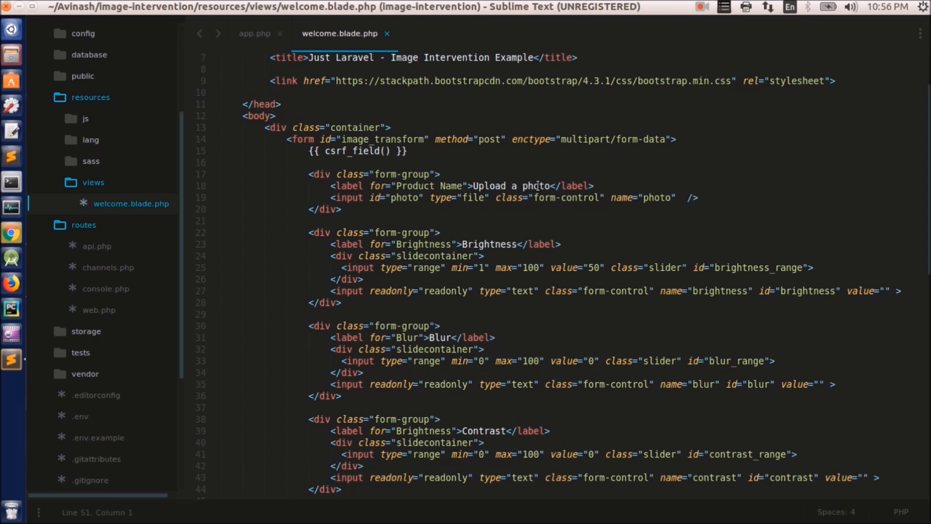
Step: Review the photo upload field and the range slider inputs in the form markup
{"action": "left_click", "coordinate": [308, 174]}
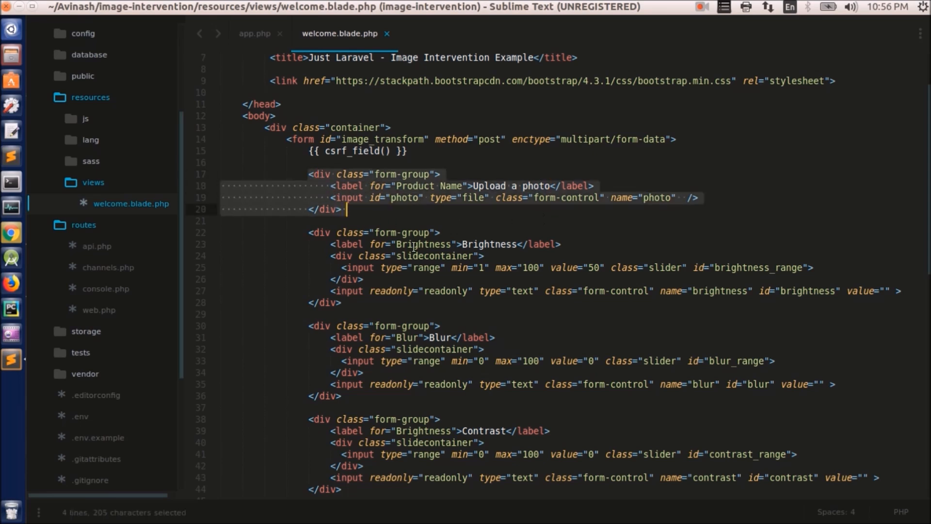
{"action": "double_click", "coordinate": [426, 268]}
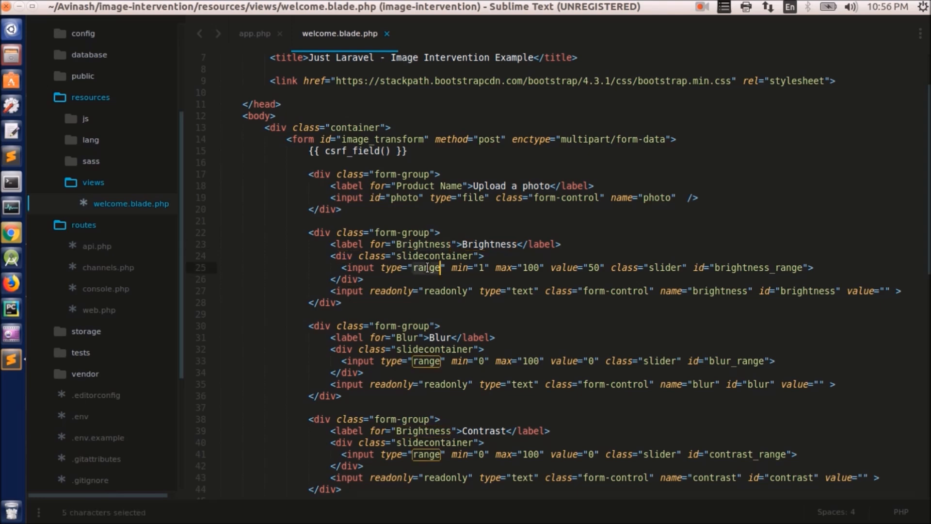
{"action": "mouse_move", "coordinate": [523, 357]}
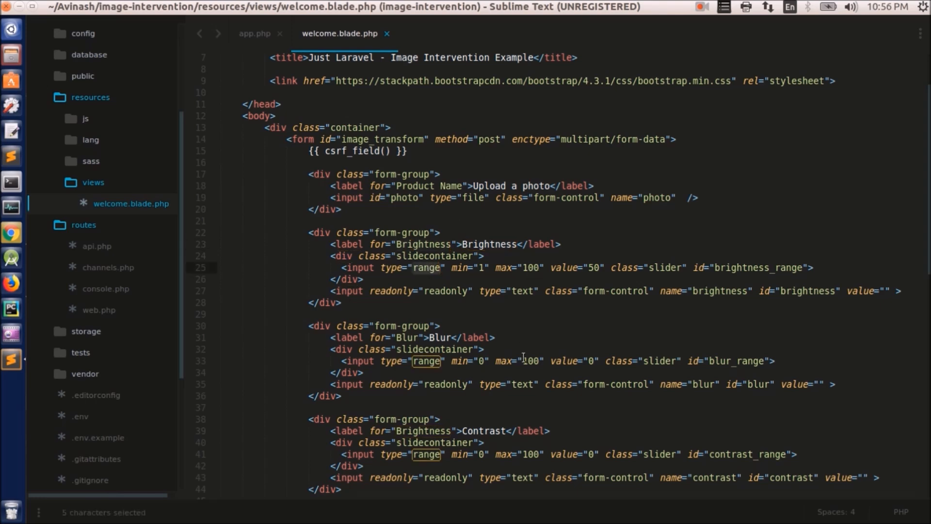
{"action": "scroll", "scroll_direction": "down", "scroll_amount": 3}
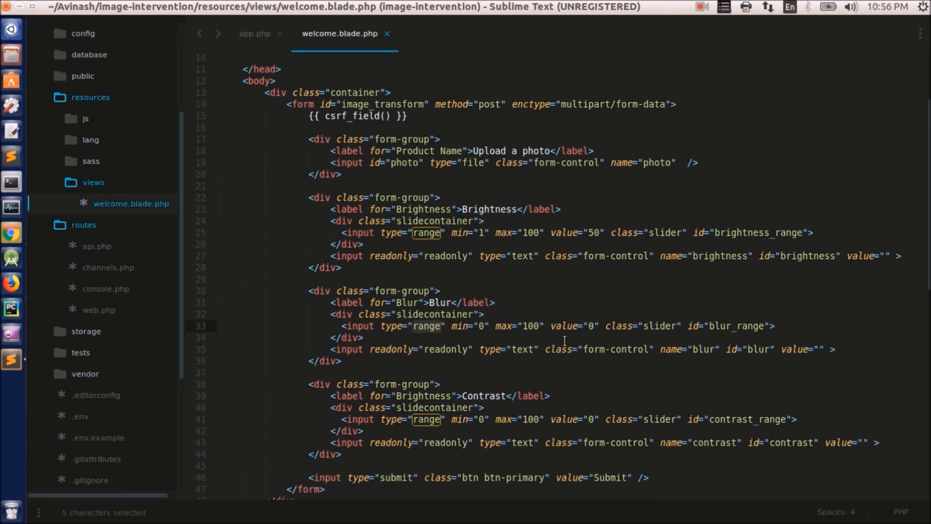
{"action": "scroll", "scroll_direction": "down", "scroll_amount": 3}
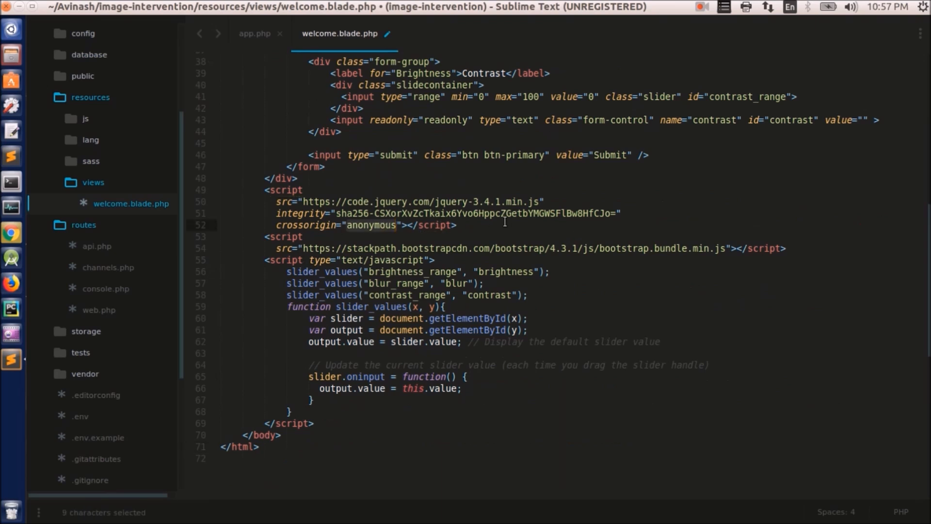
Step: Check the jQuery source and slider_values script, then save welcome.blade.php
{"action": "double_click", "coordinate": [450, 202]}
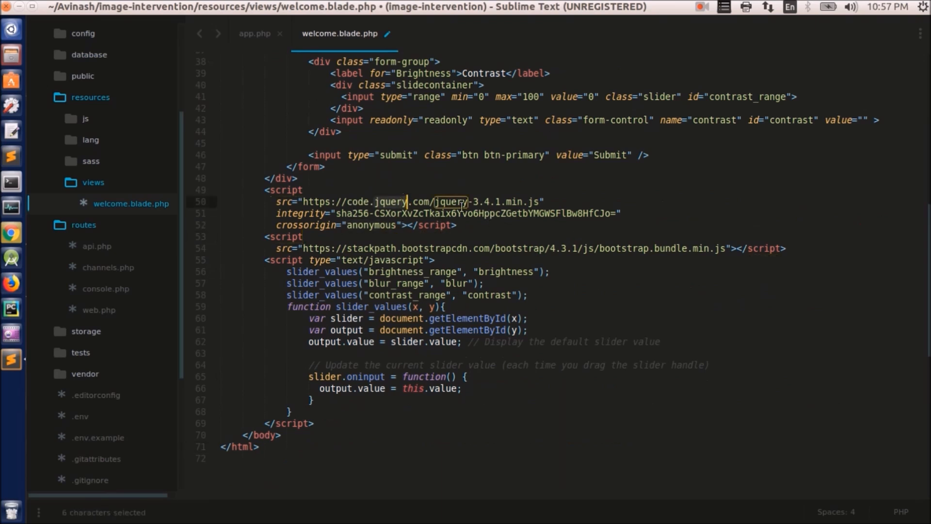
{"action": "double_click", "coordinate": [519, 248]}
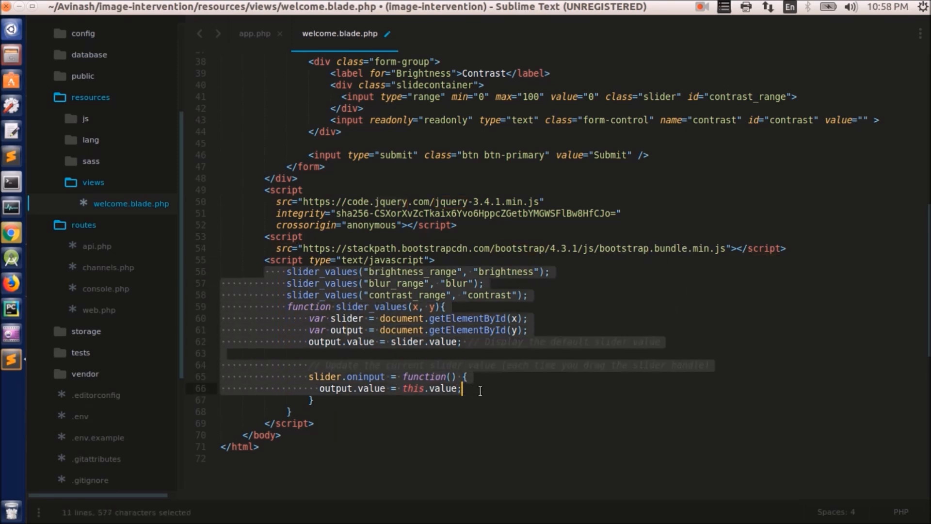
{"action": "scroll", "scroll_direction": "up", "scroll_amount": 3}
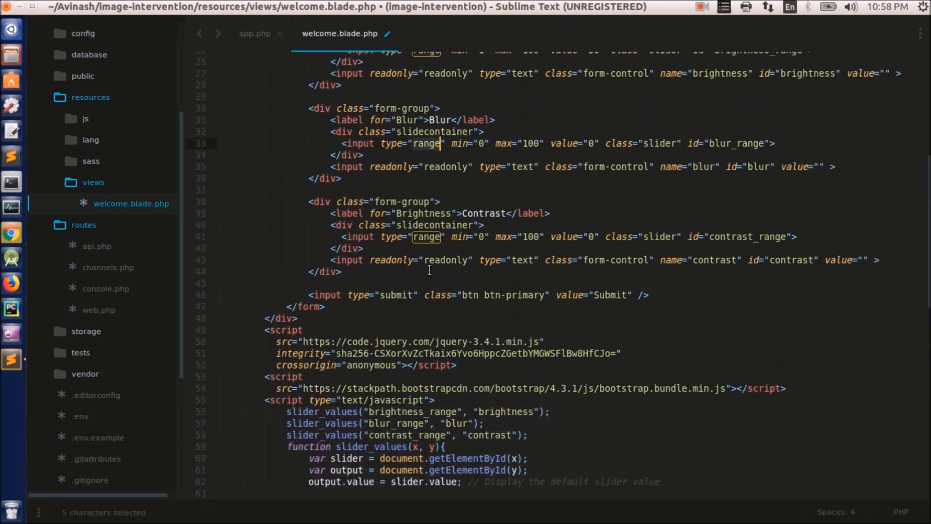
{"action": "scroll", "scroll_direction": "up", "scroll_amount": 3}
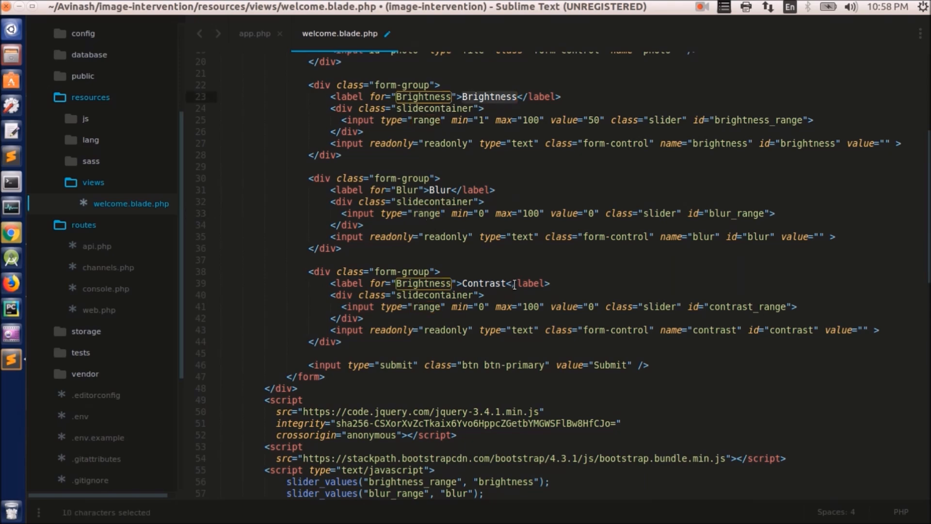
{"action": "key", "text": "ctrl+s"}
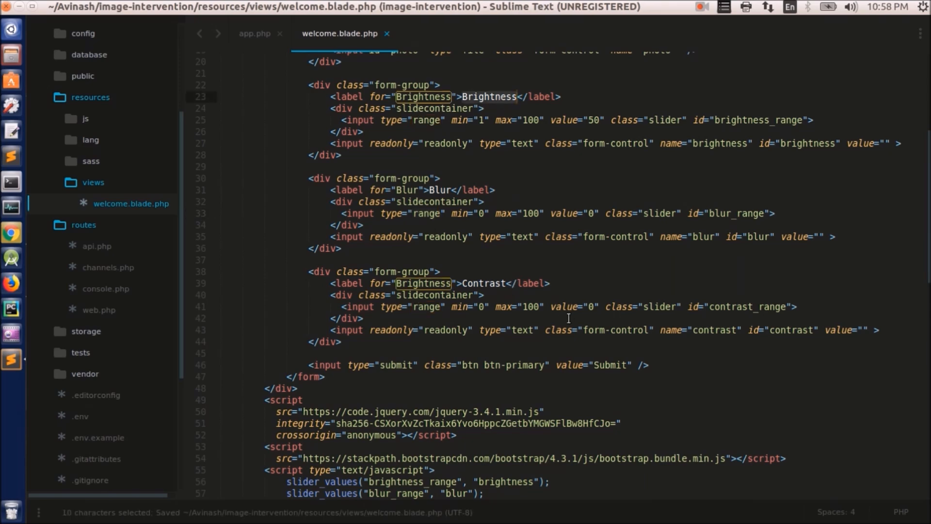
{"action": "scroll", "scroll_direction": "down", "scroll_amount": 3}
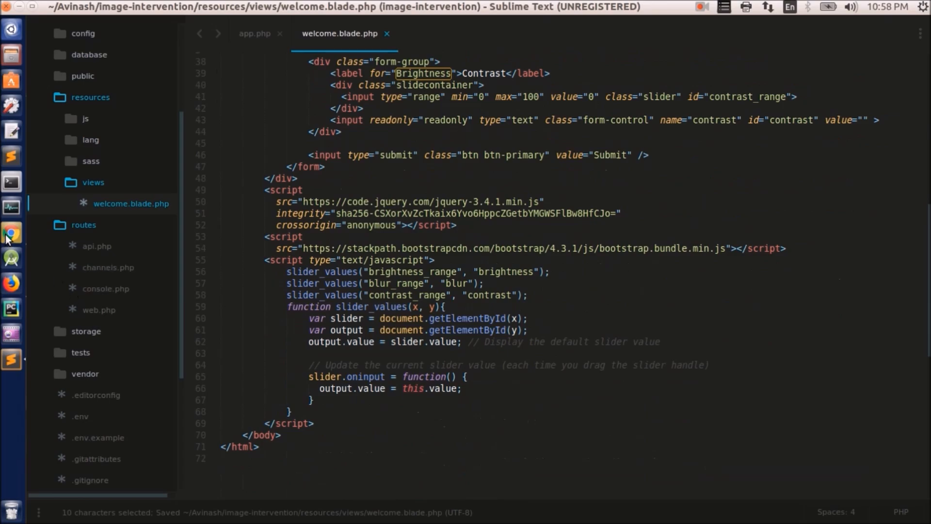
Step: Load the form at 127.0.0.1:8000 in Chrome and drag Brightness from 50 to 100
{"action": "left_click", "coordinate": [10, 232]}
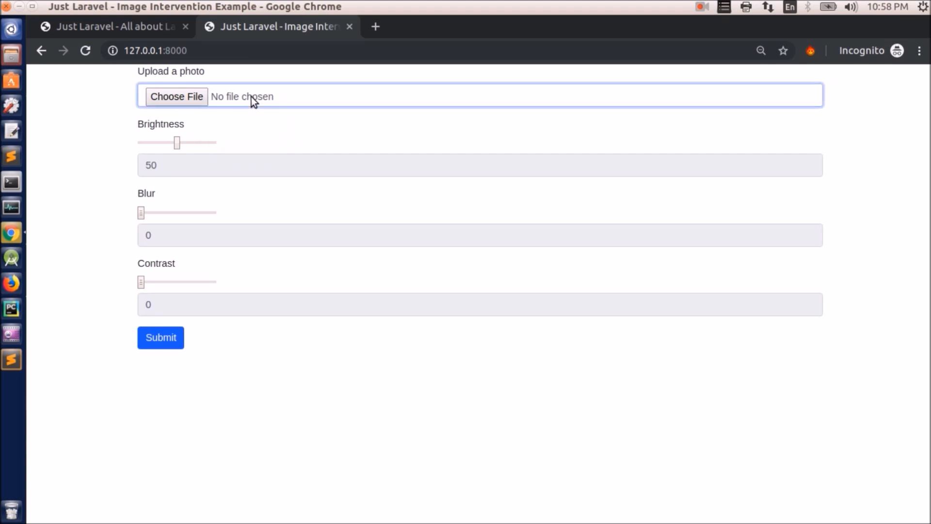
{"action": "left_click", "coordinate": [176, 96]}
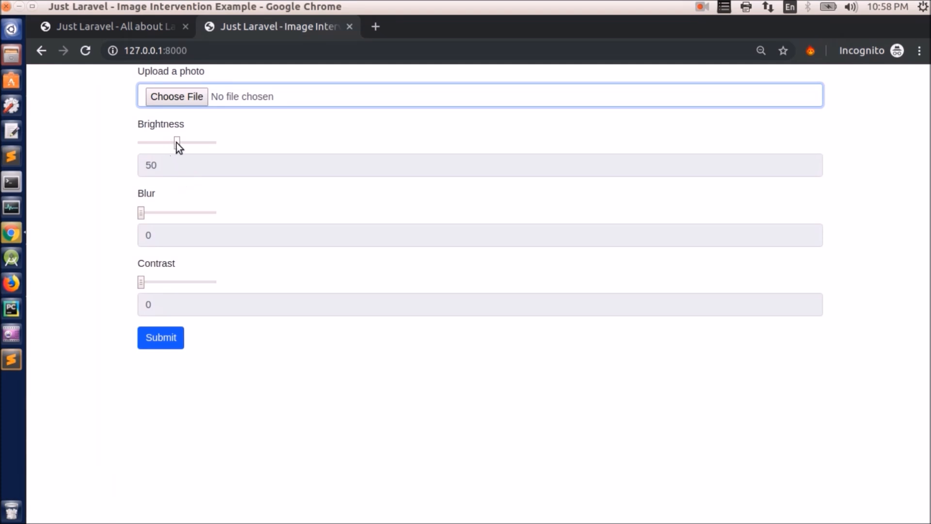
{"action": "left_click_drag", "start_coordinate": [176, 142], "coordinate": [214, 142]}
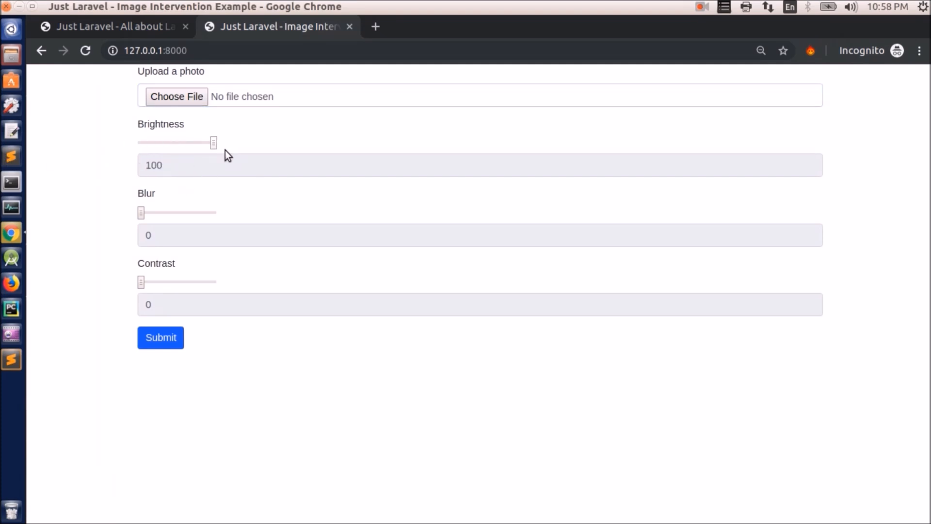
{"action": "left_click_drag", "start_coordinate": [213, 141], "coordinate": [208, 141]}
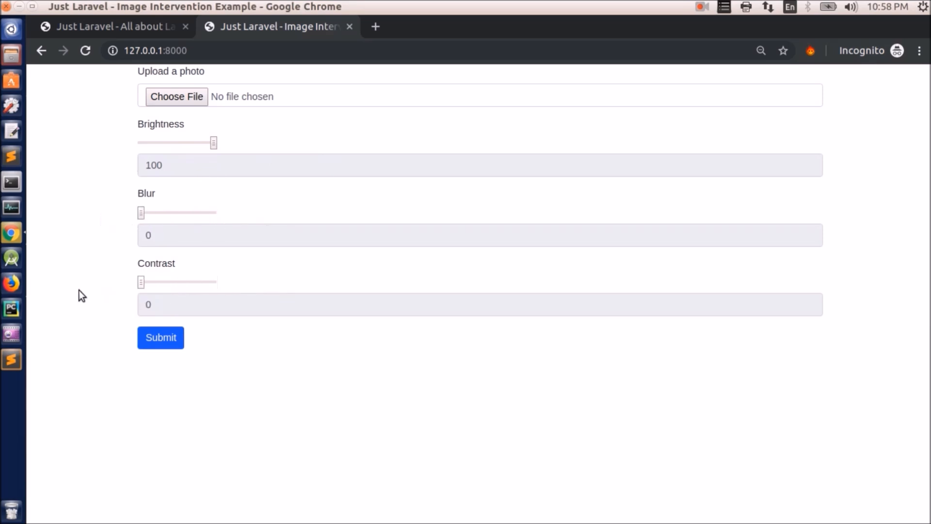
{"action": "mouse_move", "coordinate": [205, 83]}
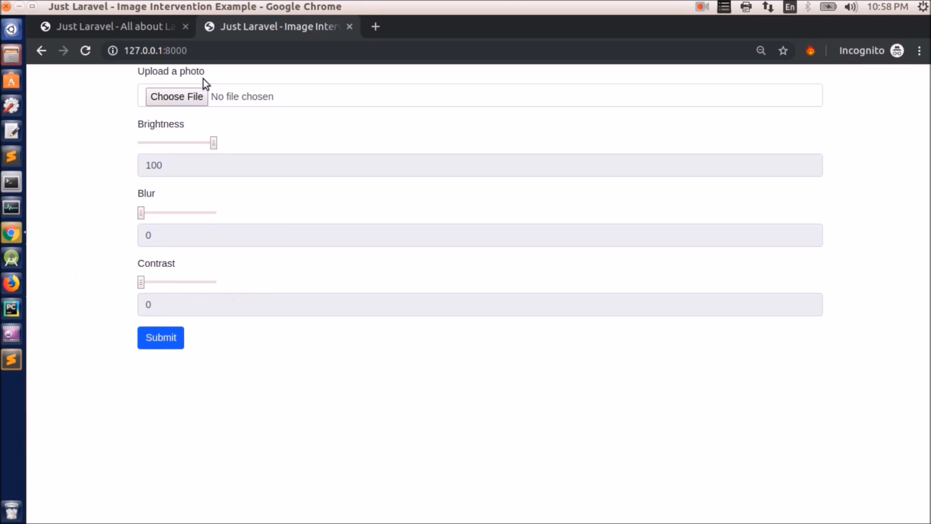
{"action": "mouse_move", "coordinate": [178, 221]}
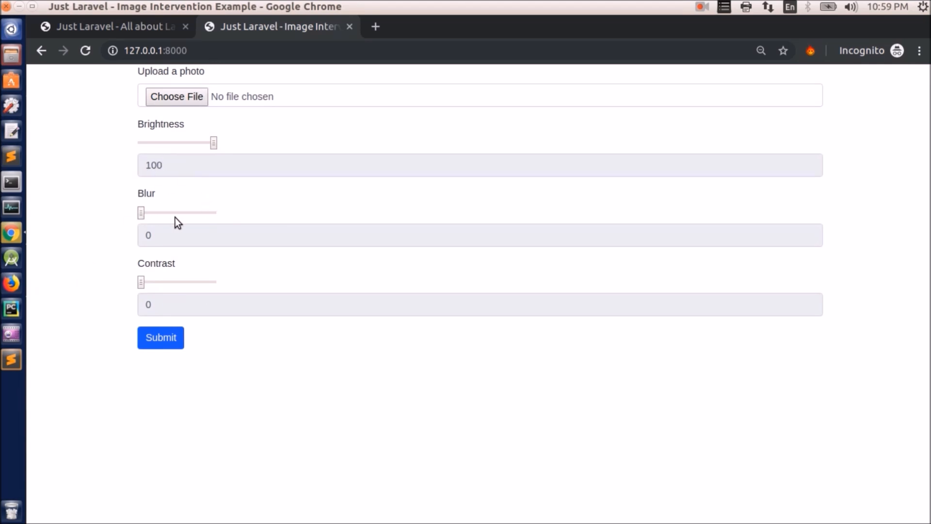
{"action": "mouse_move", "coordinate": [368, 369]}
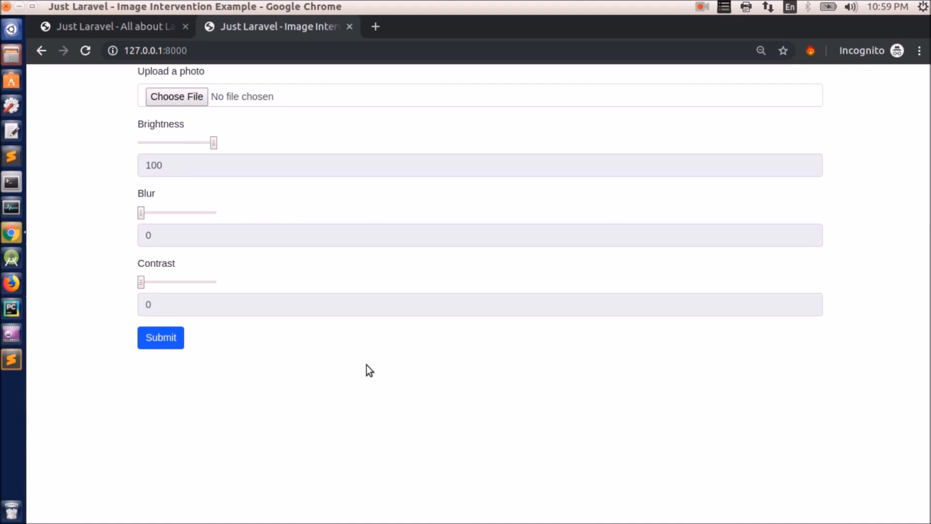
{"action": "mouse_move", "coordinate": [133, 392]}
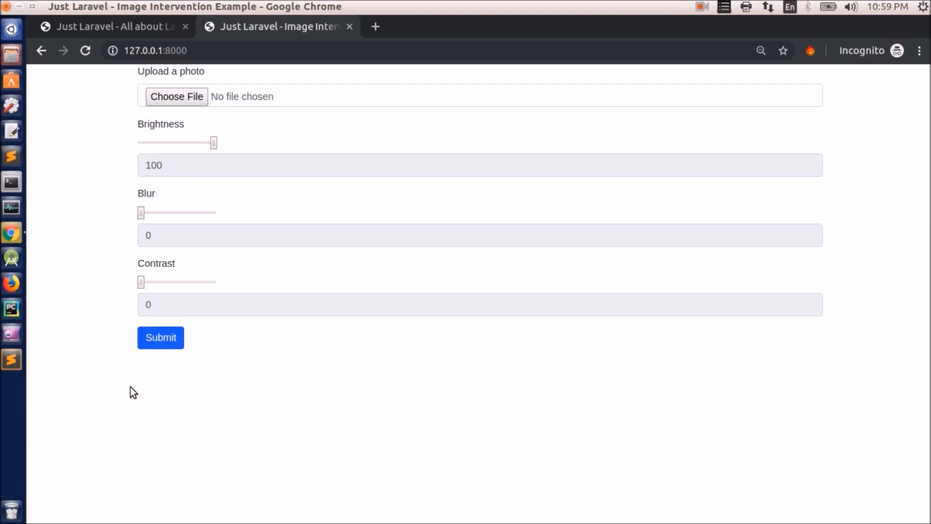
{"action": "mouse_move", "coordinate": [338, 394]}
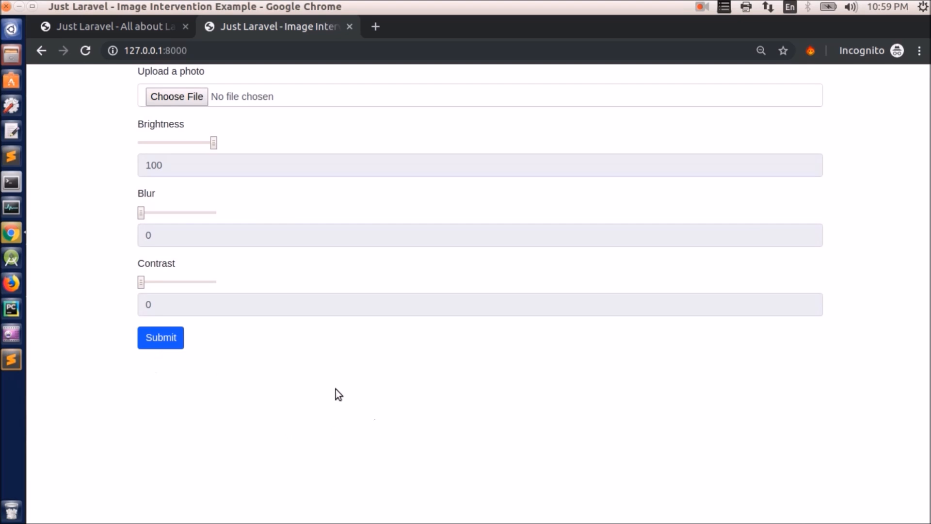
{"action": "mouse_move", "coordinate": [644, 515]}
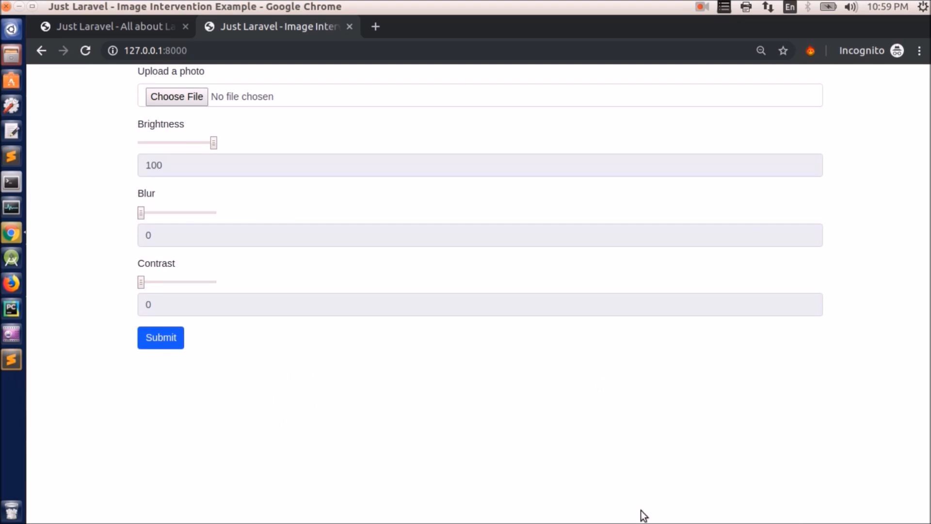
{"action": "mouse_move", "coordinate": [171, 406]}
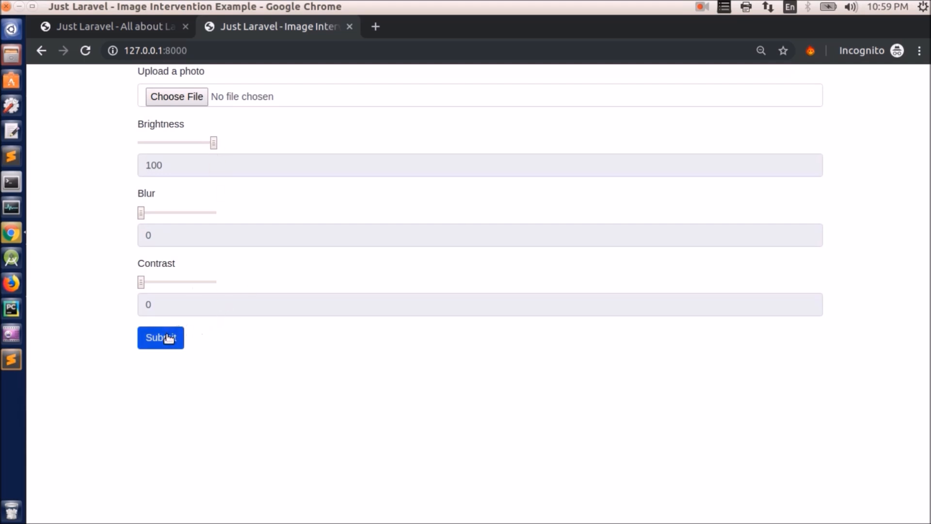
{"action": "mouse_move", "coordinate": [187, 440]}
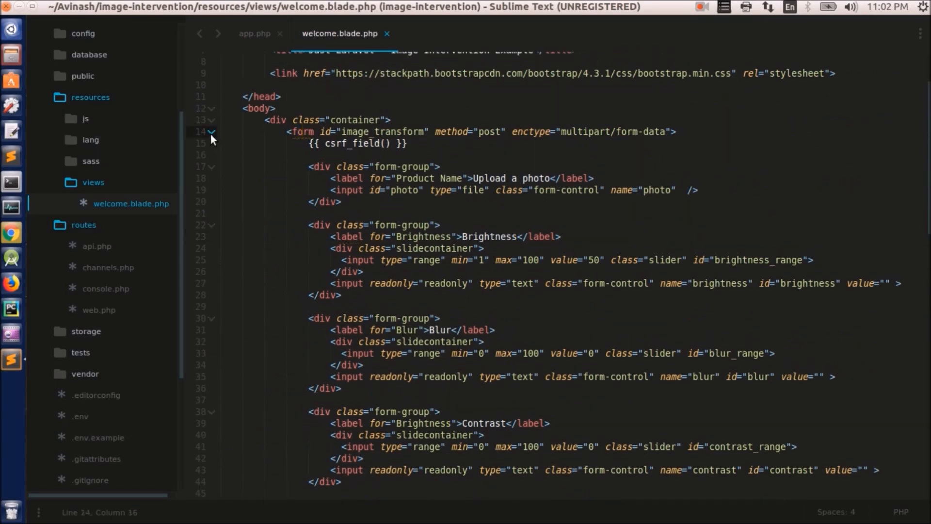
Step: Fold the form, add the centred img_cont div after </form>, and select the form id image_transform
{"action": "left_click", "coordinate": [212, 131]}
{"action": "type", "text": "<div id=\"img_cont\" style=\"text-align:center;\"></div>"}
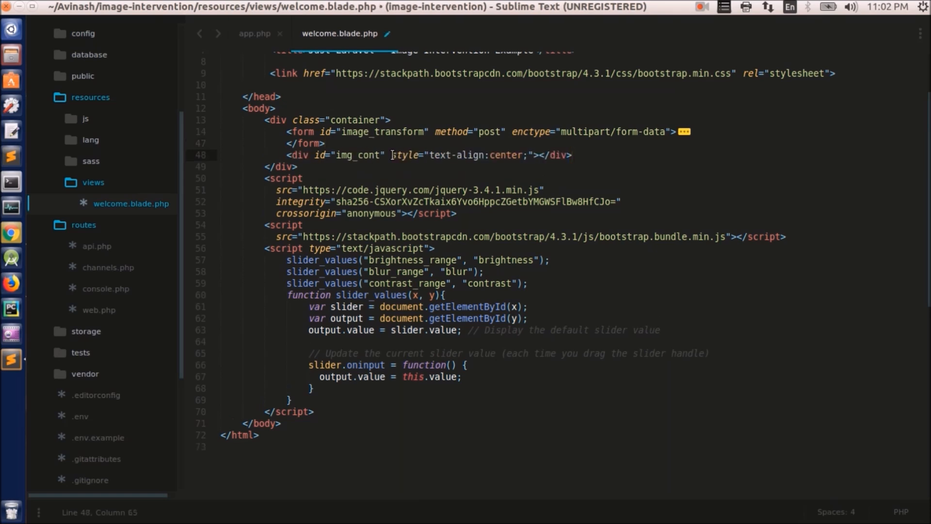
{"action": "key", "text": "Return"}
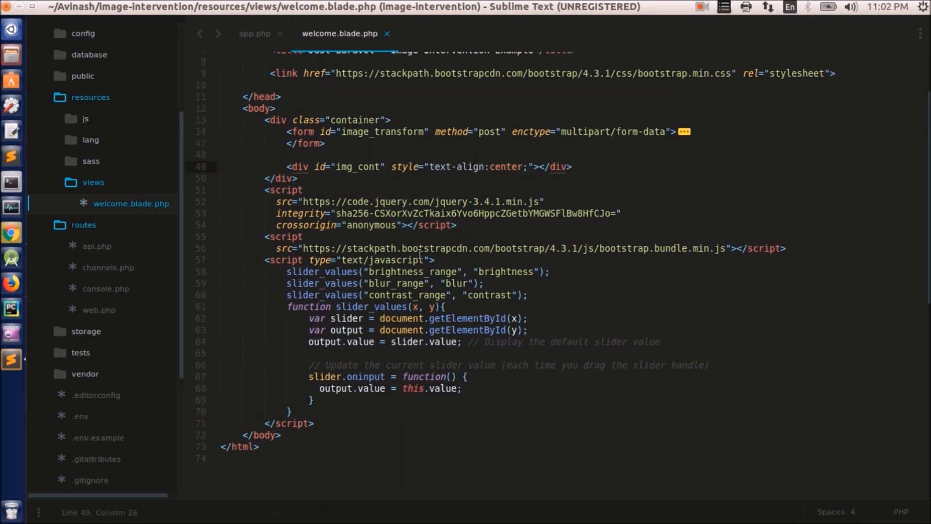
{"action": "mouse_move", "coordinate": [416, 244]}
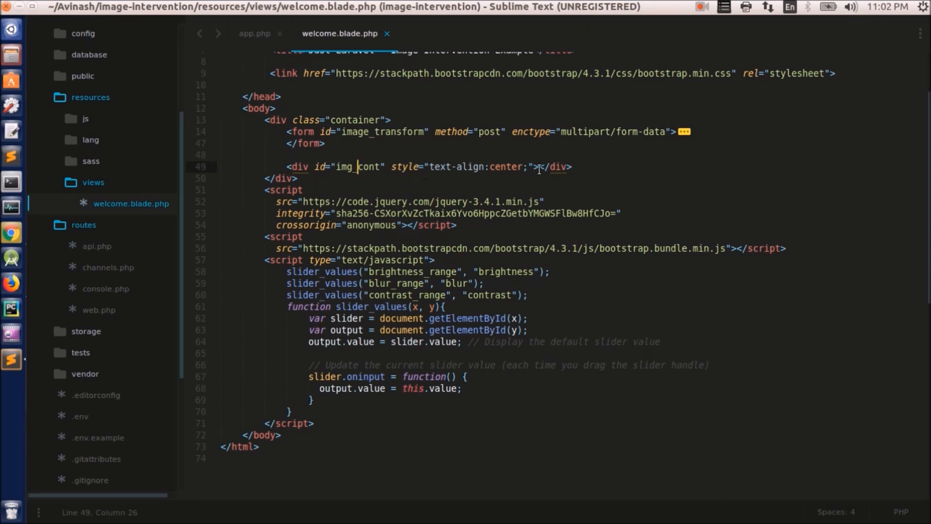
{"action": "left_click", "coordinate": [538, 167]}
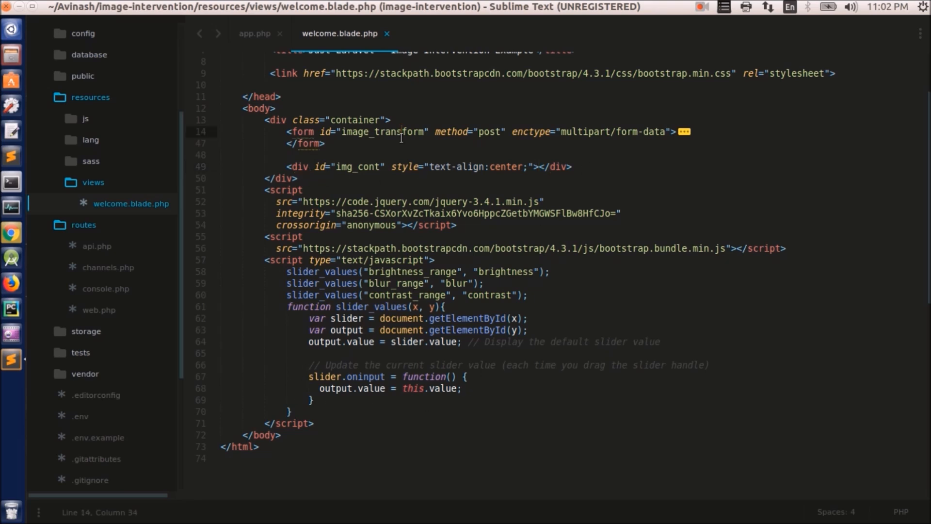
{"action": "double_click", "coordinate": [378, 131]}
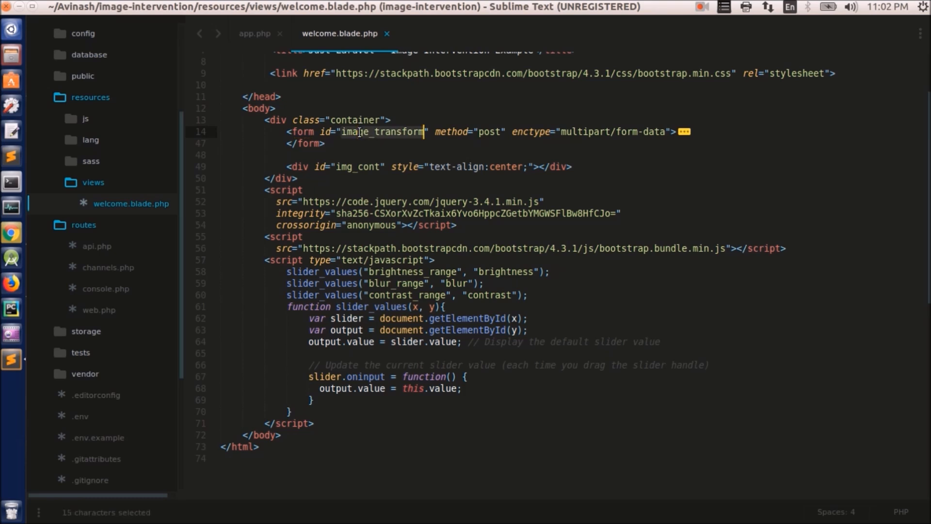
Step: Write the $("#image_transform").submit(function(e){ handler with e.preventDefault();
{"action": "type", "text": "$(\"#image_transform\").submit(function(e){"}
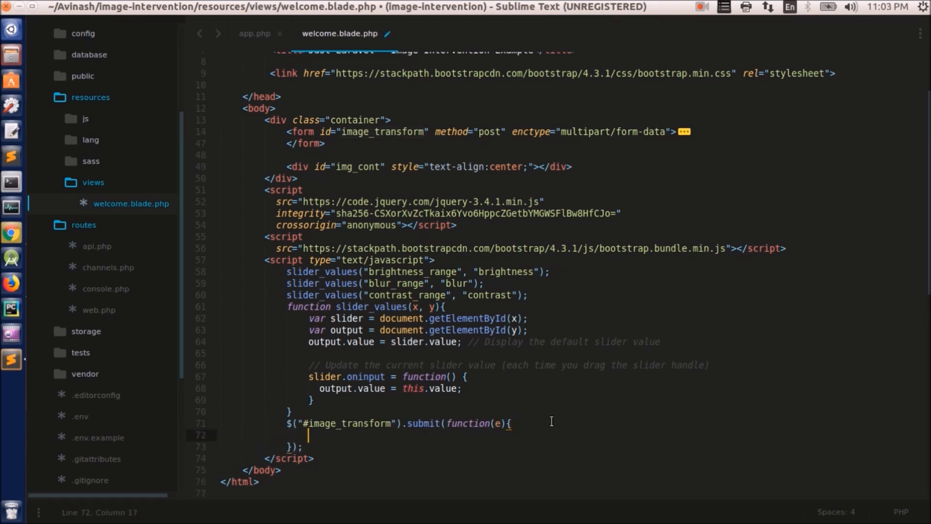
{"action": "mouse_move", "coordinate": [360, 194]}
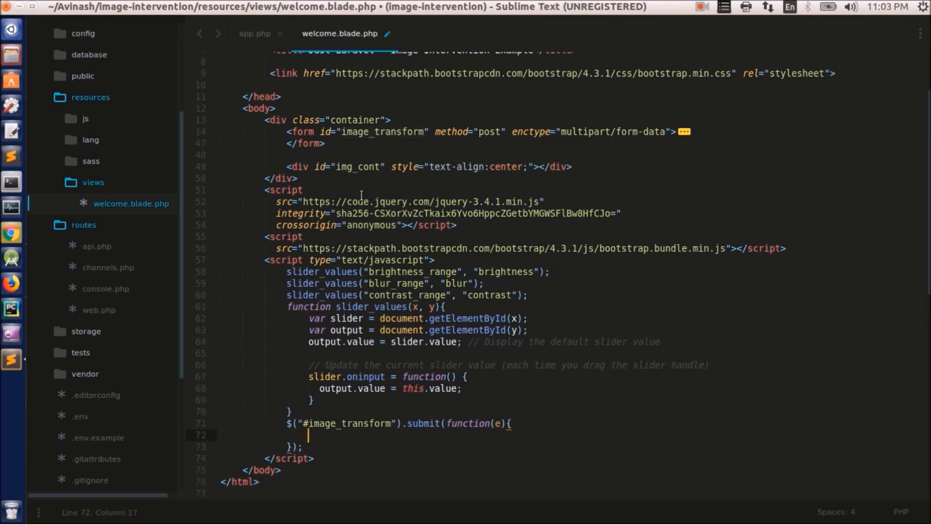
{"action": "double_click", "coordinate": [346, 424]}
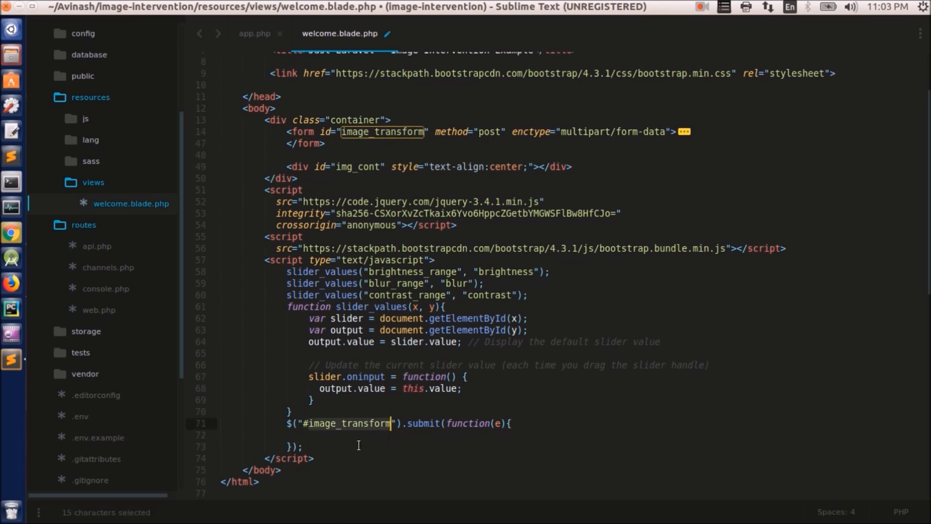
{"action": "type", "text": "e"}
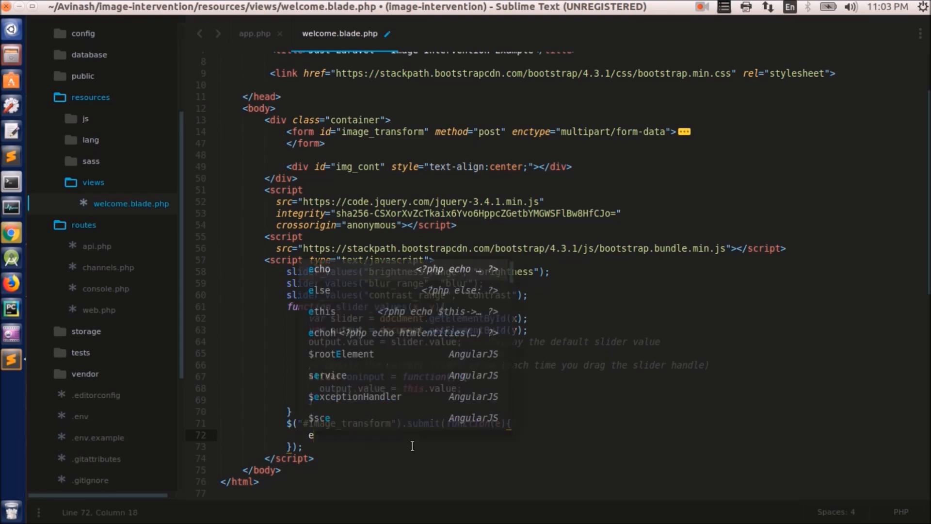
{"action": "type", "text": ".preventDefault();"}
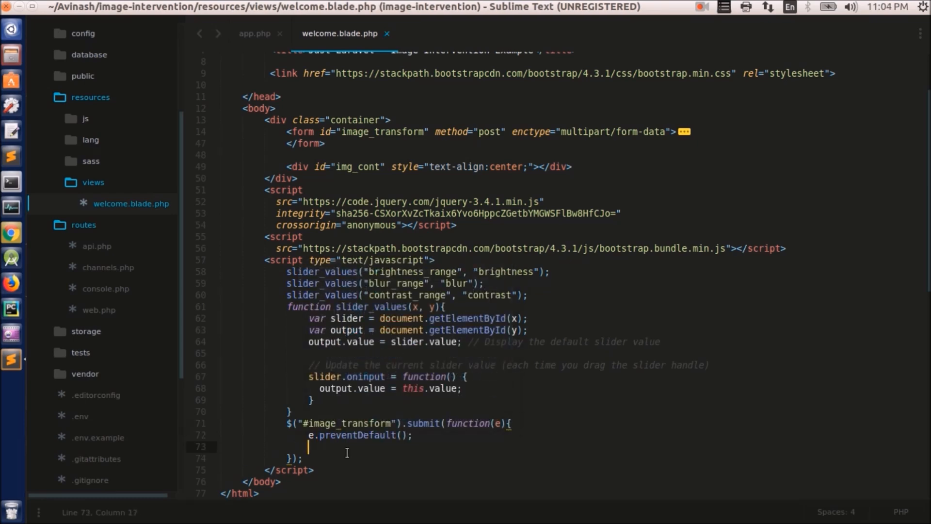
Step: Begin a $.ajax({ call with url: "/uploadPhoto"
{"action": "type", "text": "$"}
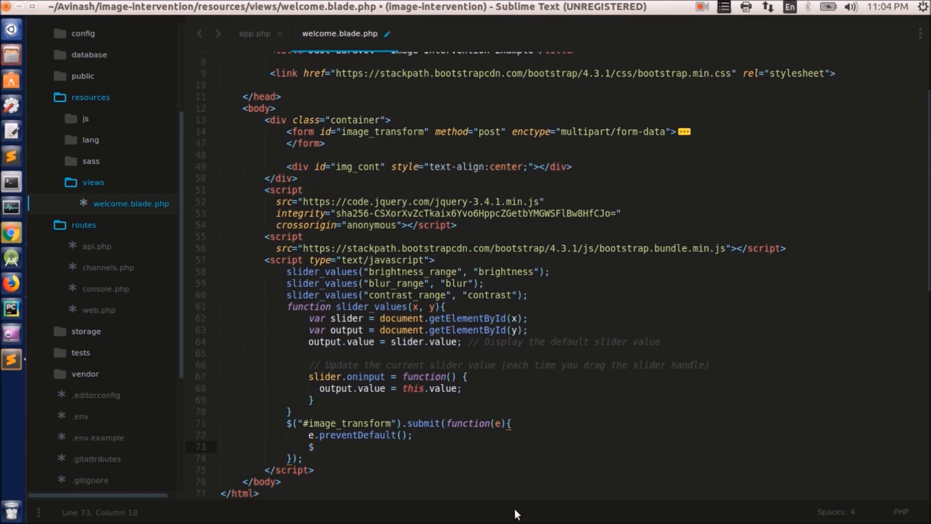
{"action": "type", "text": ".ajx"}
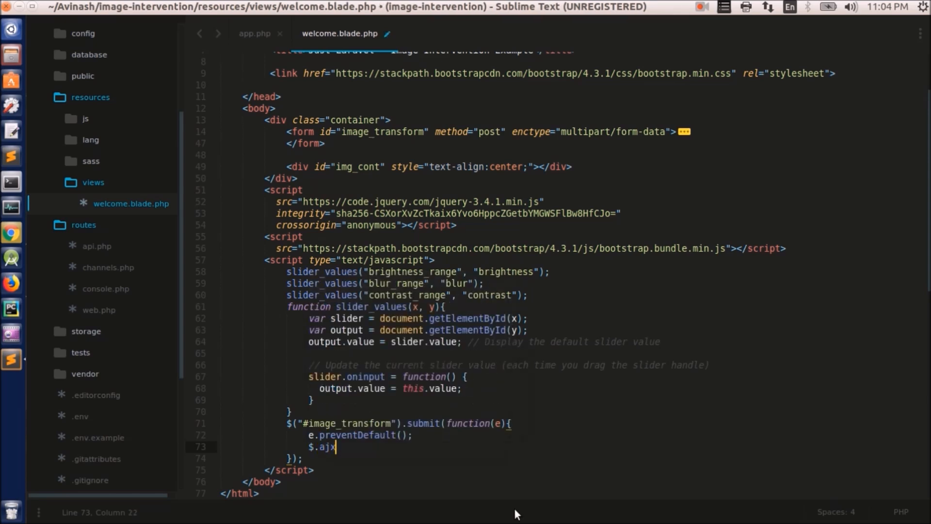
{"action": "type", "text": "({"}
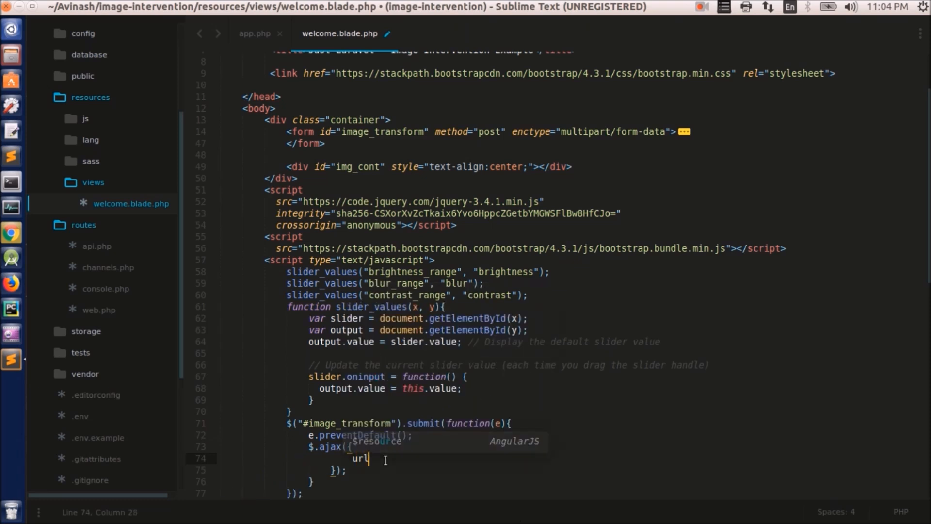
{"action": "type", "text": ":"}
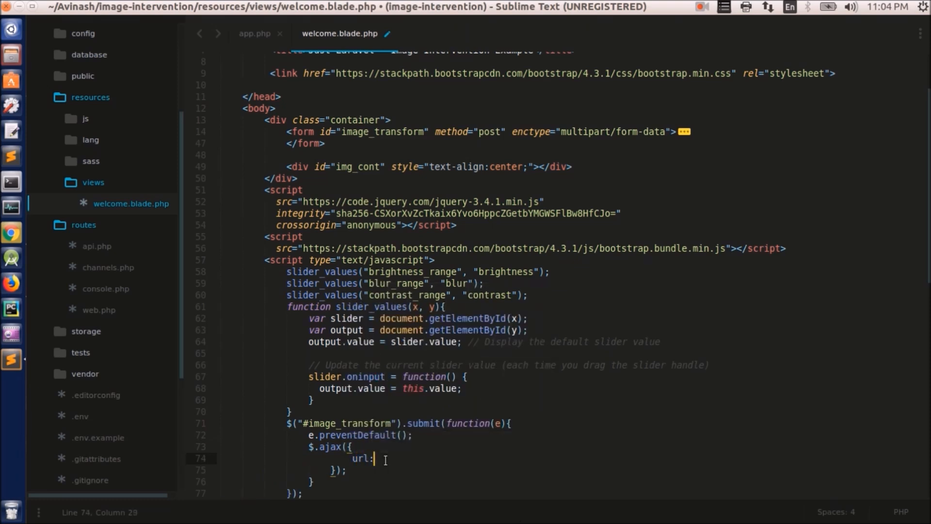
{"action": "type", "text": "\"\""}
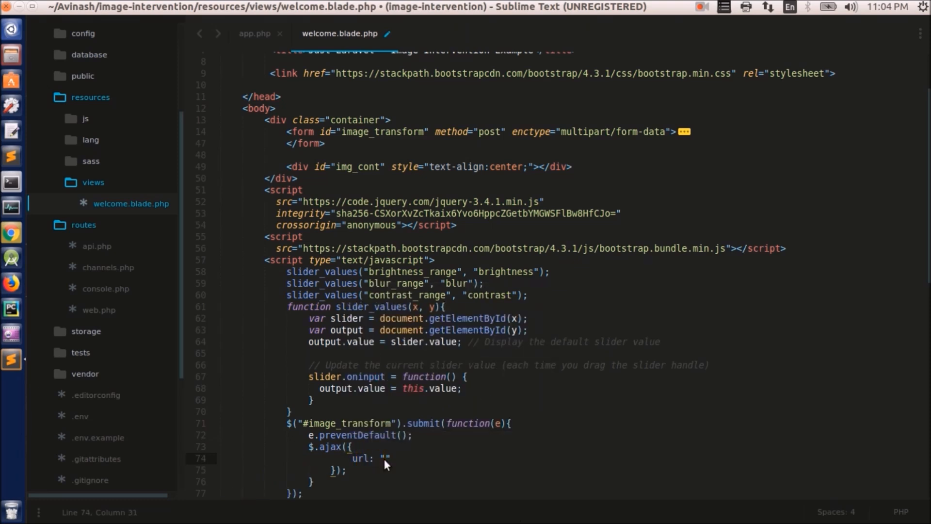
{"action": "type", "text": "/uploadPhot"}
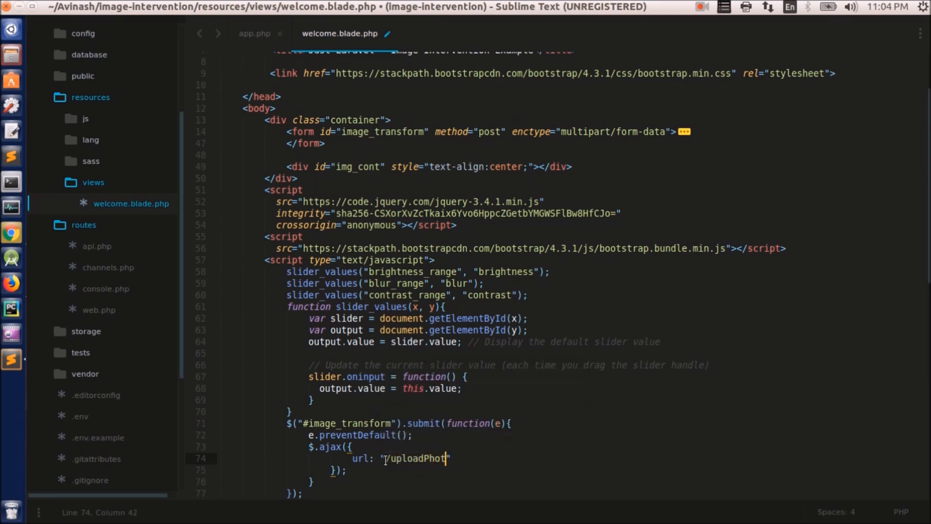
{"action": "type", "text": "o"}
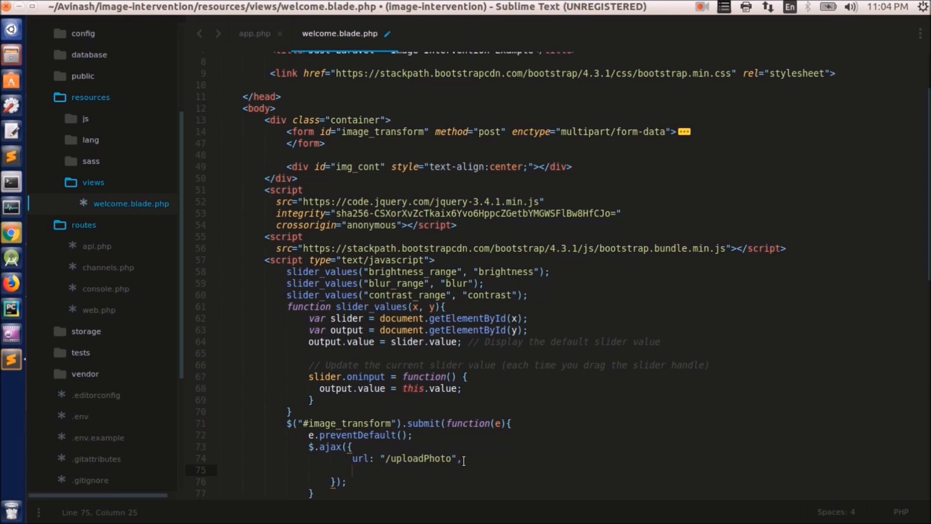
{"action": "scroll", "scroll_direction": "up", "scroll_amount": 3}
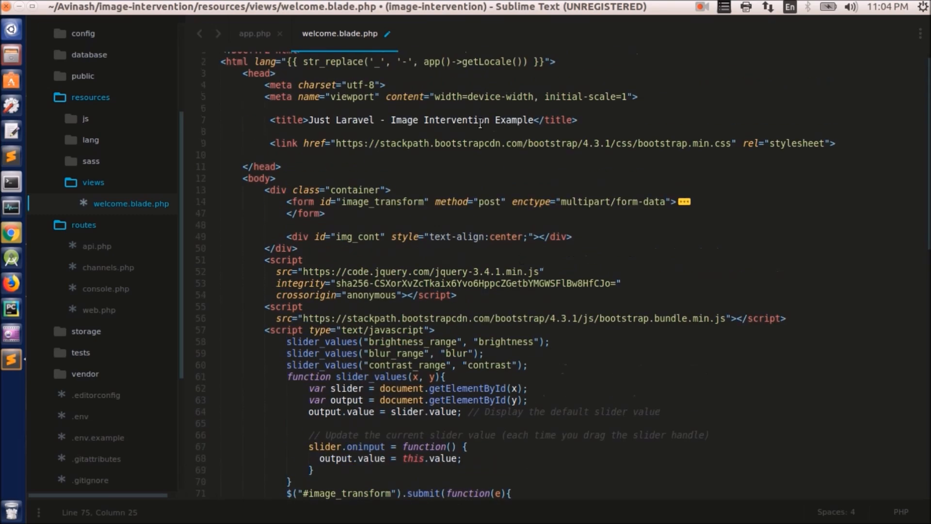
{"action": "mouse_move", "coordinate": [525, 201]}
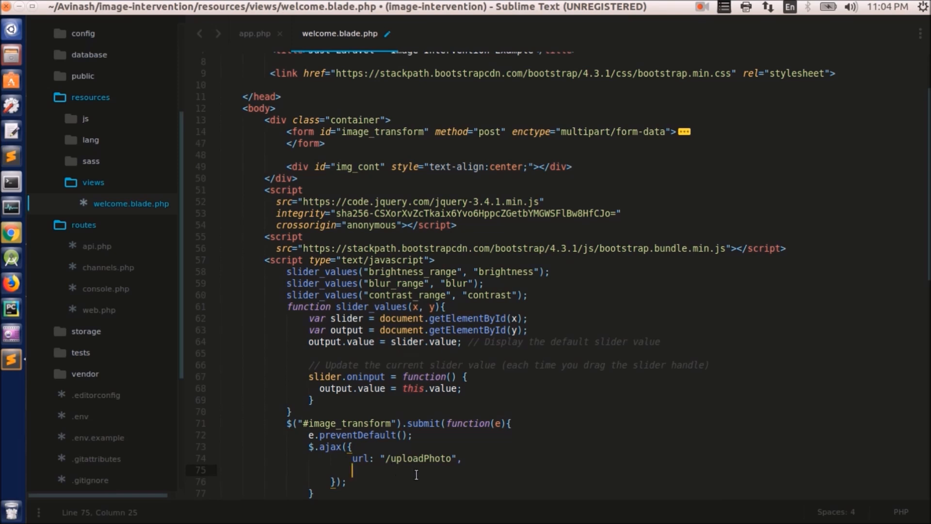
Step: Add data: new FormData(this) and dataType:'JSON' to the AJAX options
{"action": "type", "text": "data:"}
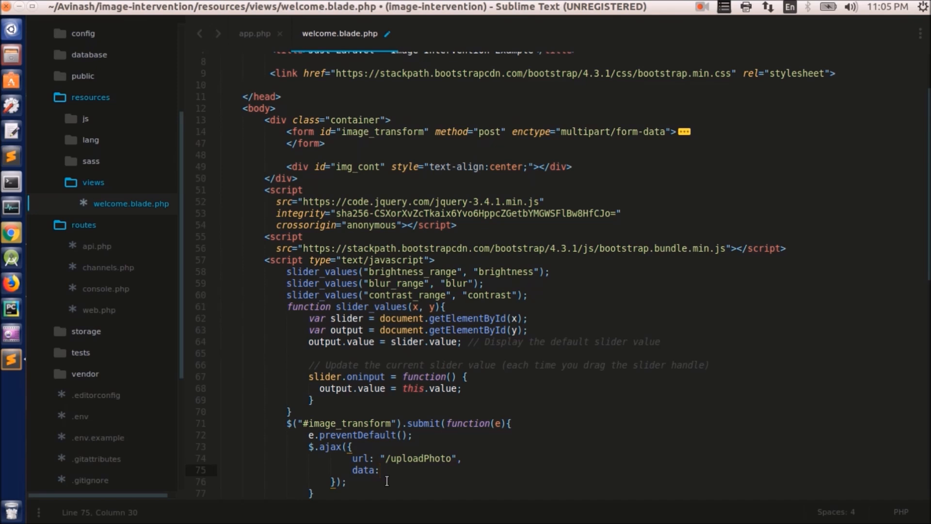
{"action": "type", "text": "ne"}
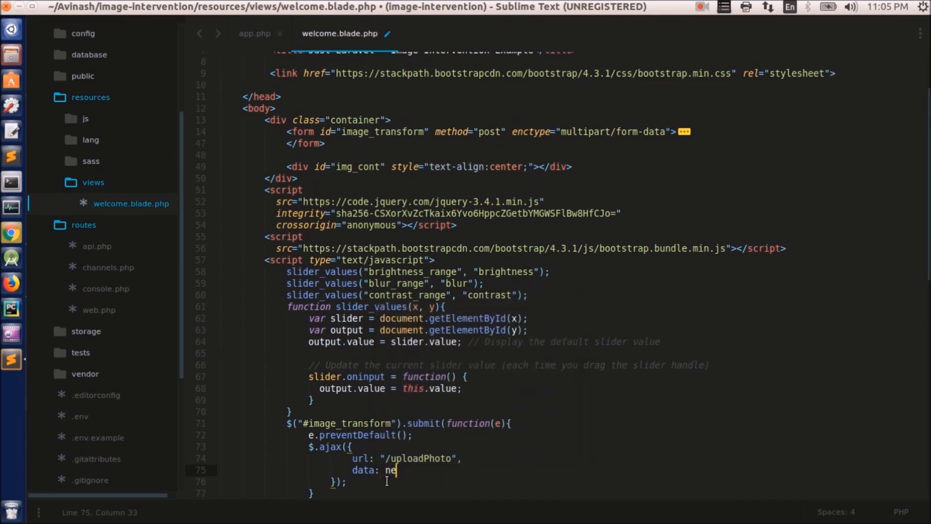
{"action": "type", "text": "w FormData(this"}
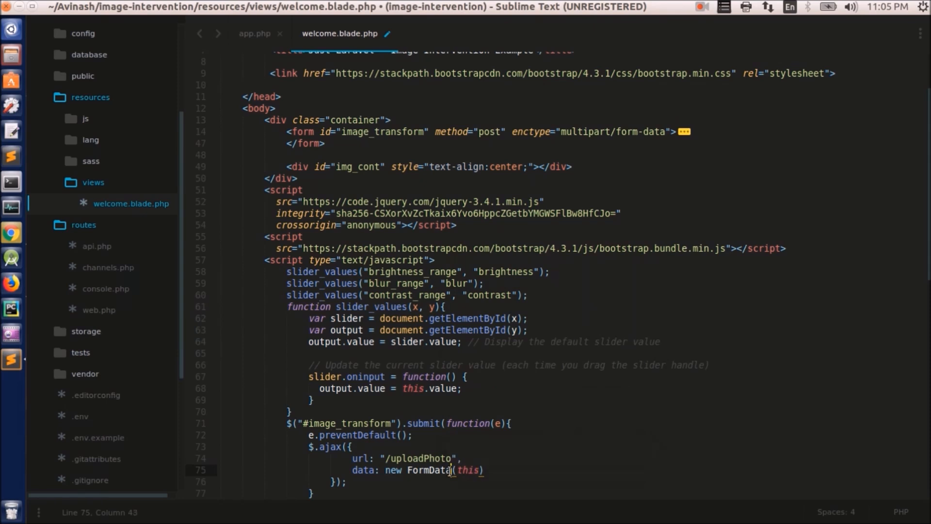
{"action": "double_click", "coordinate": [424, 470]}
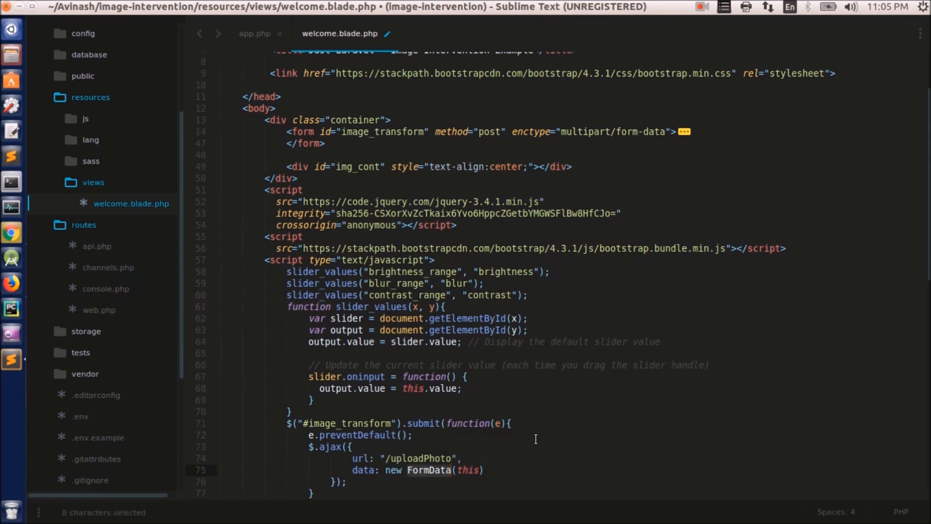
{"action": "left_click", "coordinate": [533, 476]}
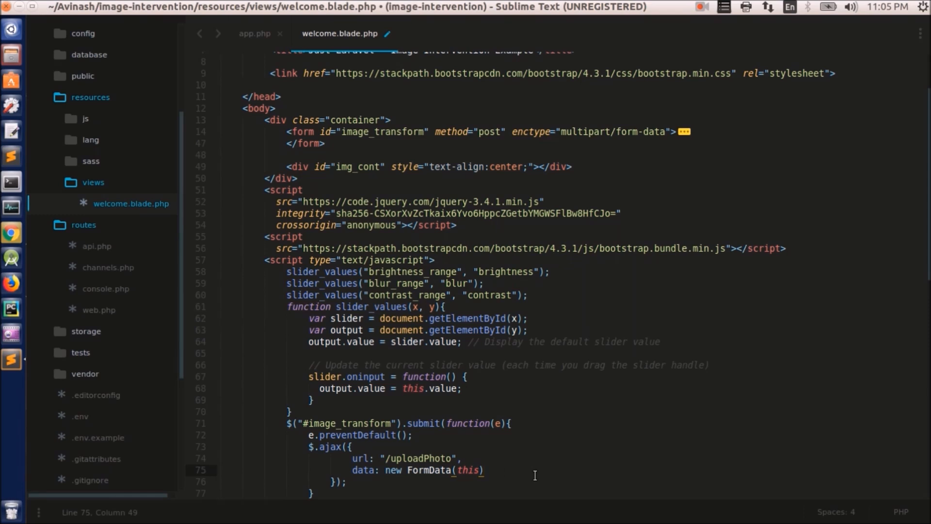
{"action": "type", "text": ","}
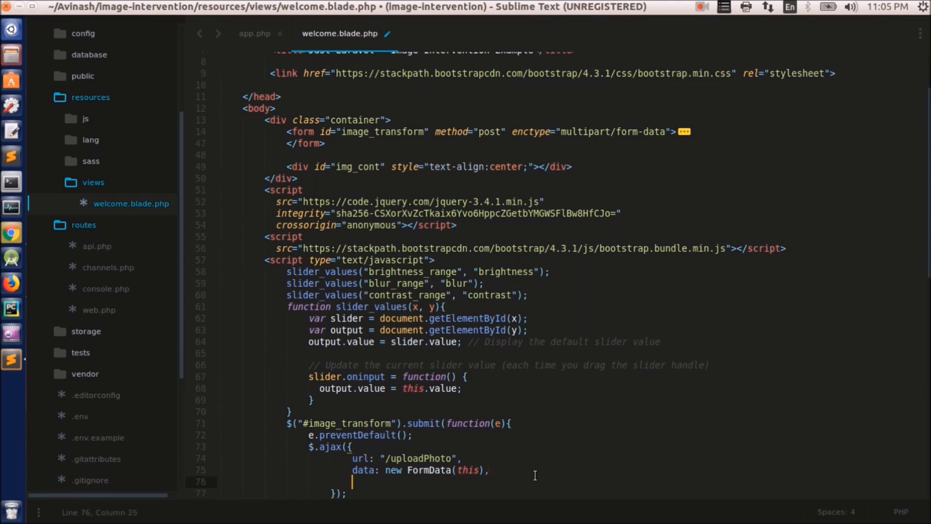
{"action": "type", "text": "dataType:'JSON',"}
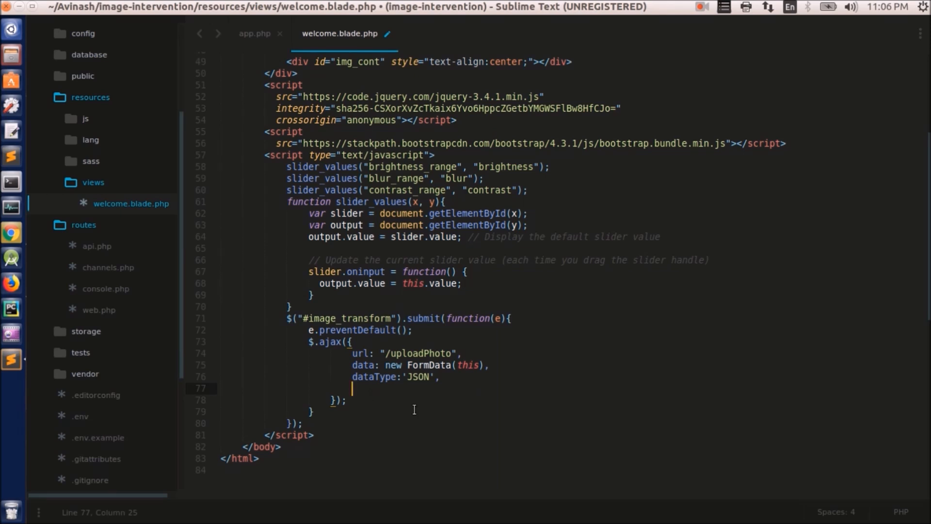
Step: Add contentType: false and a success function logging result, then save welcome.blade.php
{"action": "type", "text": "contentType: false,"}
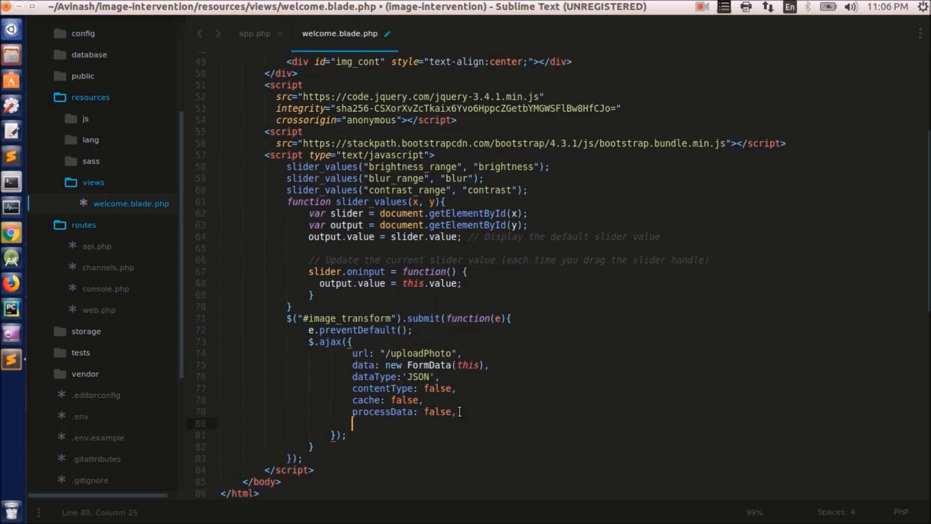
{"action": "type", "text": "success:"}
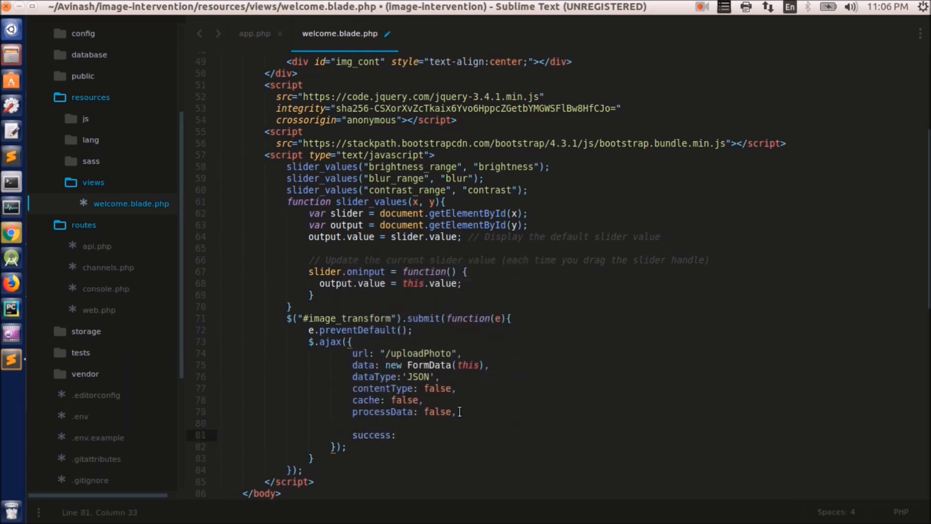
{"action": "type", "text": "function(result){"}
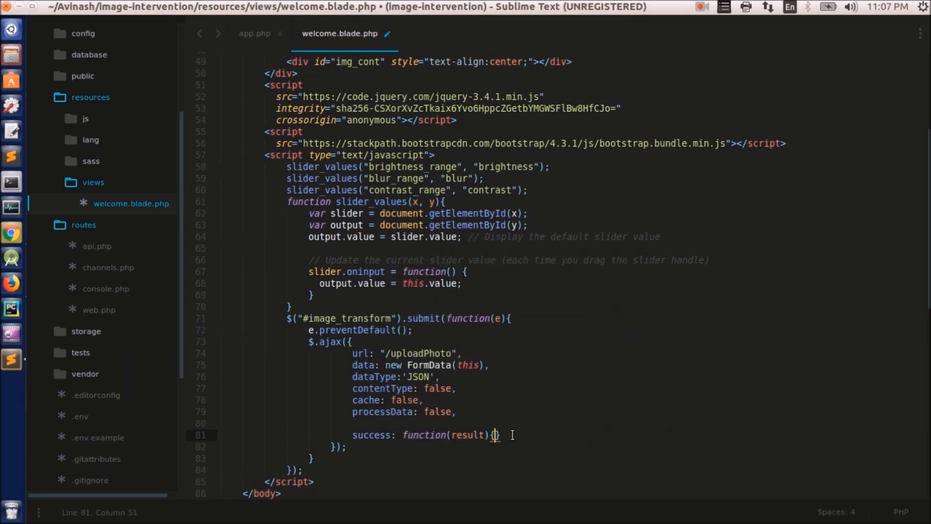
{"action": "type", "text": "console.log(result);"}
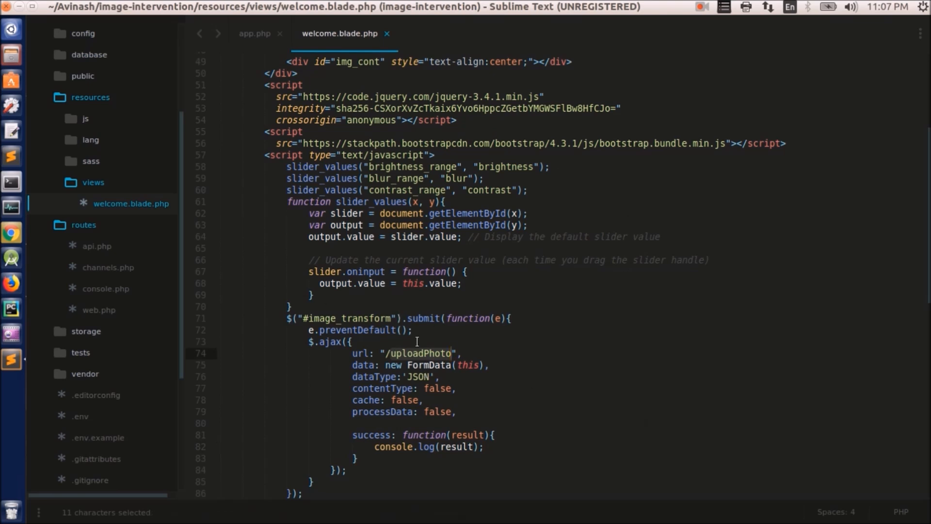
{"action": "left_click", "coordinate": [99, 309]}
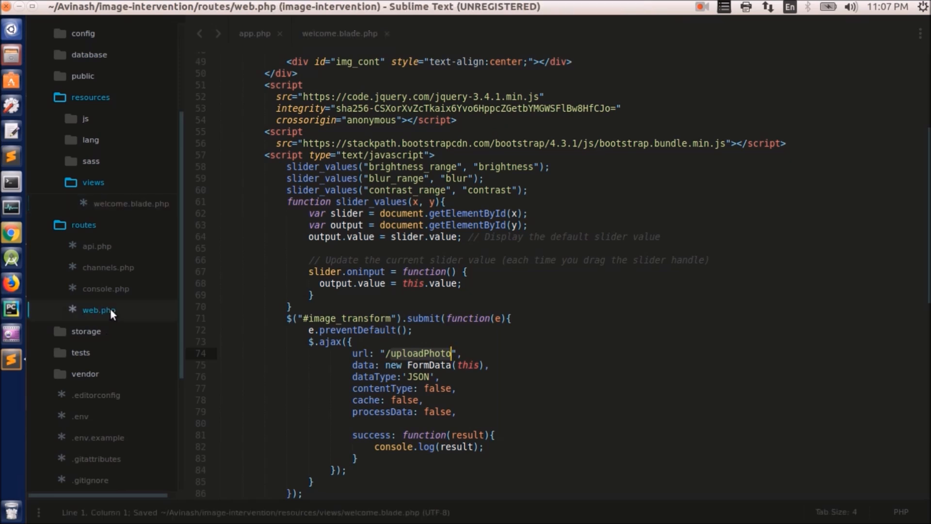
Step: Paste the GET route as Route::post('/uploadPhoto', ...) with an empty closure body
{"action": "left_click", "coordinate": [99, 310]}
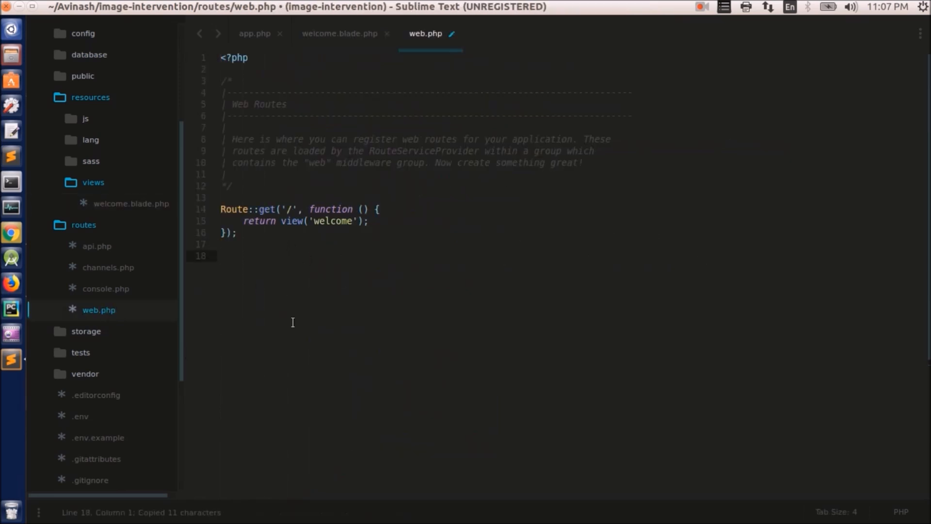
{"action": "type", "text": "uploadPhoto"}
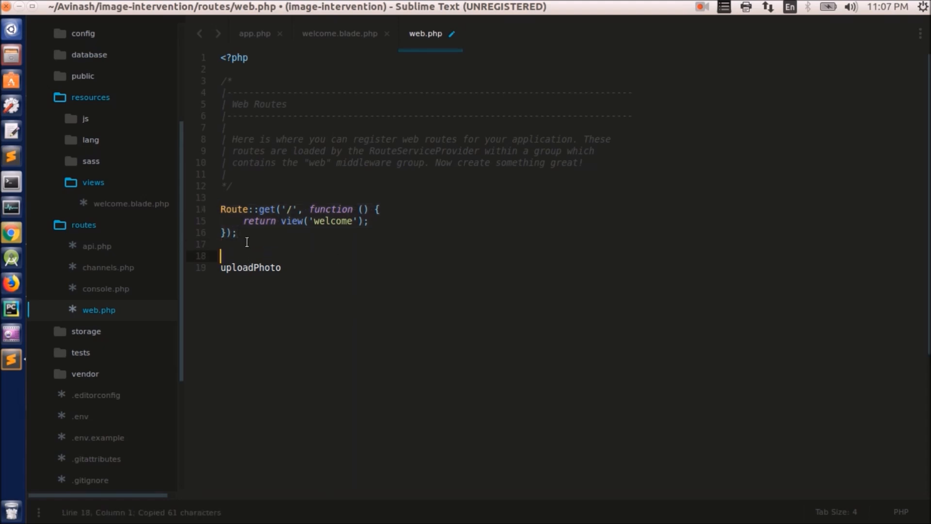
{"action": "key", "text": "ctrl+v"}
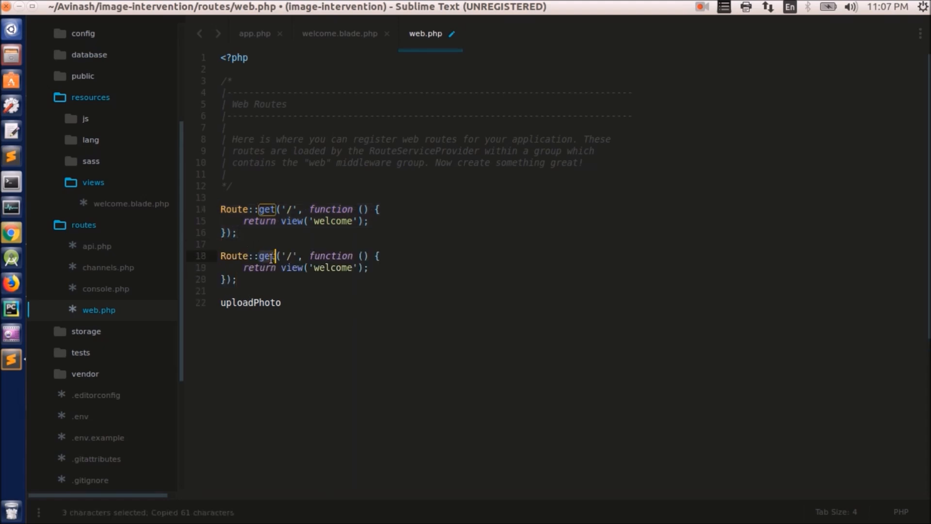
{"action": "type", "text": "post"}
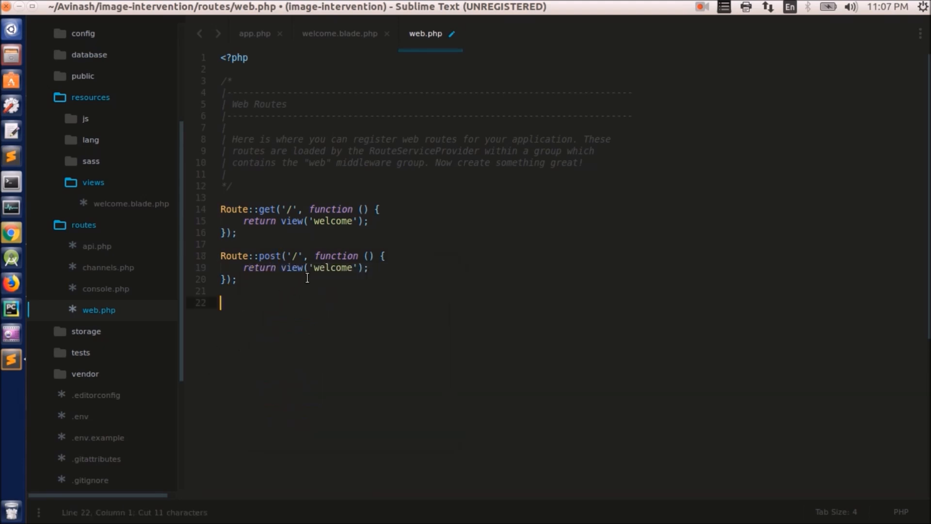
{"action": "left_click", "coordinate": [302, 255]}
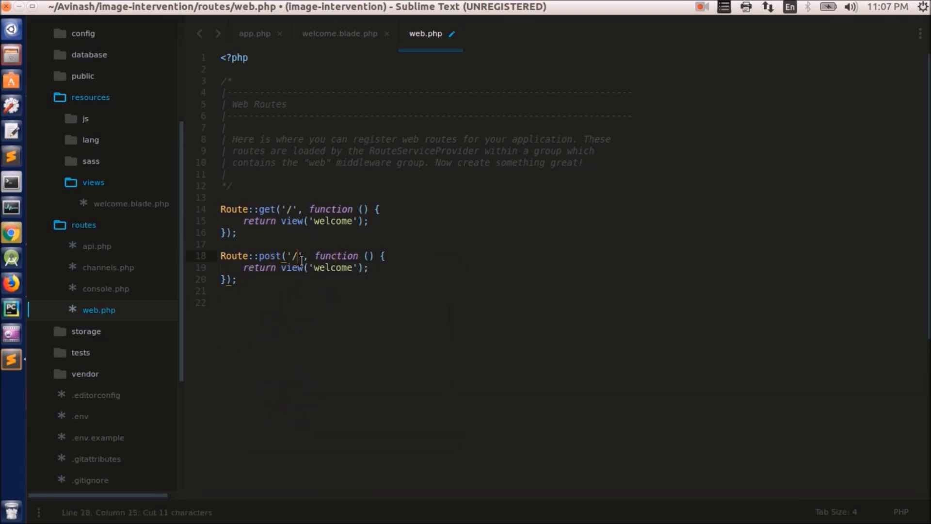
{"action": "type", "text": "uploadPhoto"}
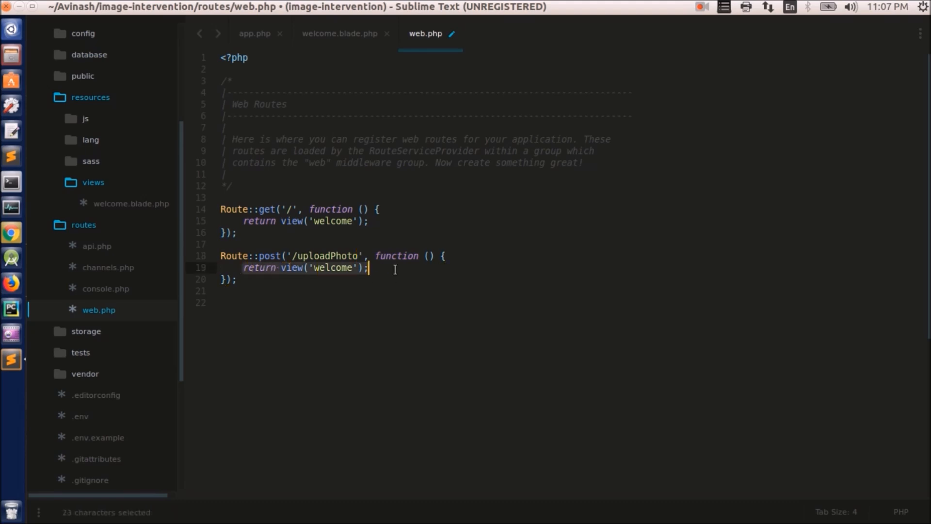
{"action": "key", "text": "Delete"}
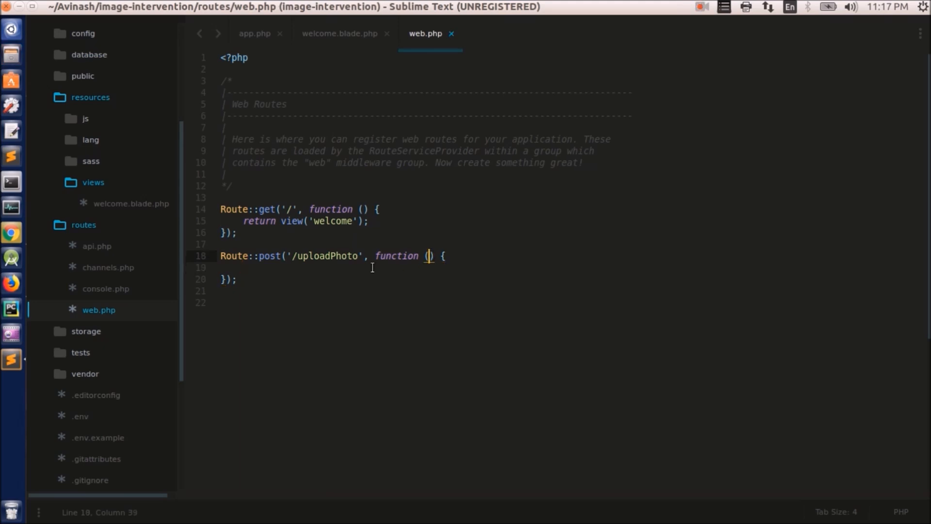
{"action": "key", "text": "Return"}
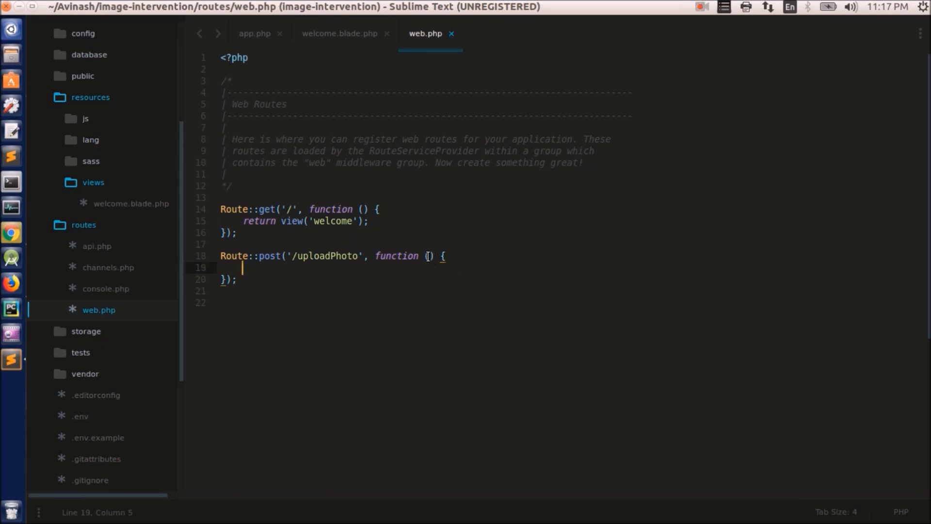
Step: Give the /uploadPhoto closure a Request $request parameter and an if($request->hasFile('photo')) check
{"action": "left_click", "coordinate": [427, 256]}
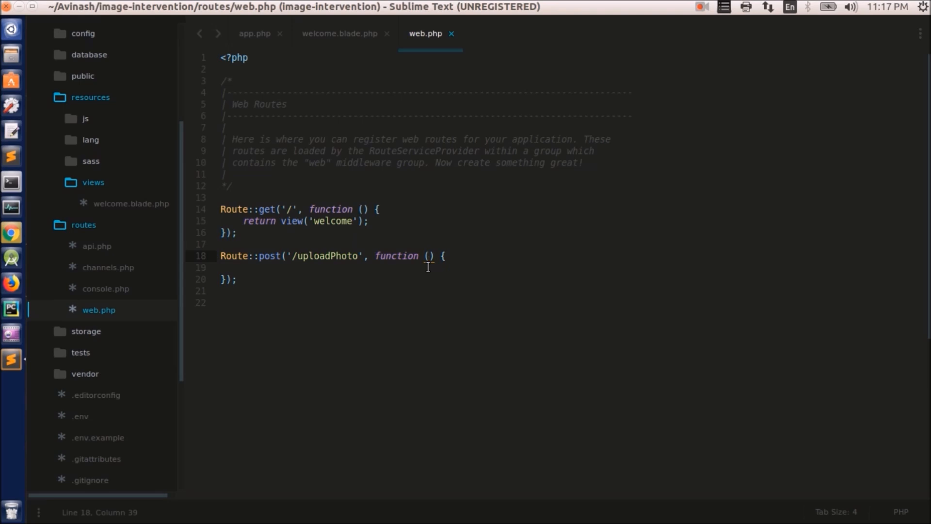
{"action": "type", "text": "Request $request"}
{"action": "left_click", "coordinate": [425, 197]}
{"action": "type", "text": "use Illuminate\\Http\\Request;"}
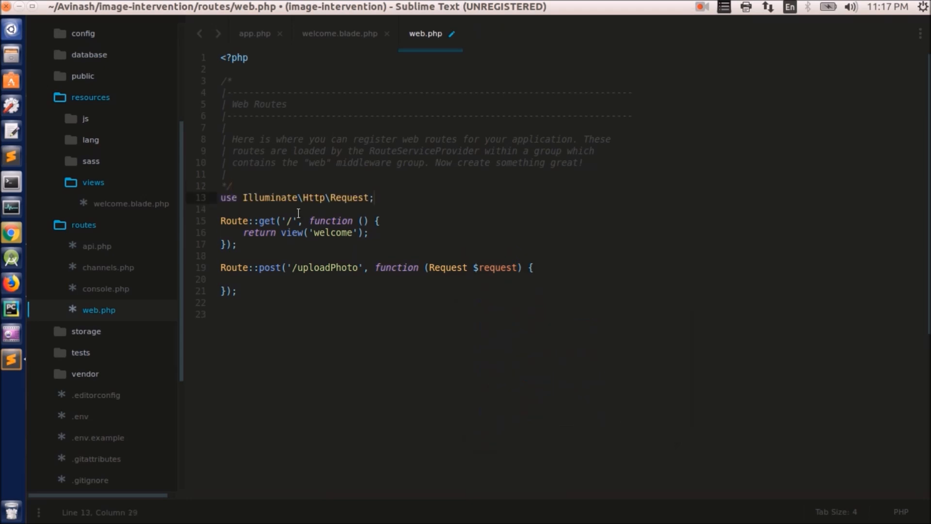
{"action": "mouse_move", "coordinate": [393, 203]}
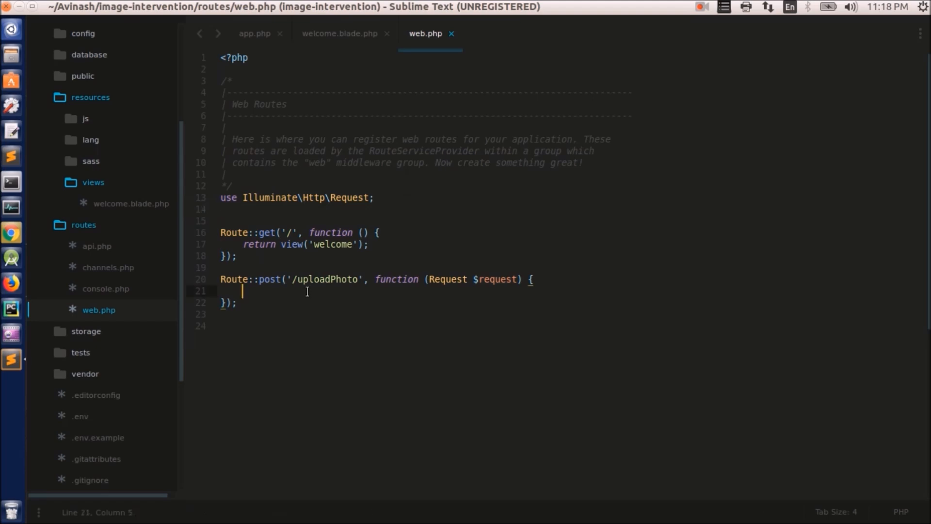
{"action": "type", "text": "if($request->hasFile('photo')){"}
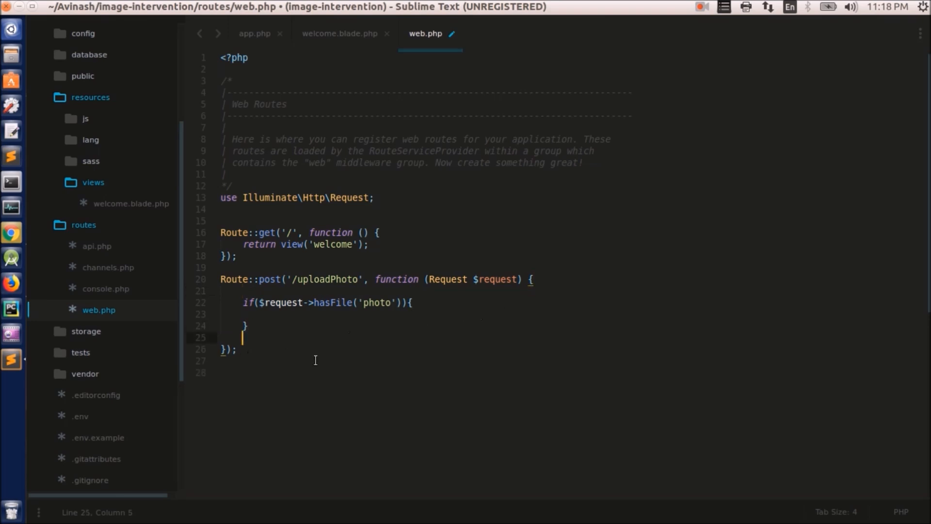
{"action": "left_click", "coordinate": [322, 313]}
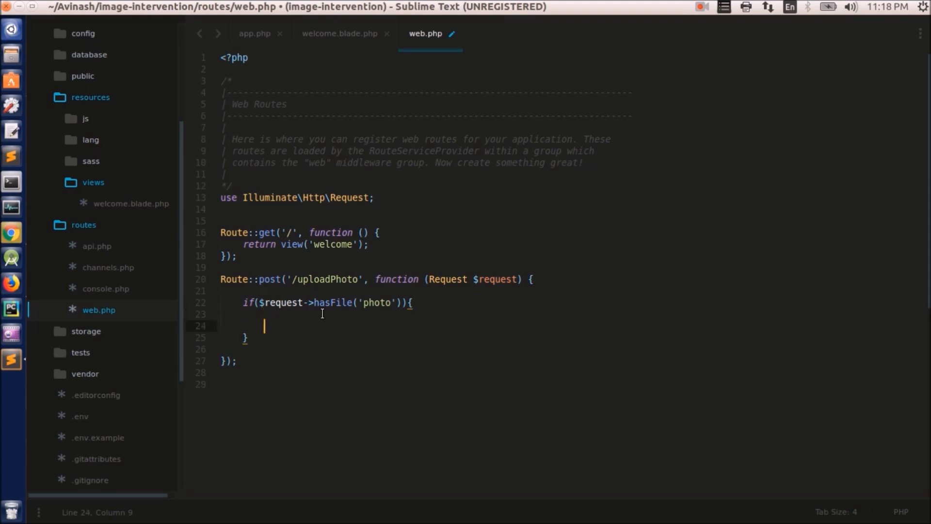
{"action": "type", "text": "$i"}
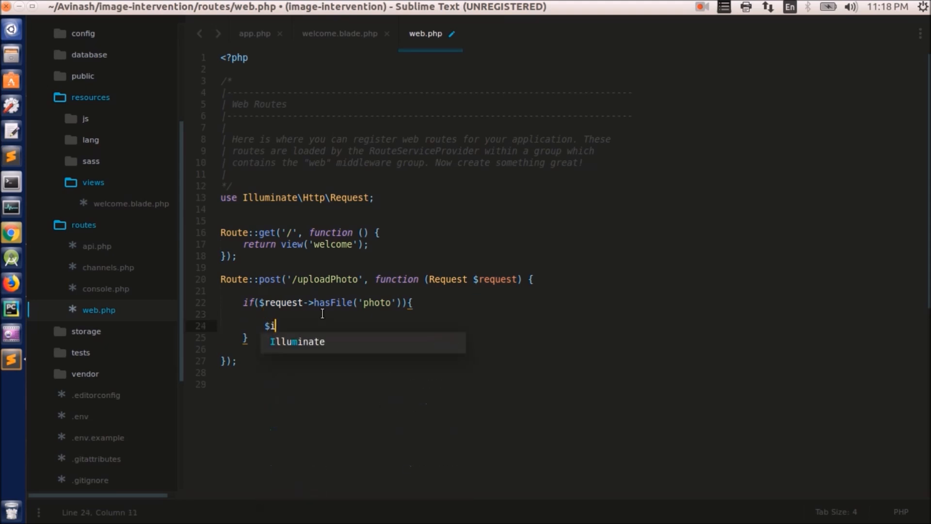
Step: Begin $img = Image::make( inside the photo check, then bring up config/app.php
{"action": "type", "text": "mg ="}
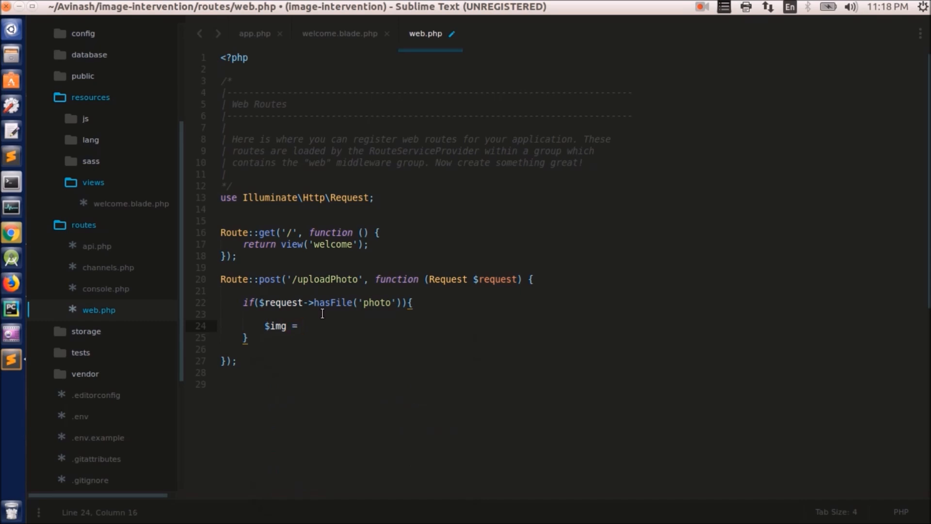
{"action": "type", "text": "Ima"}
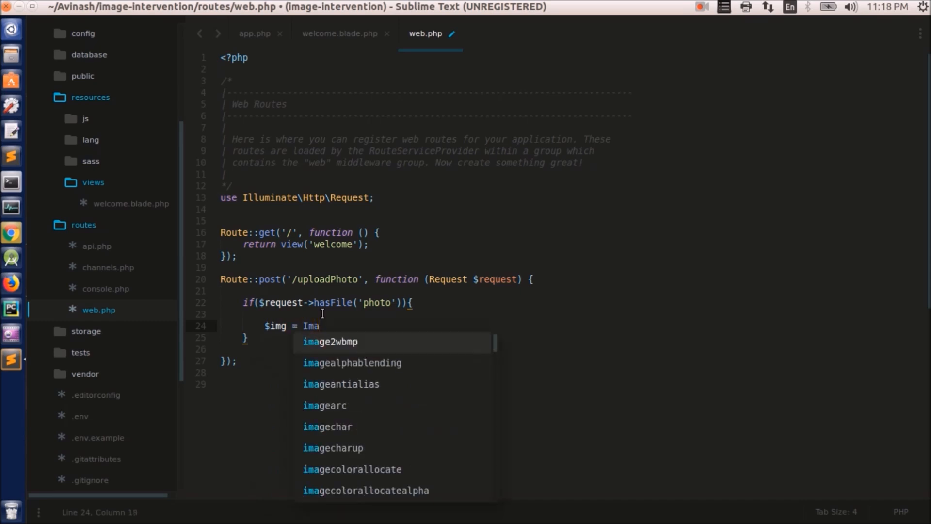
{"action": "type", "text": "ge"}
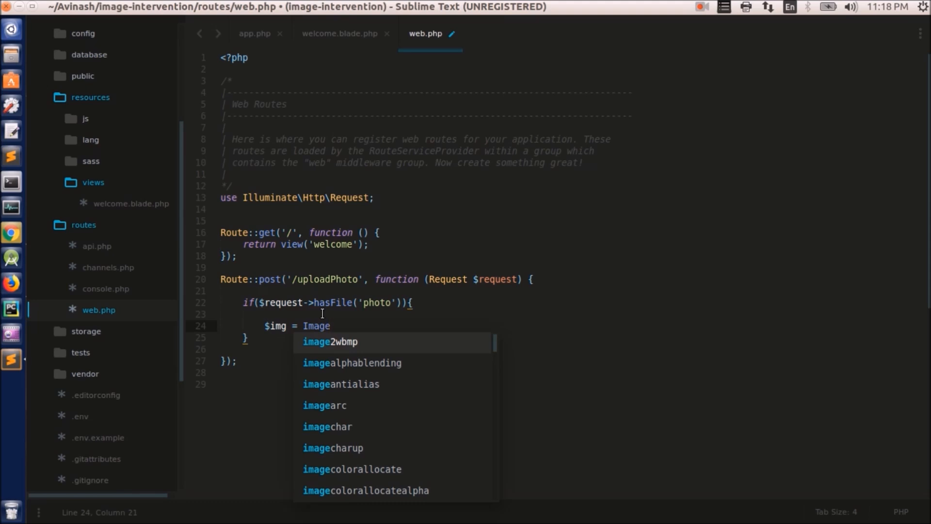
{"action": "type", "text": "::make"}
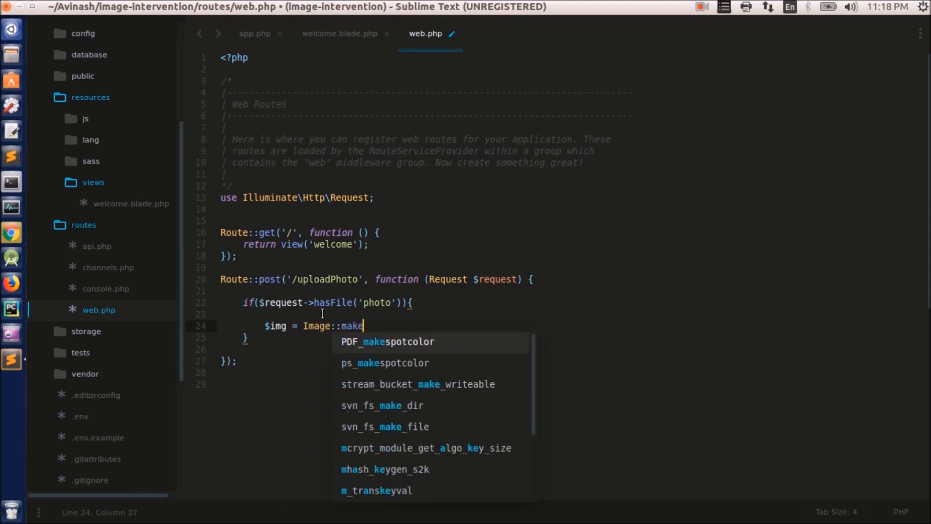
{"action": "type", "text": "("}
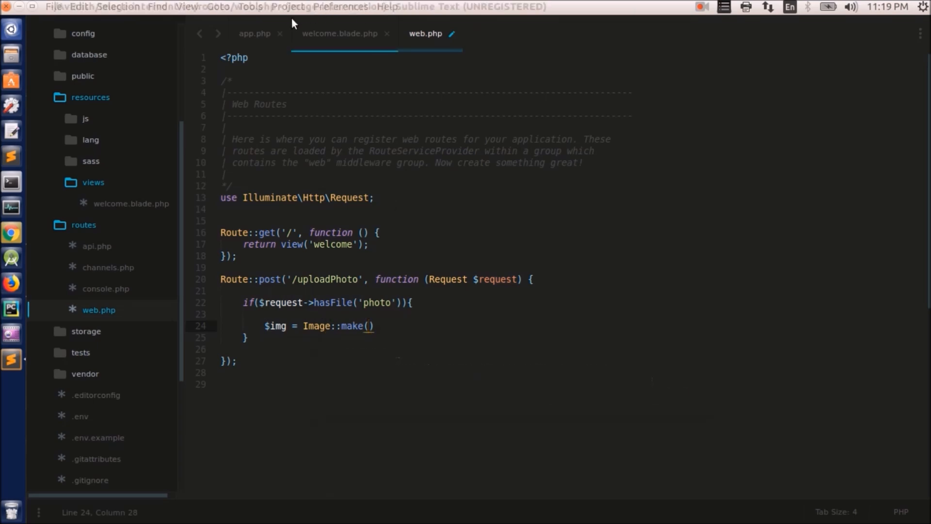
{"action": "left_click", "coordinate": [255, 33]}
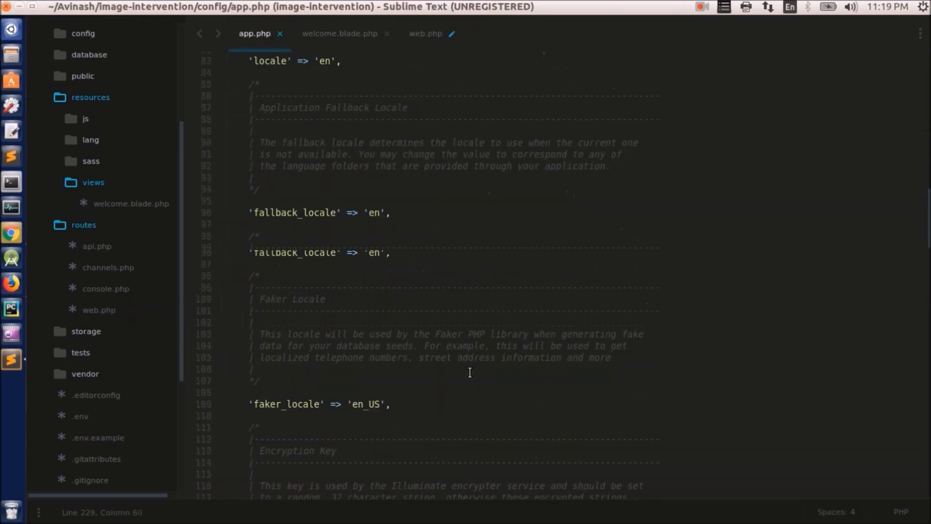
Step: Review the 'Image' alias in app.php's aliases array and return to web.php
{"action": "scroll", "scroll_direction": "down", "scroll_amount": 3}
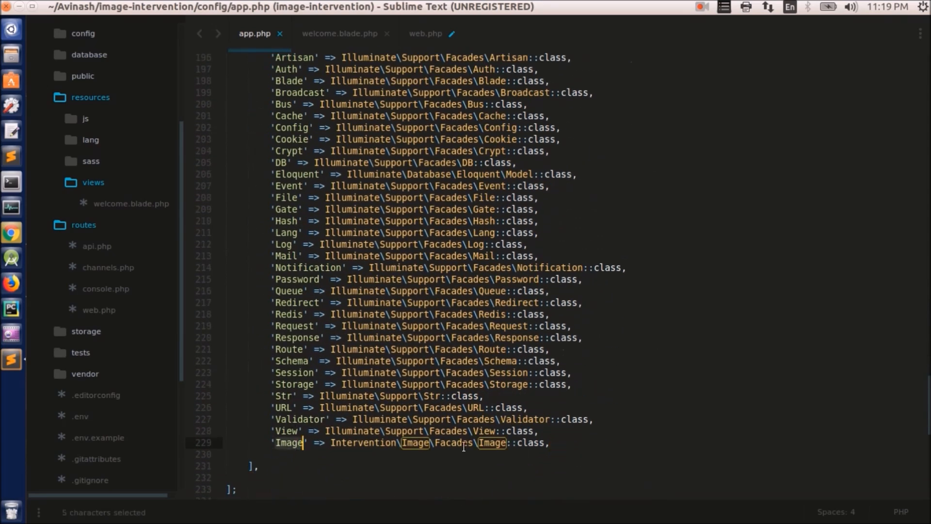
{"action": "scroll", "scroll_direction": "down", "scroll_amount": 3}
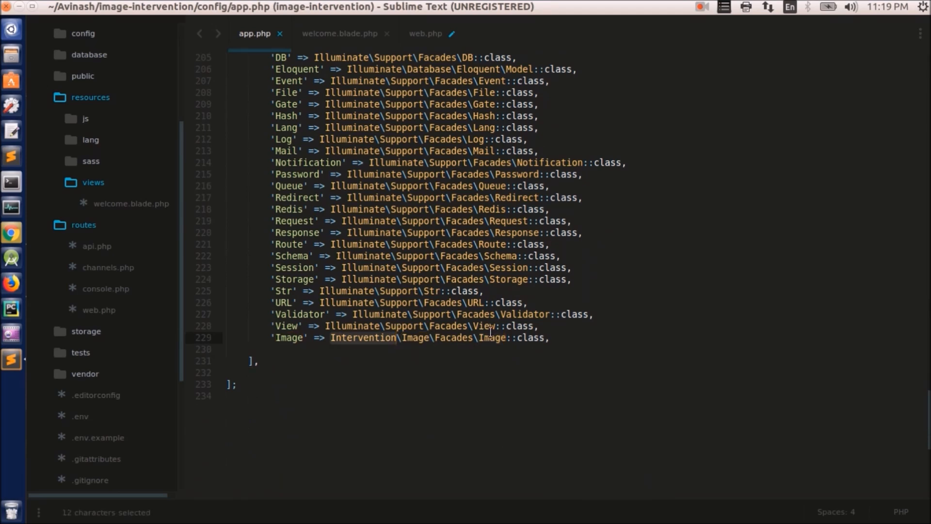
{"action": "left_click", "coordinate": [424, 33]}
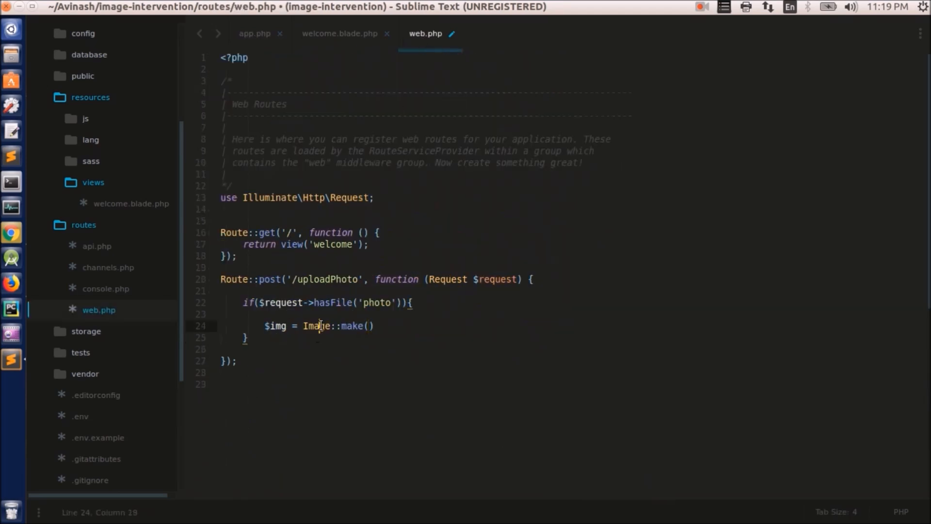
Step: Pass $request->file('photo')->getRealPath() to Image::make, save web.php, and switch to welcome.blade.php
{"action": "double_click", "coordinate": [318, 326]}
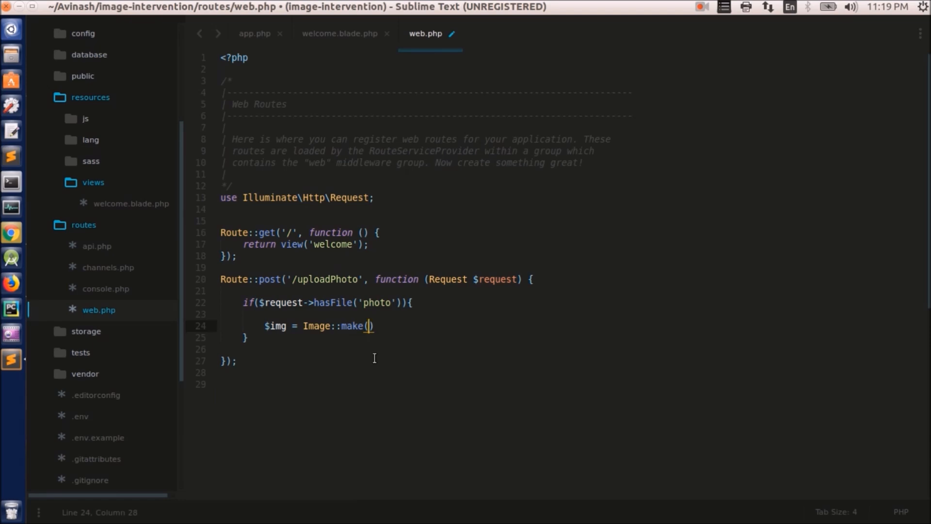
{"action": "type", "text": "$request->file('photo')->getRealPath())"}
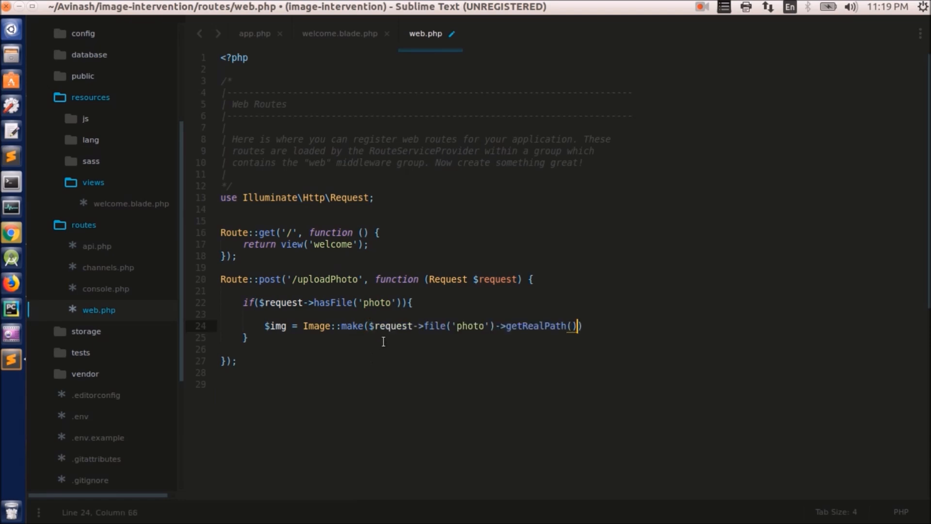
{"action": "key", "text": "ctrl+s"}
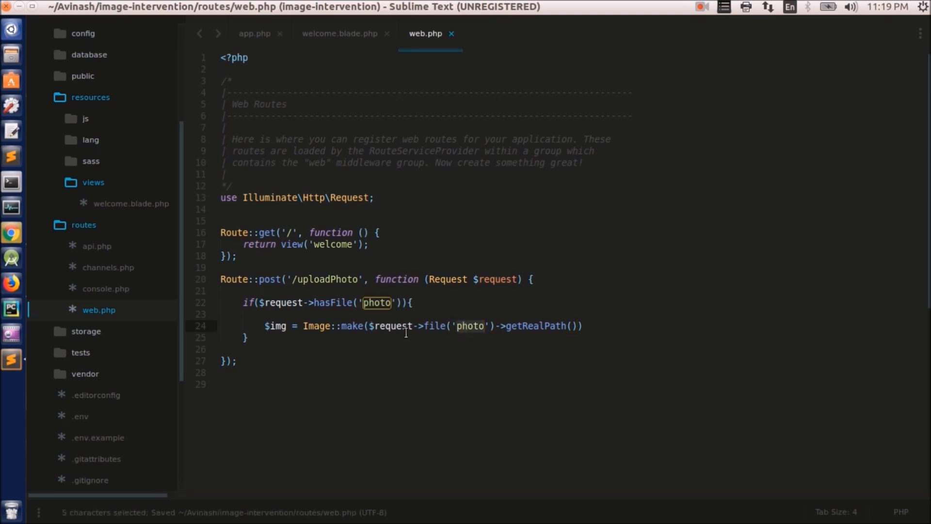
{"action": "mouse_move", "coordinate": [341, 42]}
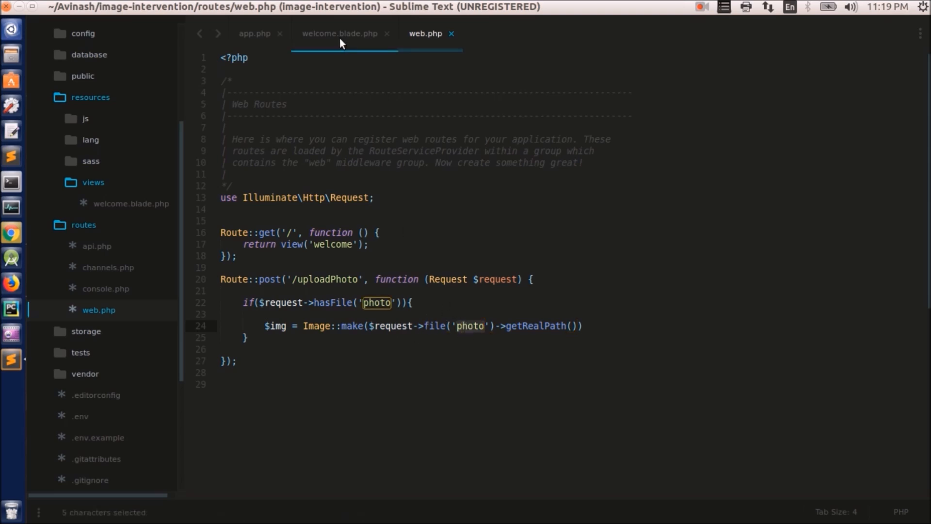
{"action": "left_click", "coordinate": [515, 325]}
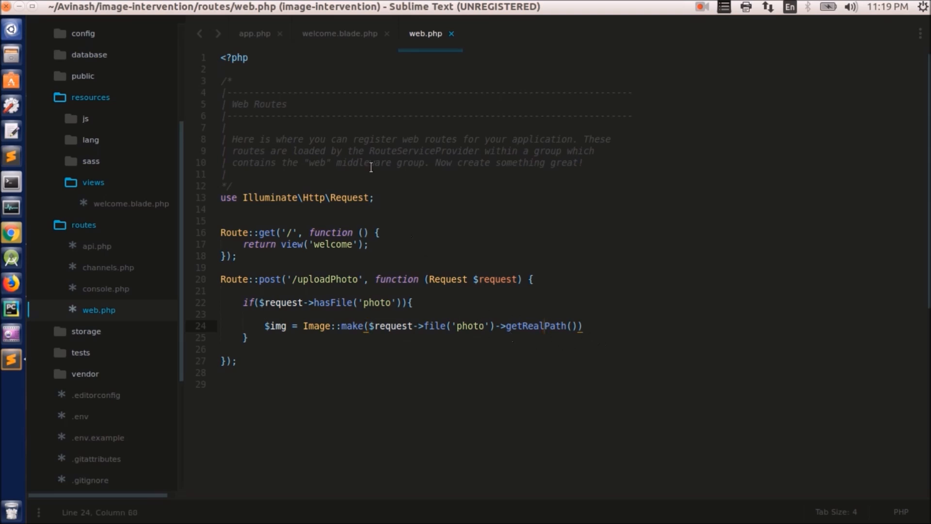
{"action": "double_click", "coordinate": [377, 303]}
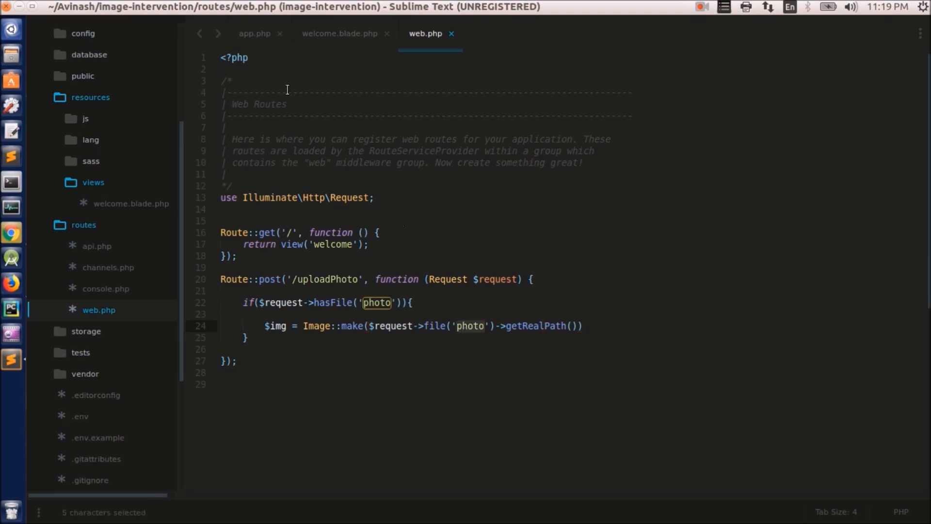
{"action": "left_click", "coordinate": [341, 33]}
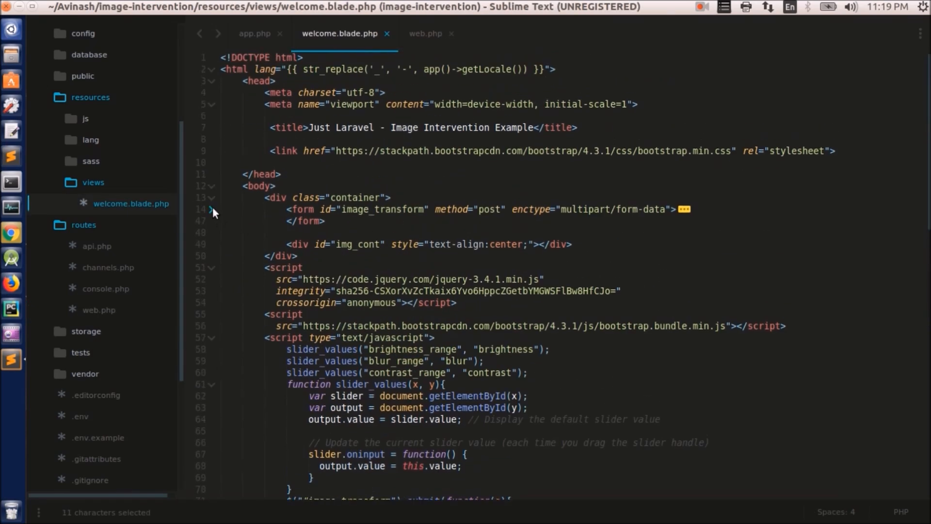
Step: Unfold the form markup to confirm the input is named photo, then return to web.php
{"action": "left_click", "coordinate": [212, 210]}
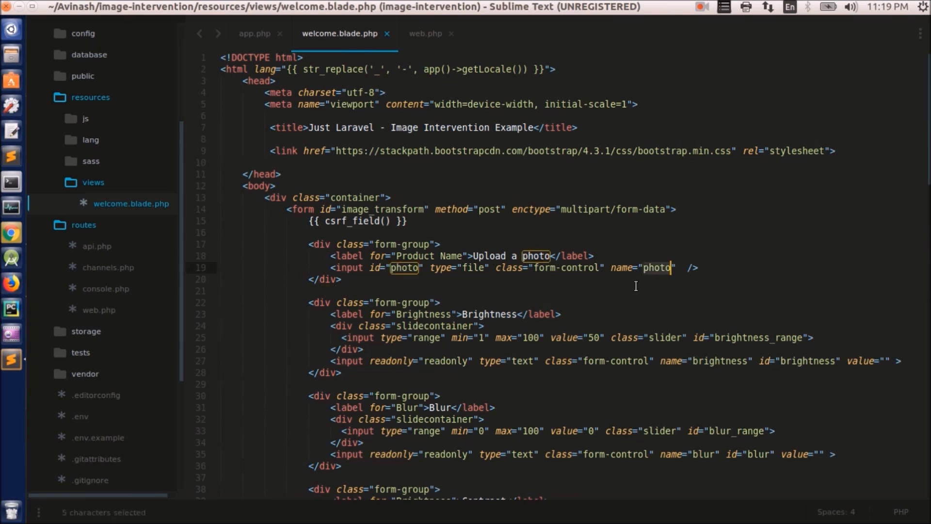
{"action": "mouse_move", "coordinate": [539, 200]}
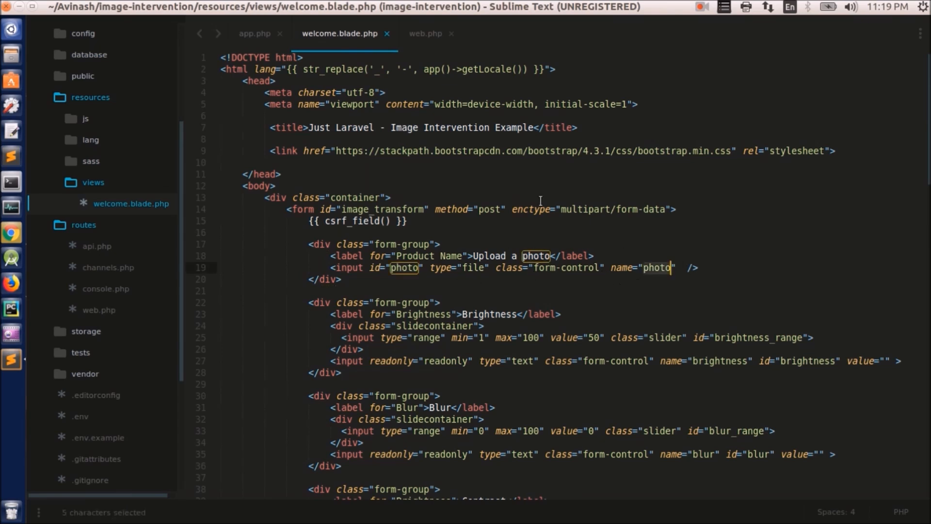
{"action": "left_click", "coordinate": [425, 33]}
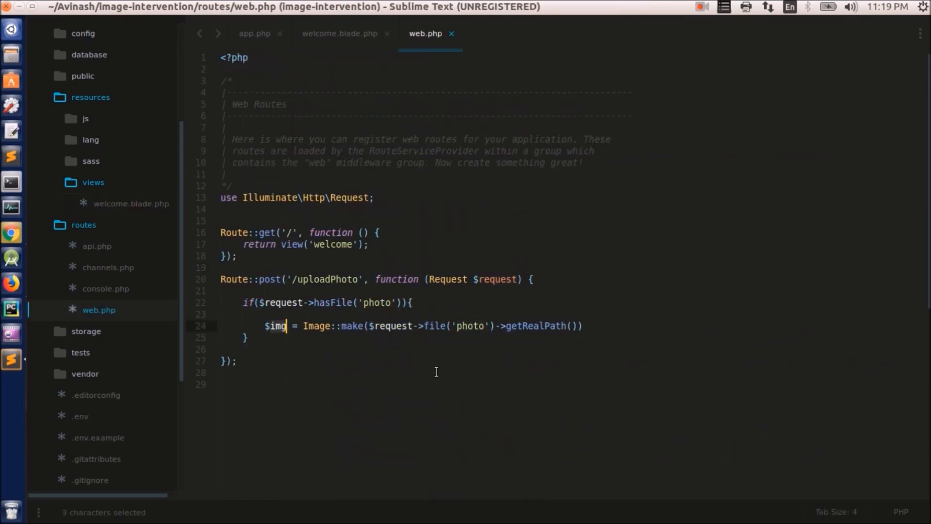
Step: Start chaining $img->brightness() and check the form view's slider field names
{"action": "type", "text": ";"}
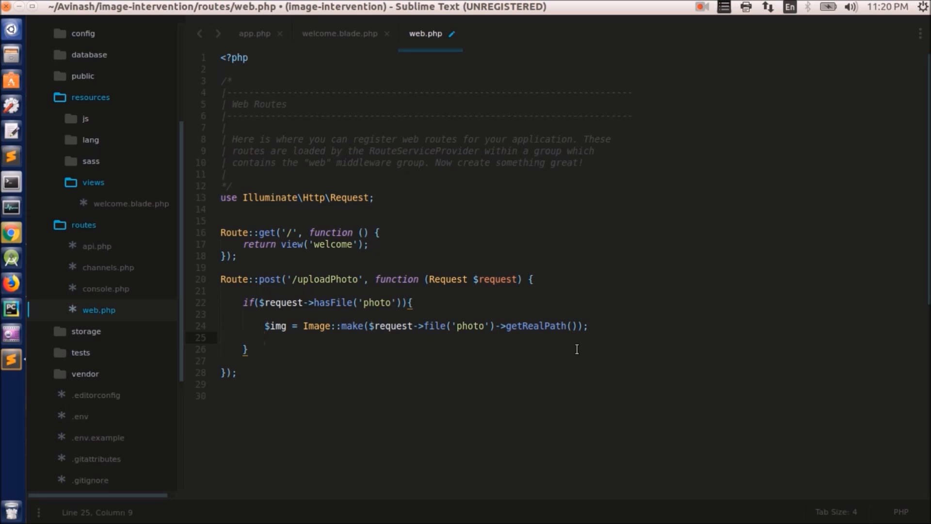
{"action": "type", "text": "$"}
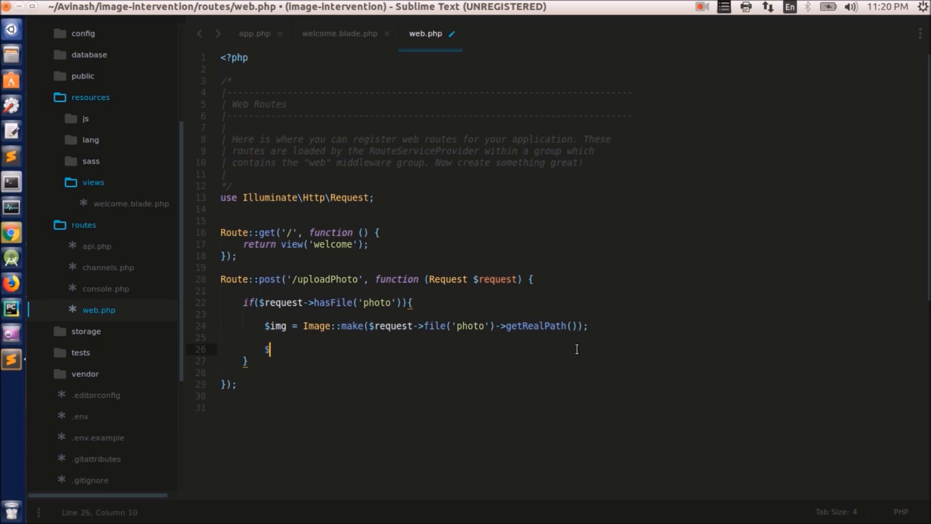
{"action": "type", "text": "img"}
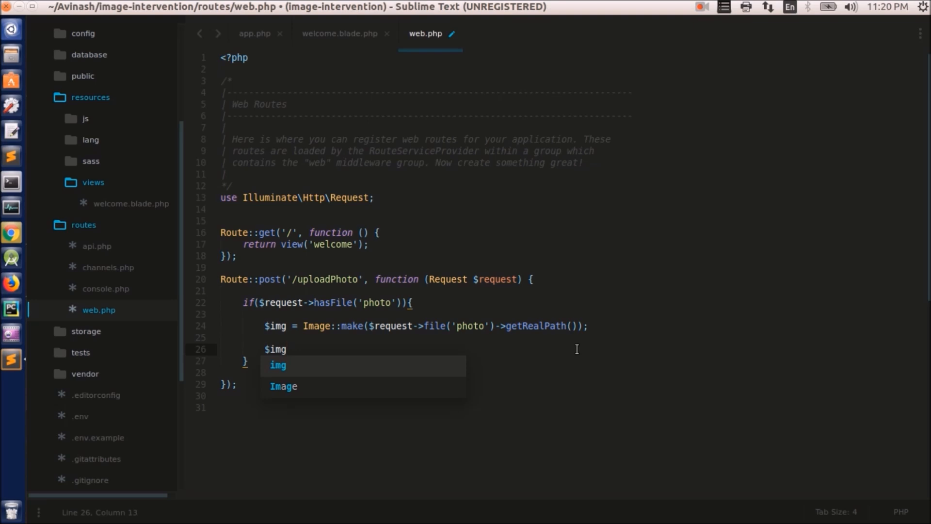
{"action": "type", "text": "-"}
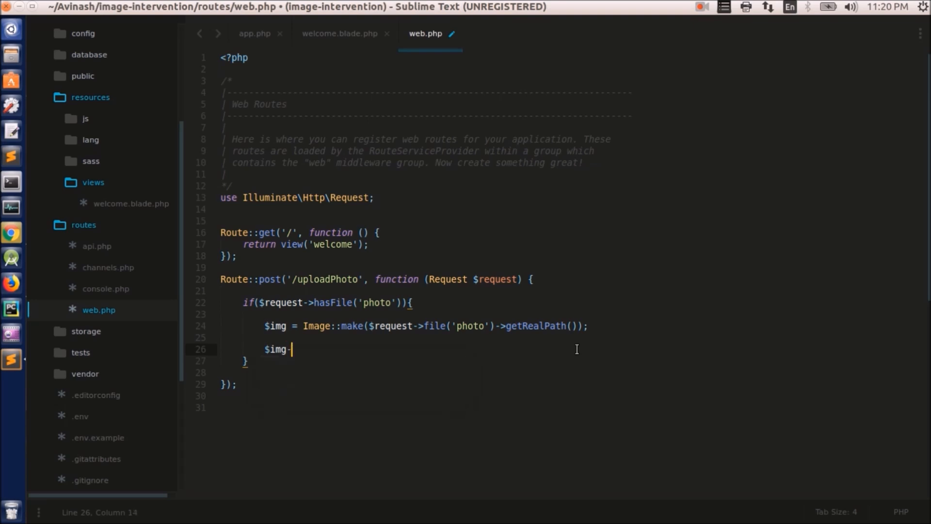
{"action": "type", "text": "->br"}
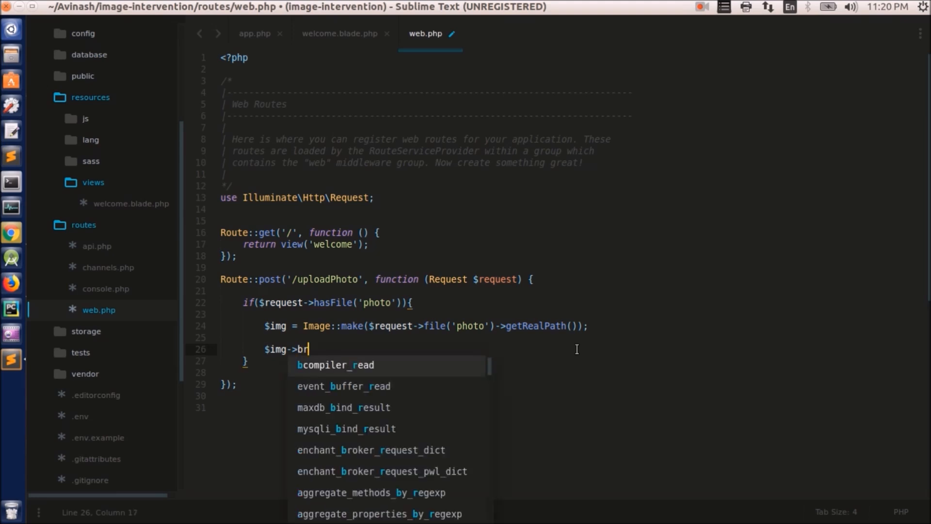
{"action": "type", "text": "ig"}
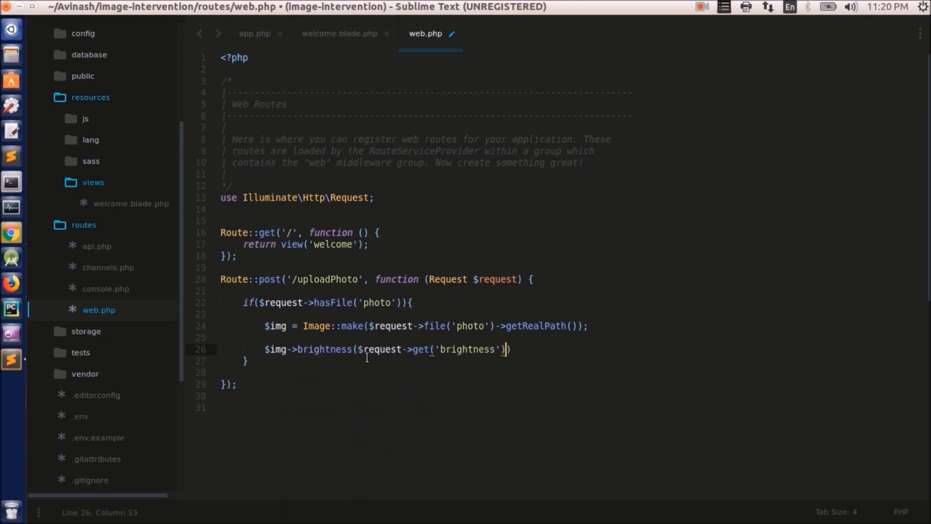
{"action": "left_click", "coordinate": [341, 33]}
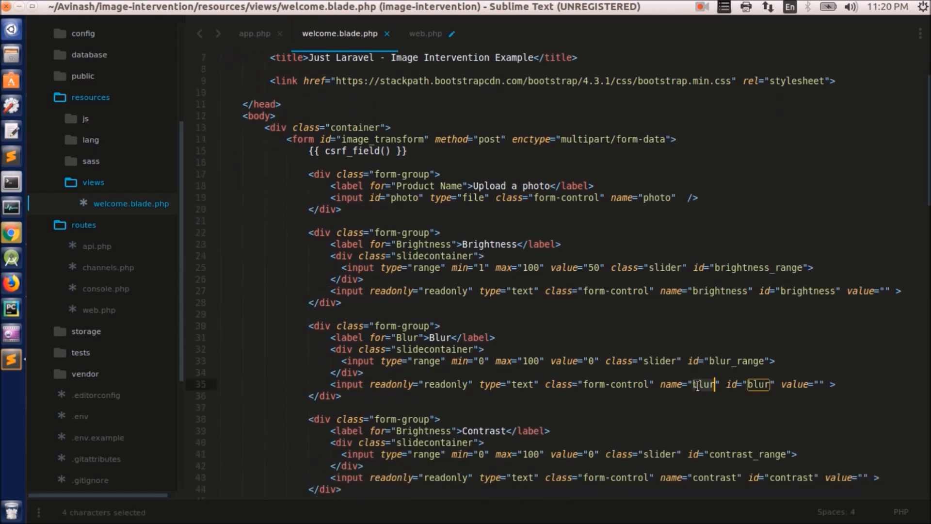
{"action": "scroll", "scroll_direction": "down", "scroll_amount": 3}
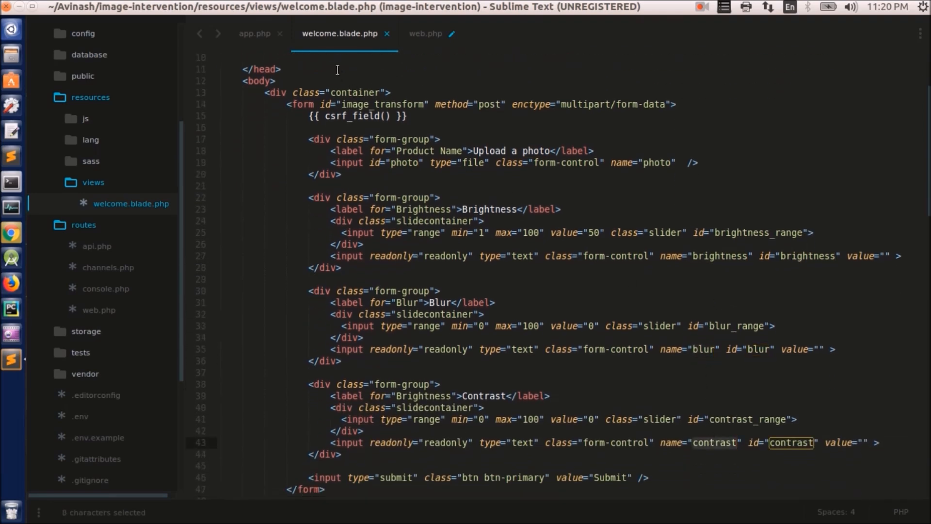
{"action": "left_click", "coordinate": [426, 33]}
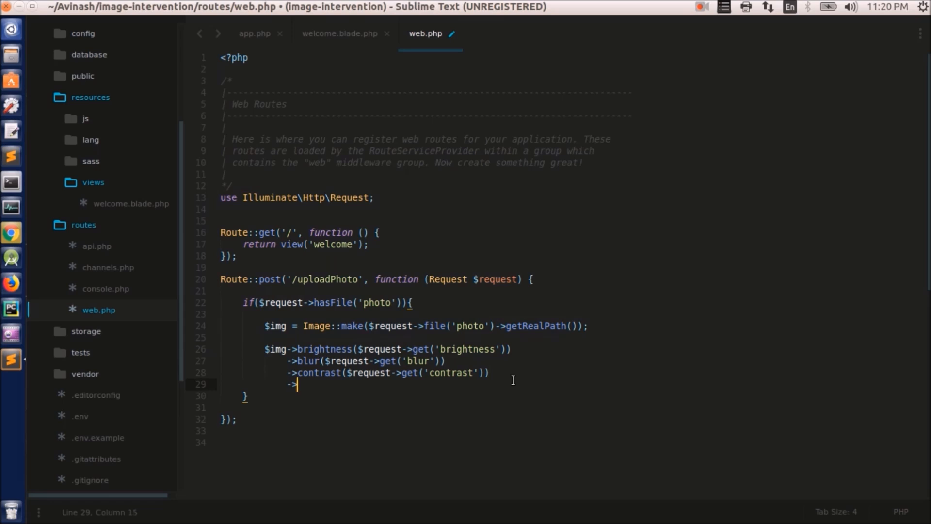
Step: Finish the brightness, blur, contrast and encode('png') chain from $request->get() values and save
{"action": "type", "text": "encode('png"}
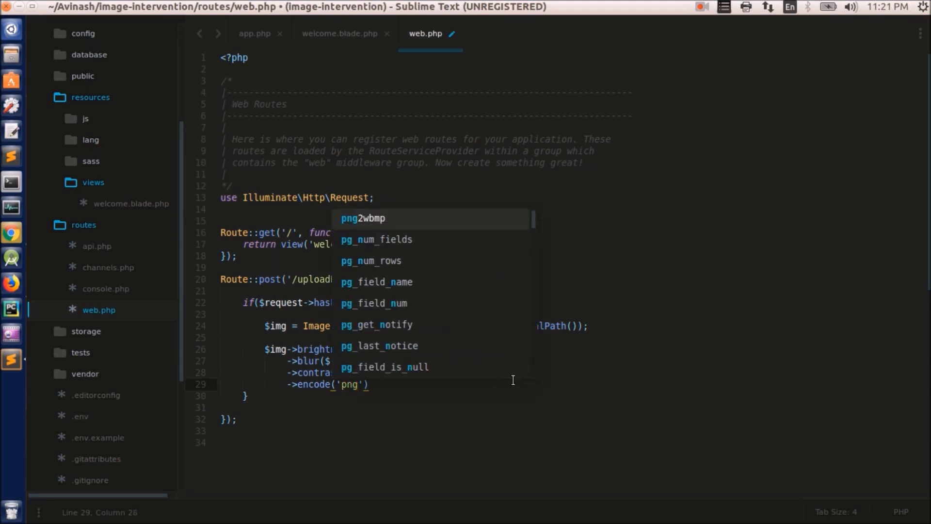
{"action": "key", "text": "ctrl+s"}
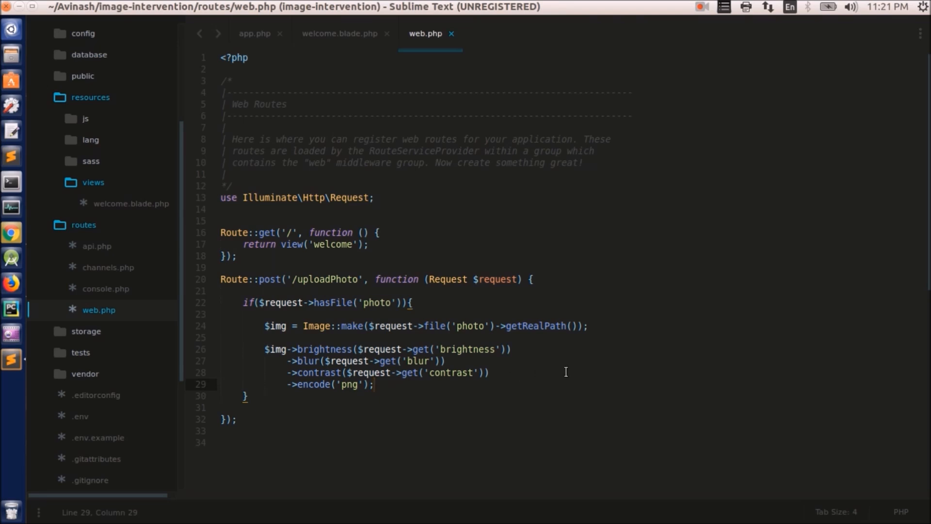
{"action": "key", "text": "enter"}
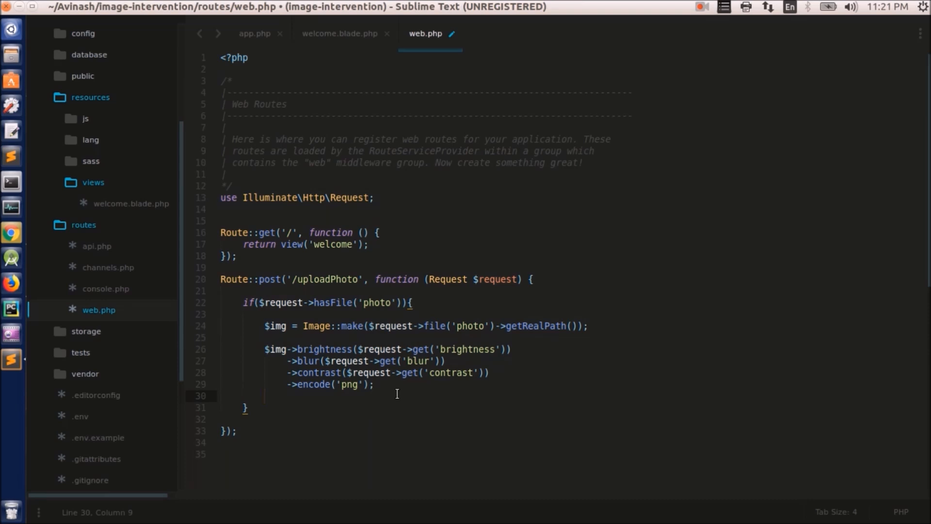
Step: Build $modified_image as a 'data:image/' . $type . ';base64,' string and define $type = 'png'
{"action": "key", "text": "Return"}
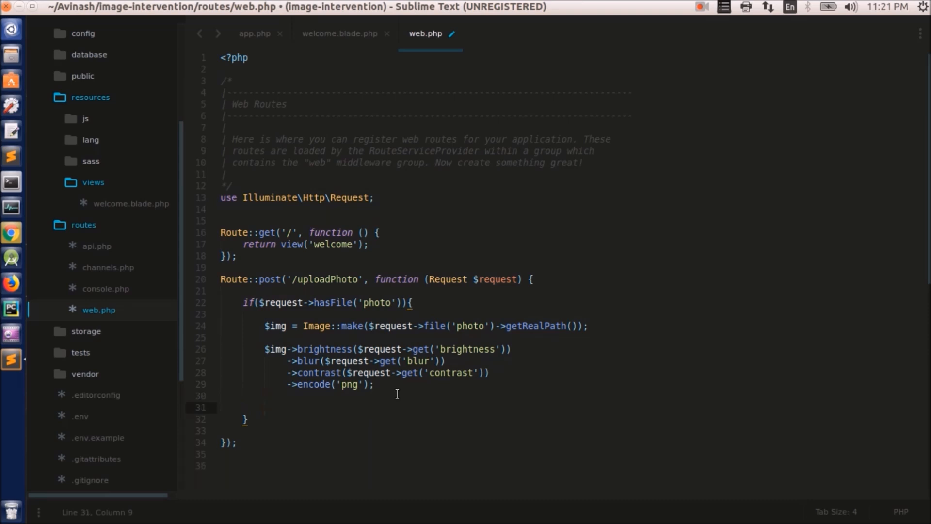
{"action": "type", "text": "$modified_image = 'data:image/' . $type . ';base64,' . base64_encode($img);"}
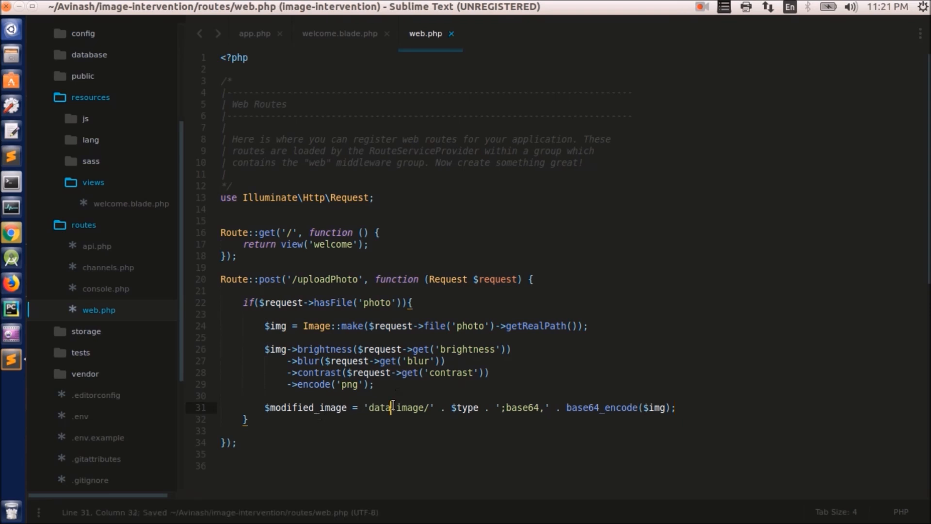
{"action": "double_click", "coordinate": [409, 408]}
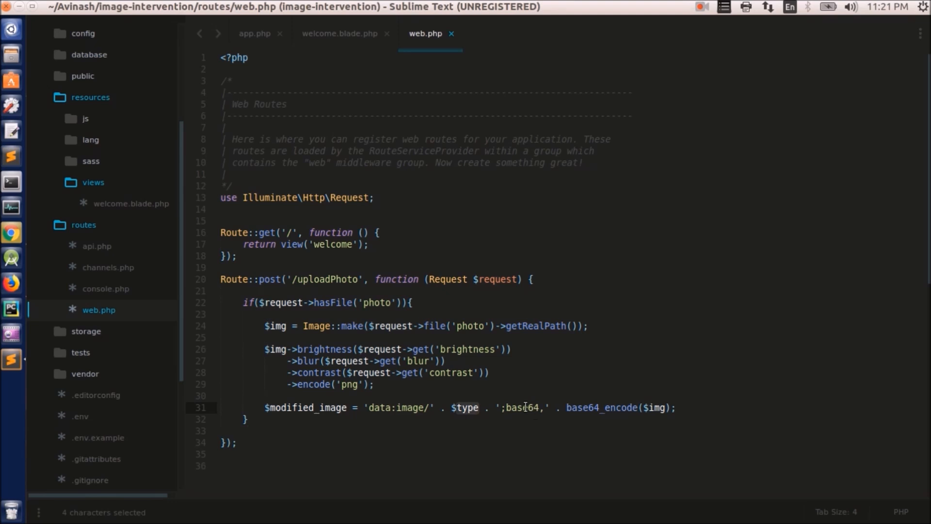
{"action": "left_click", "coordinate": [604, 408]}
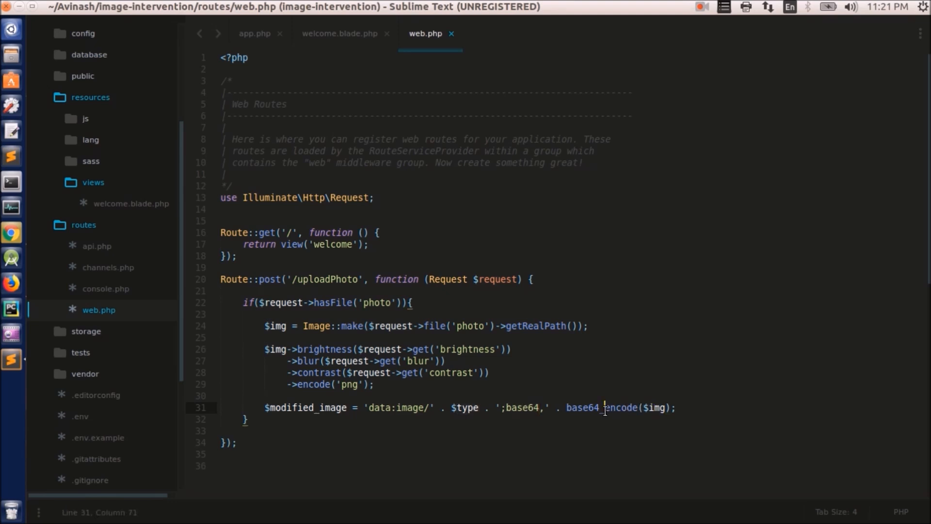
{"action": "double_click", "coordinate": [465, 407]}
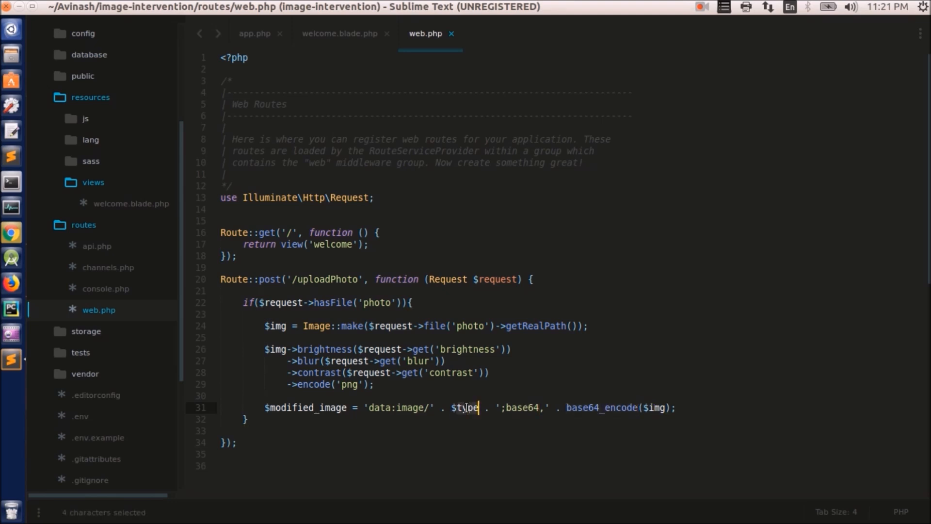
{"action": "left_click", "coordinate": [374, 384]}
{"action": "type", "text": "$type = 'png';"}
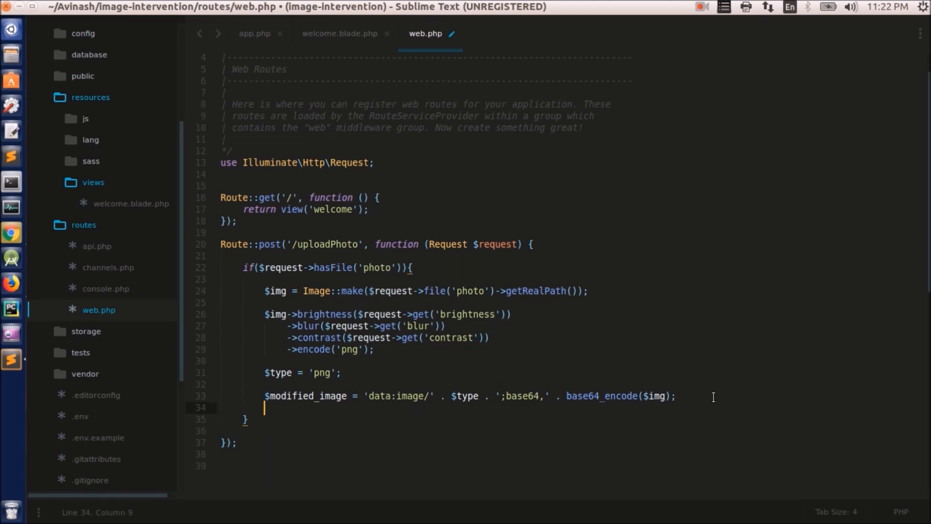
Step: Begin echo json_encode($mo to return the encoded image
{"action": "type", "text": "echo"}
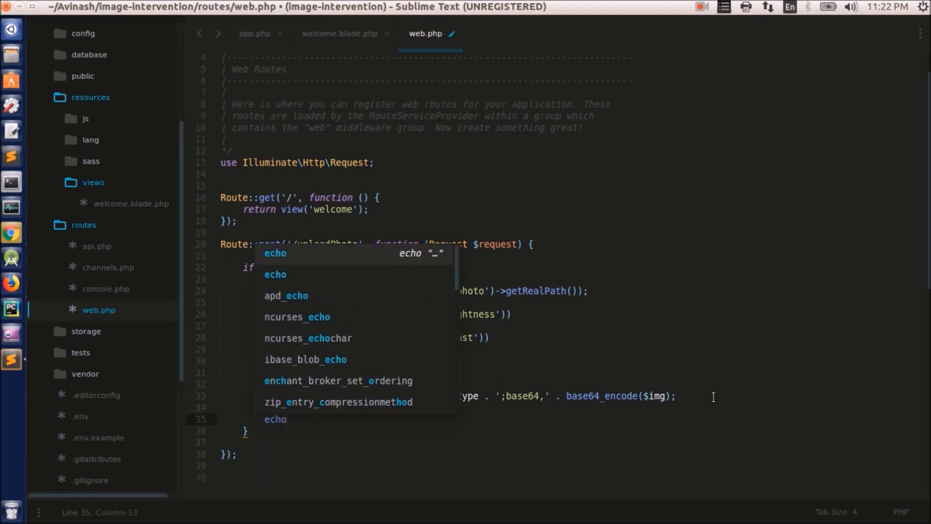
{"action": "type", "text": "json_encode(value"}
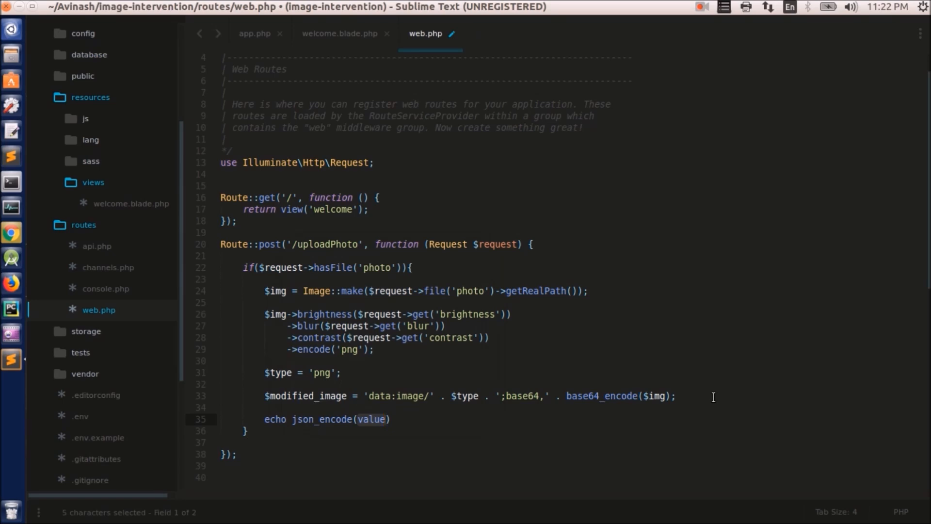
{"action": "type", "text": "$mo"}
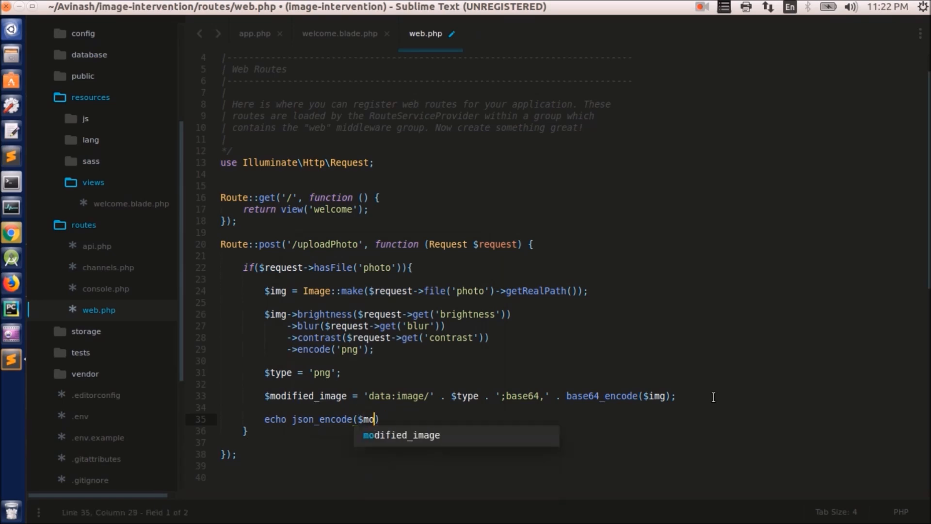
Step: In welcome.blade.php locate the success handler and copy the img_cont container id
{"action": "left_click", "coordinate": [341, 33]}
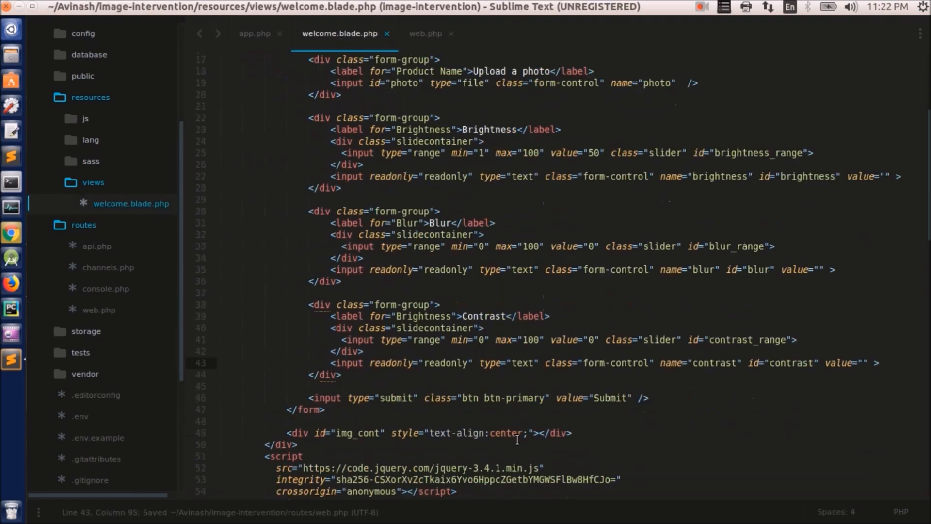
{"action": "scroll", "scroll_direction": "down", "scroll_amount": 3}
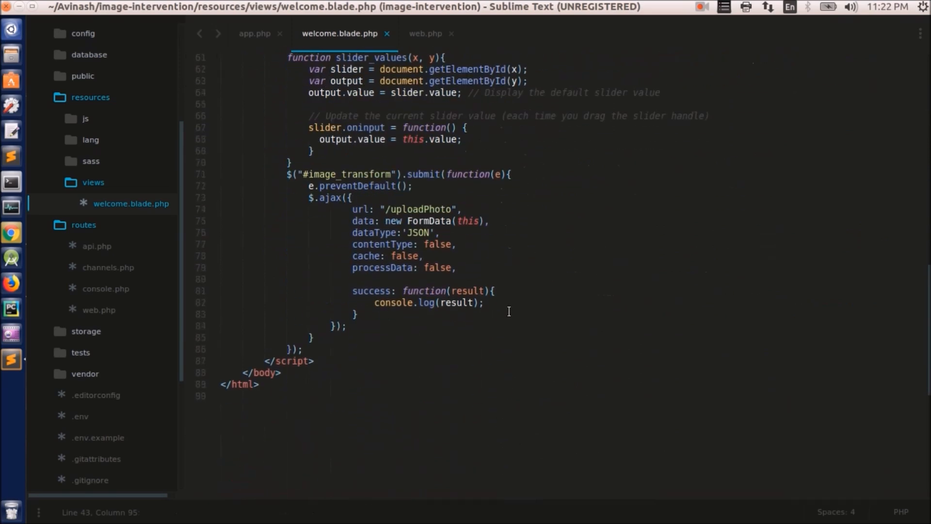
{"action": "left_click", "coordinate": [463, 303]}
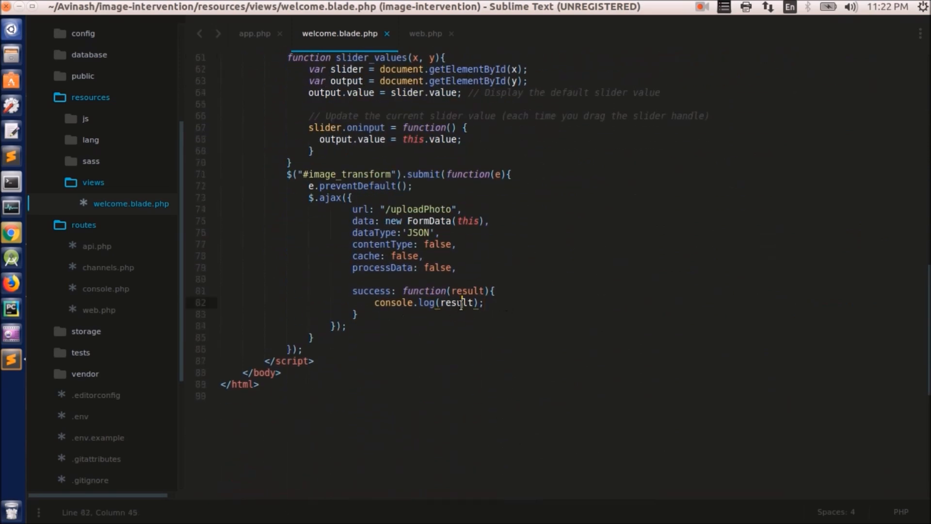
{"action": "scroll", "scroll_direction": "up", "scroll_amount": 3}
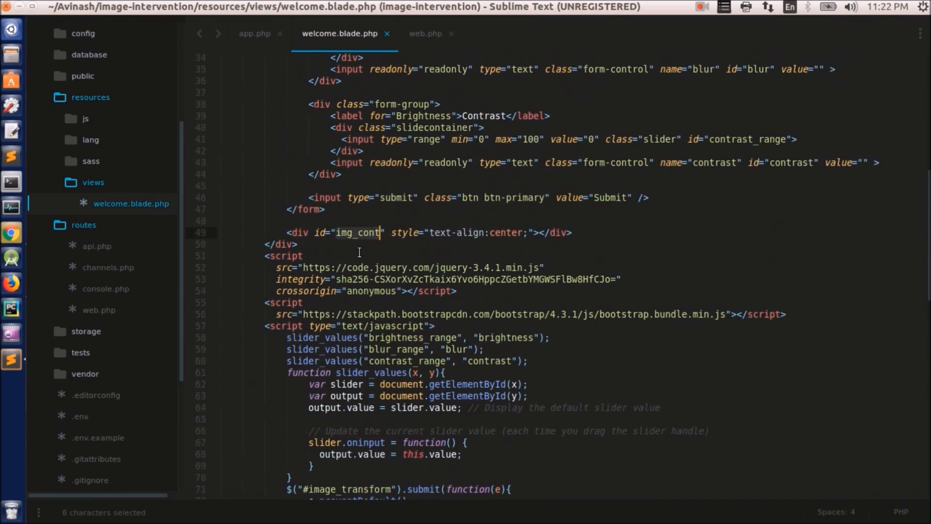
{"action": "scroll", "scroll_direction": "down", "scroll_amount": 3}
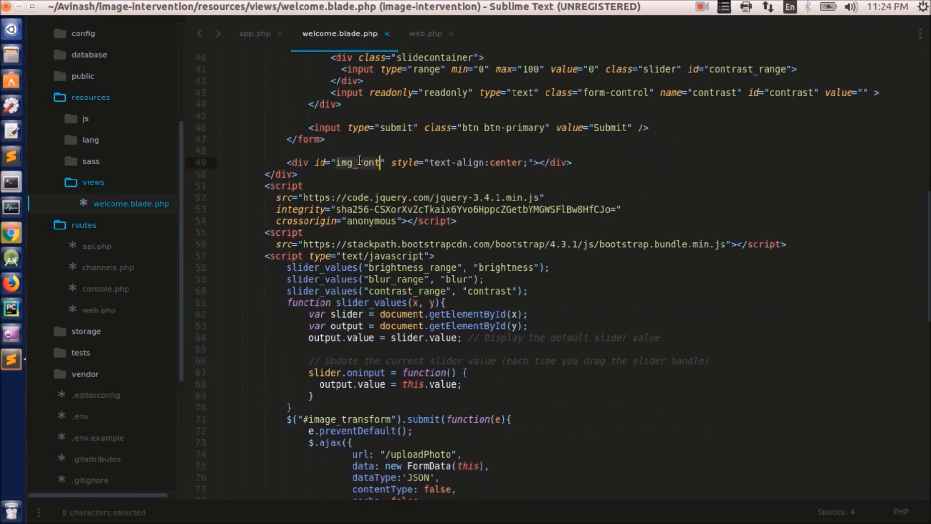
{"action": "key", "text": "ctrl+c"}
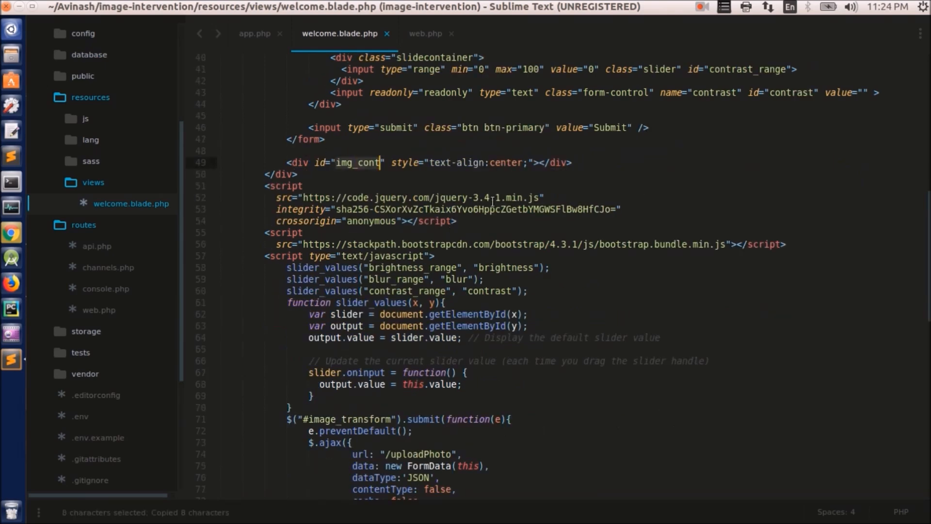
{"action": "scroll", "scroll_direction": "down", "scroll_amount": 3}
{"action": "type", "text": "$('#img_cont"}
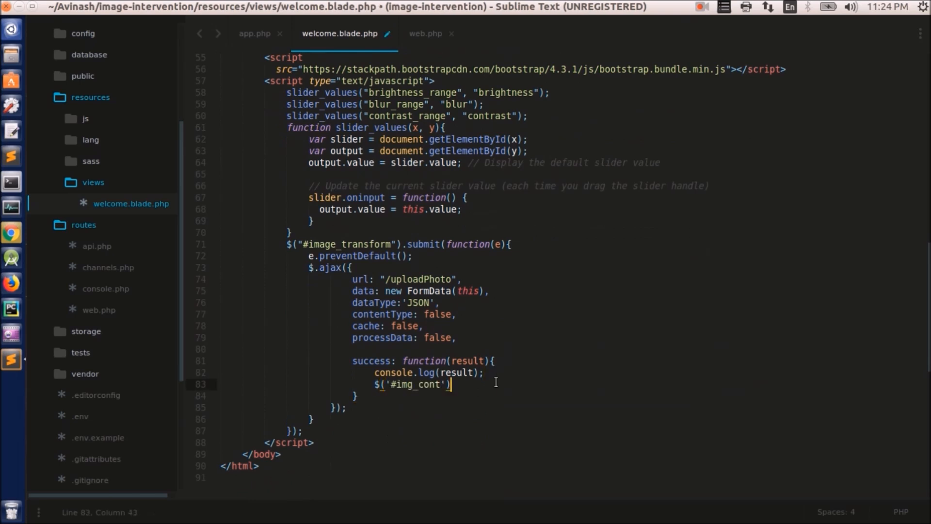
Step: Make success set $('#img_cont').html("<img src="+result+">") and return to web.php
{"action": "type", "text": ".html("}
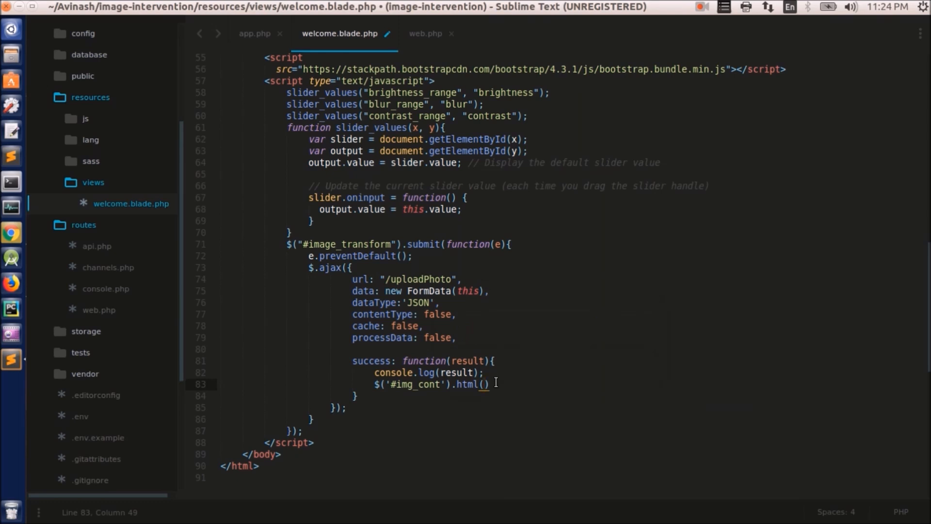
{"action": "type", "text": "\"<img src=\"+result+\">\""}
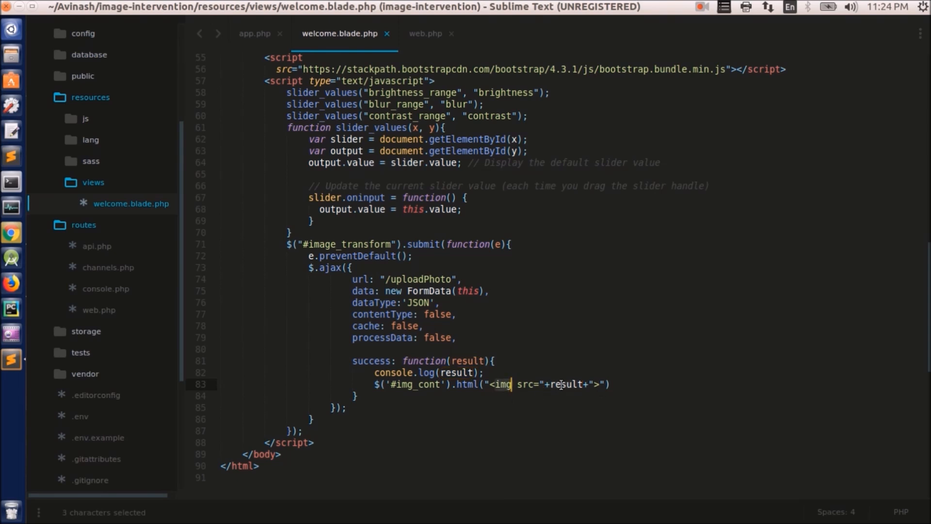
{"action": "double_click", "coordinate": [567, 384]}
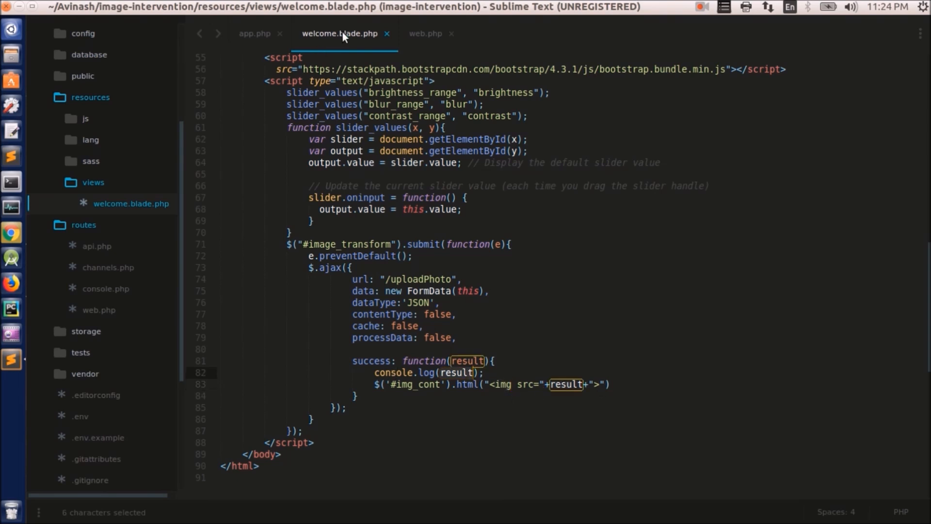
{"action": "left_click", "coordinate": [426, 33]}
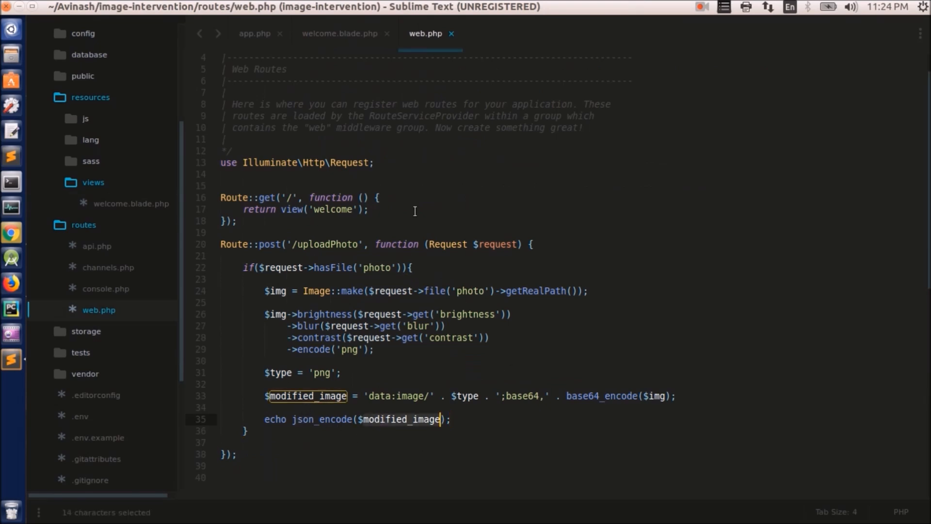
Step: In Chrome browse the Pictures folder from Choose File, then cancel without selecting a photo
{"action": "left_click", "coordinate": [341, 33]}
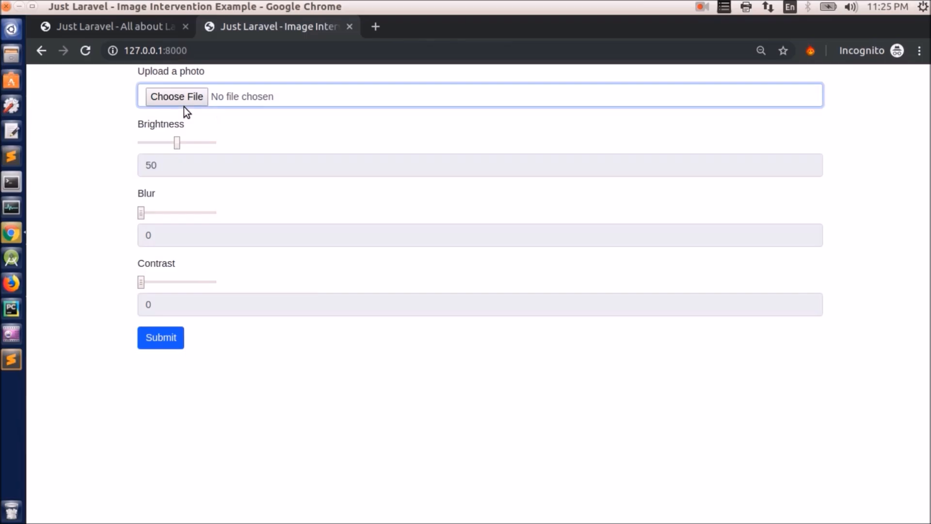
{"action": "left_click", "coordinate": [175, 97]}
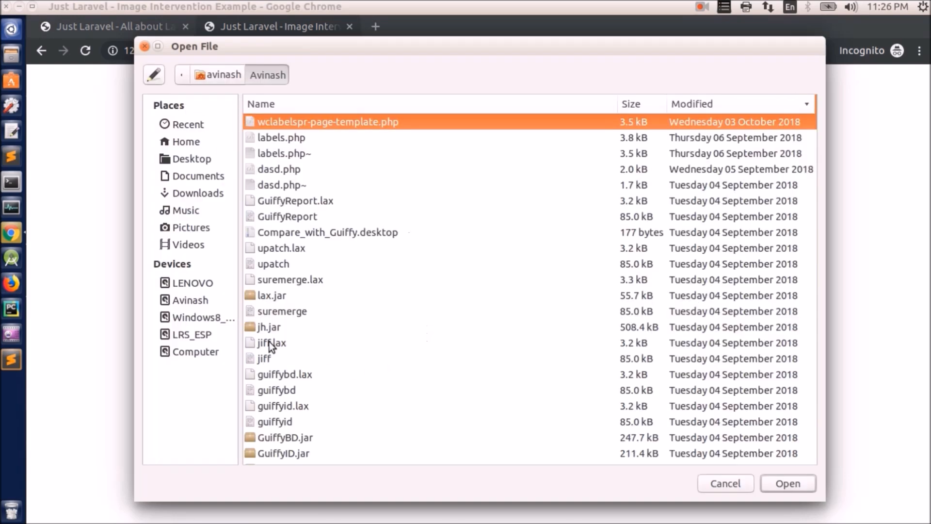
{"action": "left_click", "coordinate": [191, 227]}
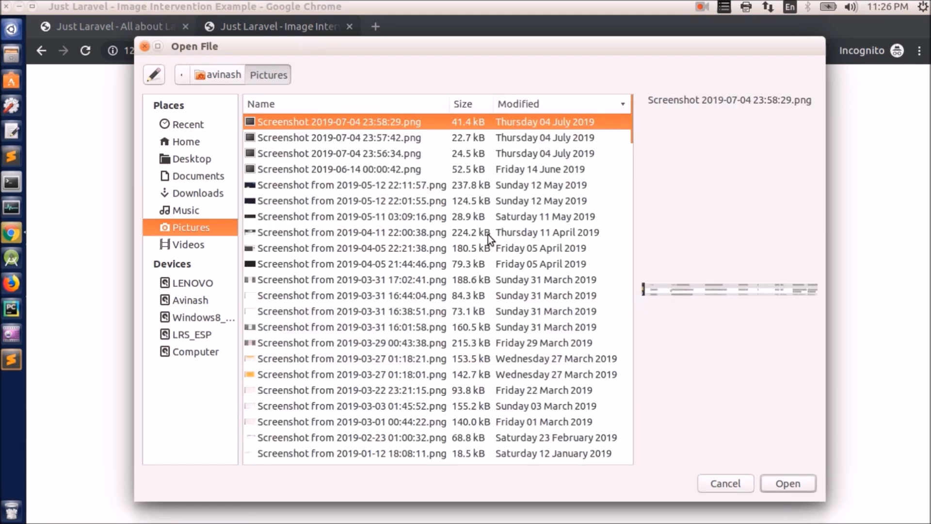
{"action": "scroll", "scroll_direction": "down", "scroll_amount": 3}
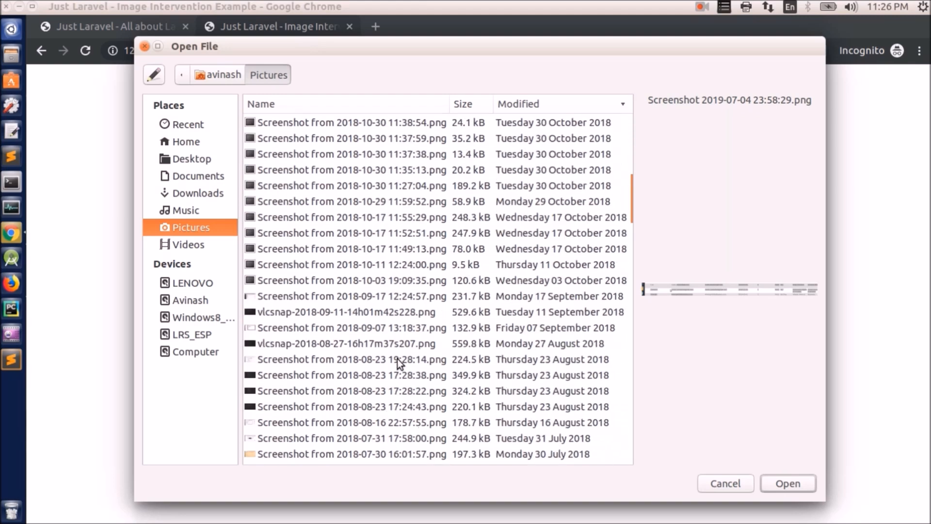
{"action": "scroll", "scroll_direction": "down", "scroll_amount": 3}
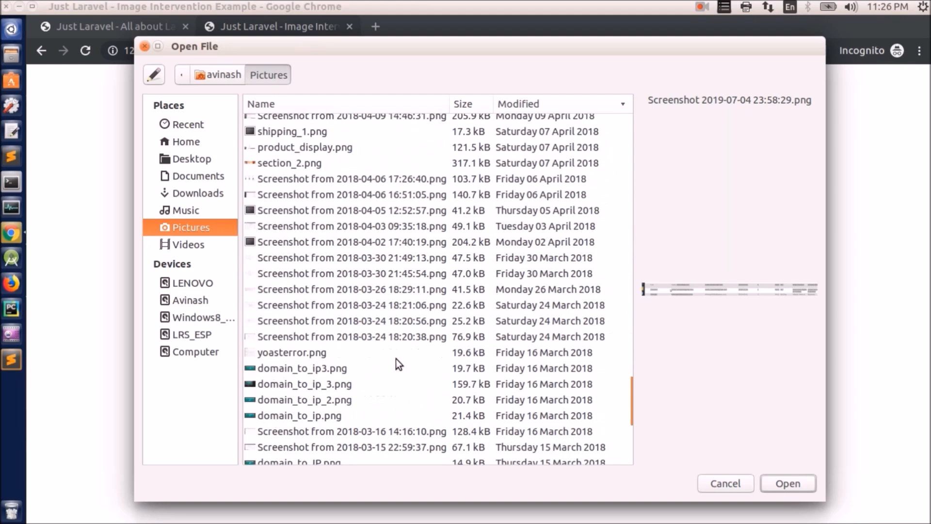
{"action": "scroll", "scroll_direction": "up", "scroll_amount": 3}
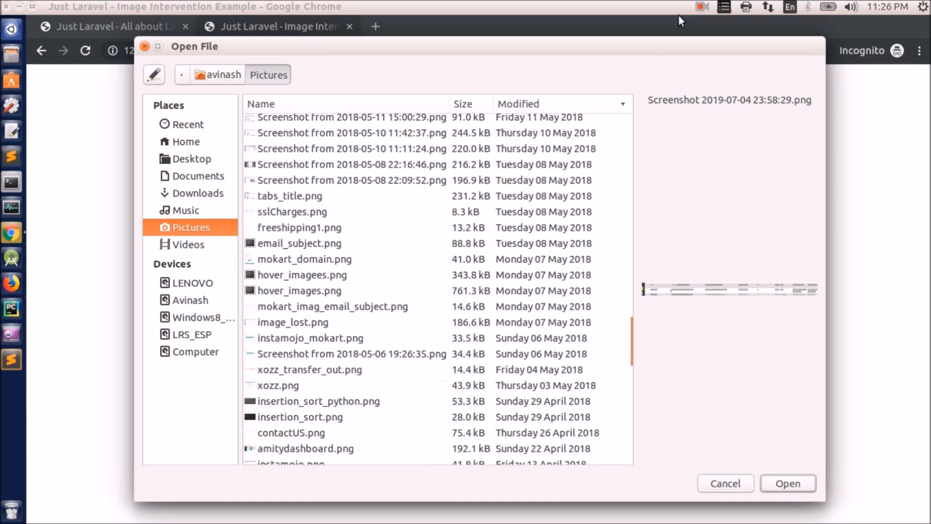
{"action": "mouse_move", "coordinate": [230, 197]}
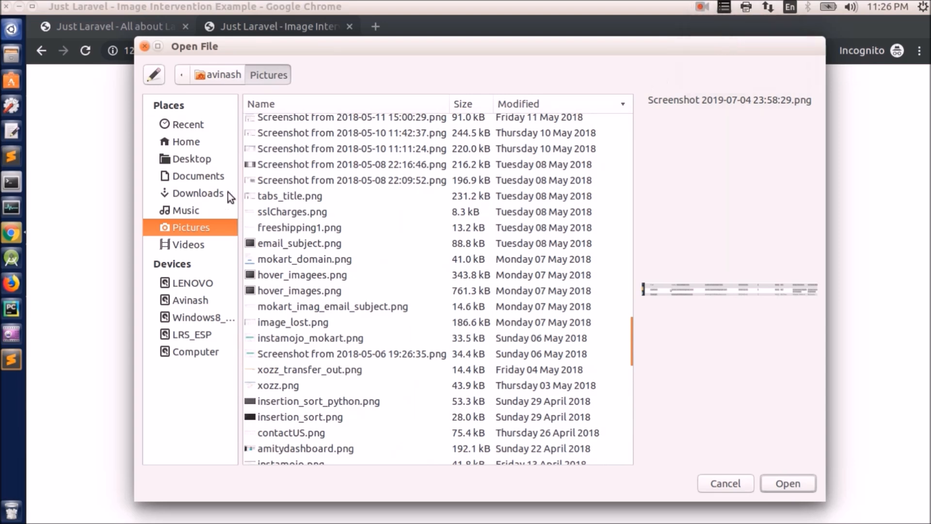
{"action": "left_click", "coordinate": [724, 483]}
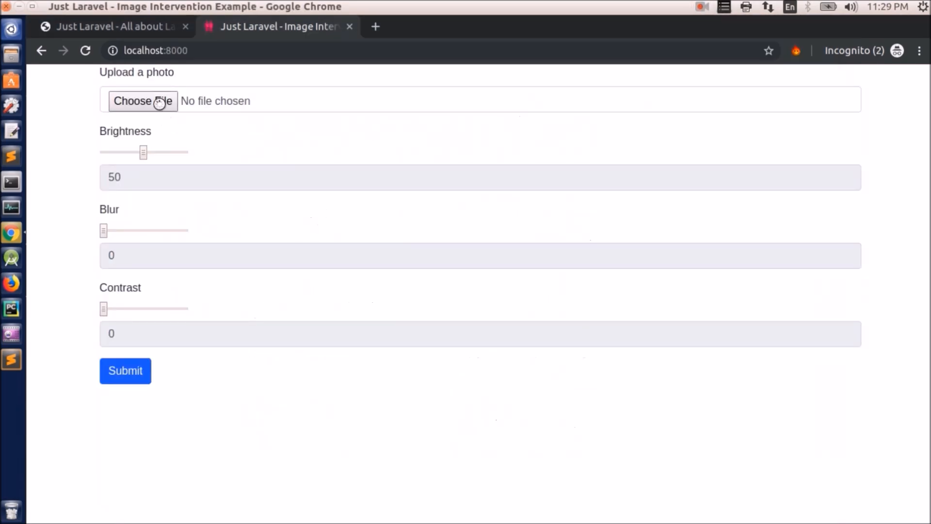
Step: Choose image_intervention_laravelWPFeatured.png and set brightness 65, blur 18, contrast 21, then submit
{"action": "left_click", "coordinate": [142, 100]}
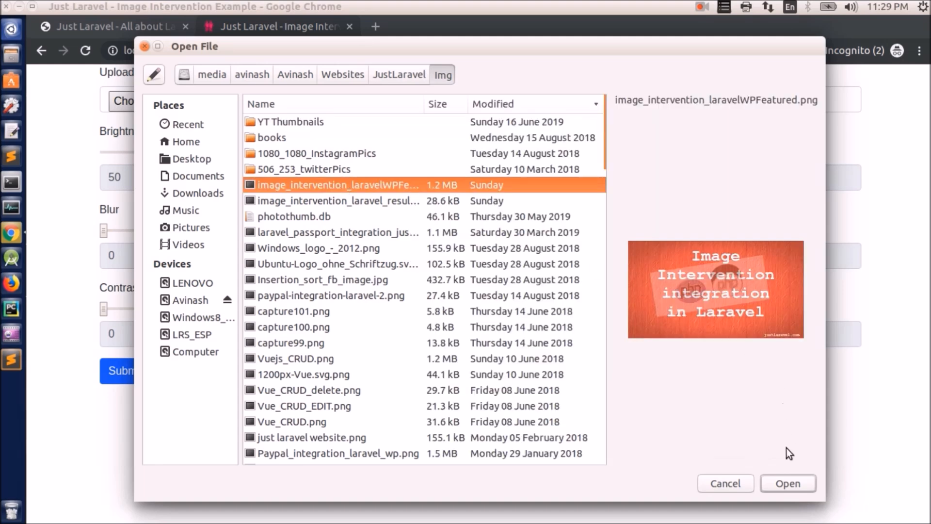
{"action": "left_click", "coordinate": [788, 483]}
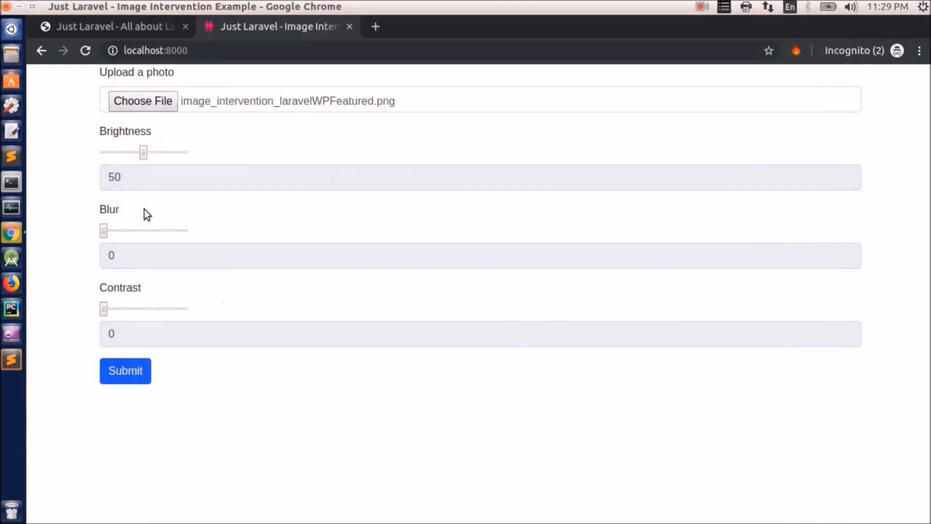
{"action": "left_click_drag", "start_coordinate": [143, 153], "coordinate": [136, 152]}
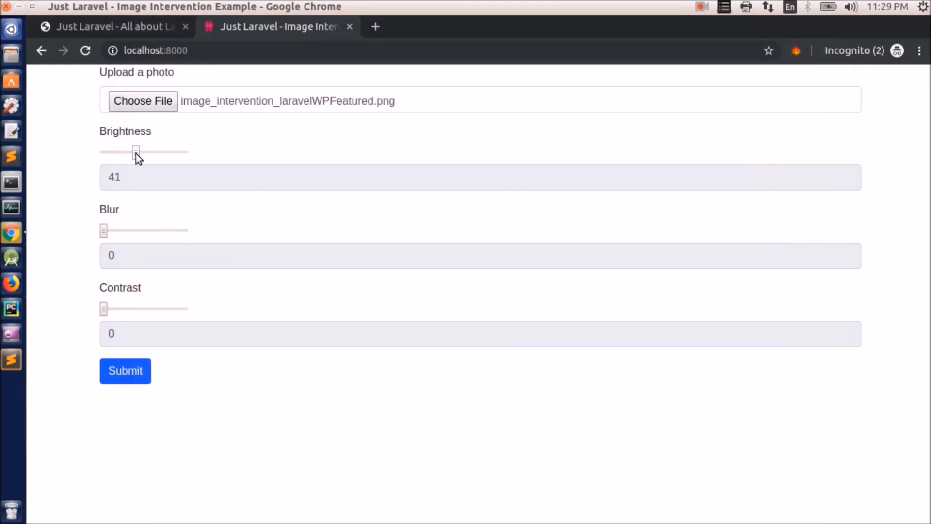
{"action": "left_click_drag", "start_coordinate": [135, 153], "coordinate": [155, 153]}
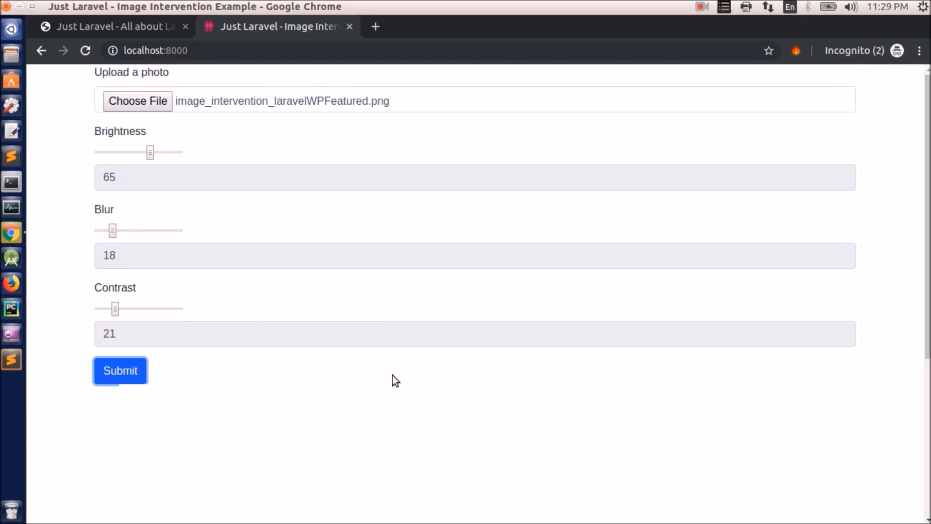
Step: Seeing no image below the form, set the contrast slider back to 0
{"action": "scroll", "scroll_direction": "down", "scroll_amount": 3}
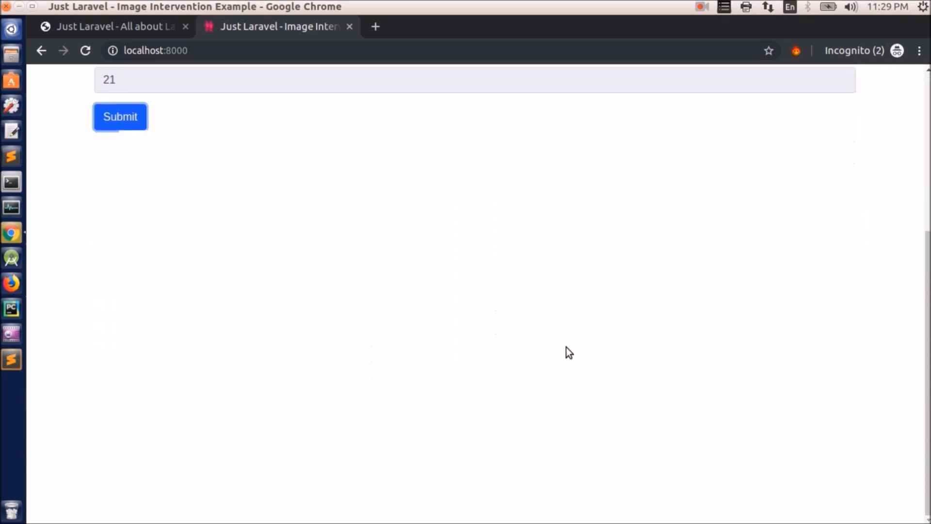
{"action": "scroll", "scroll_direction": "up", "scroll_amount": 3}
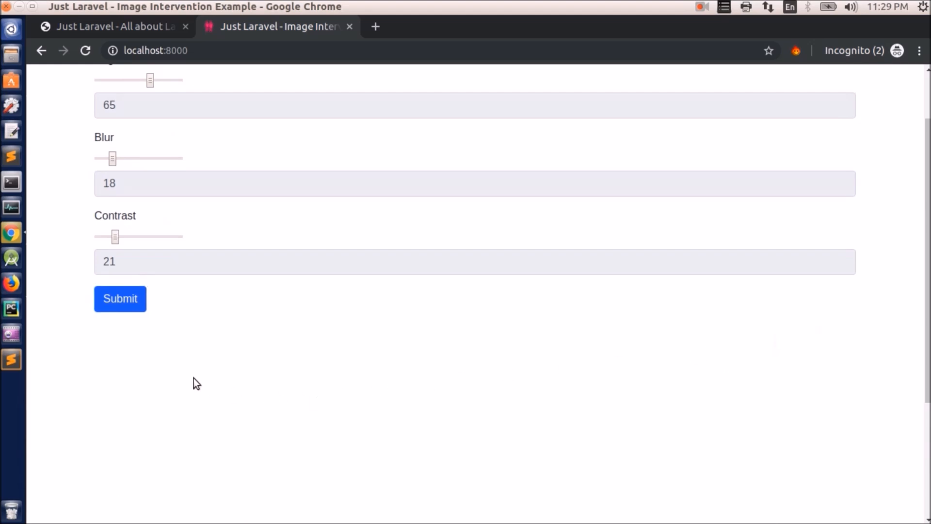
{"action": "left_click", "coordinate": [120, 298]}
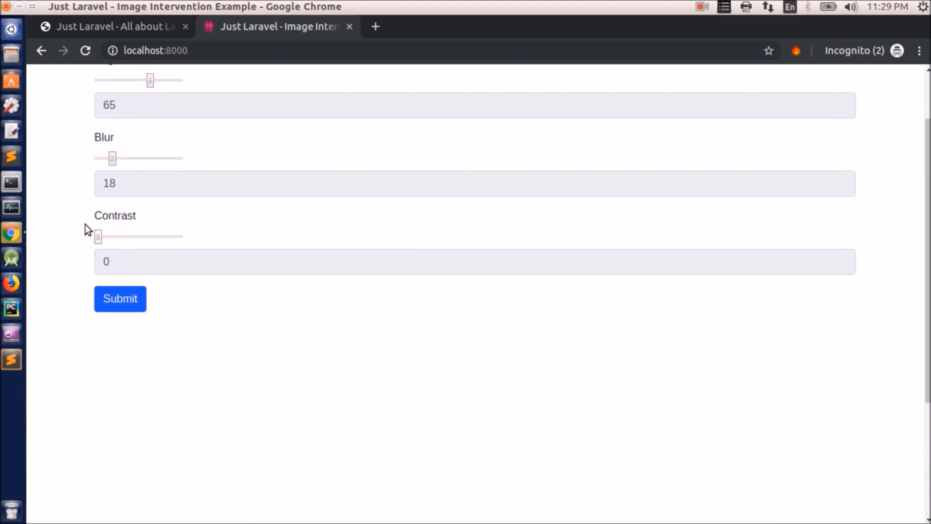
Step: Reset blur to 0, reselect the featured PNG and lower brightness to 32
{"action": "left_click_drag", "start_coordinate": [113, 158], "coordinate": [97, 158]}
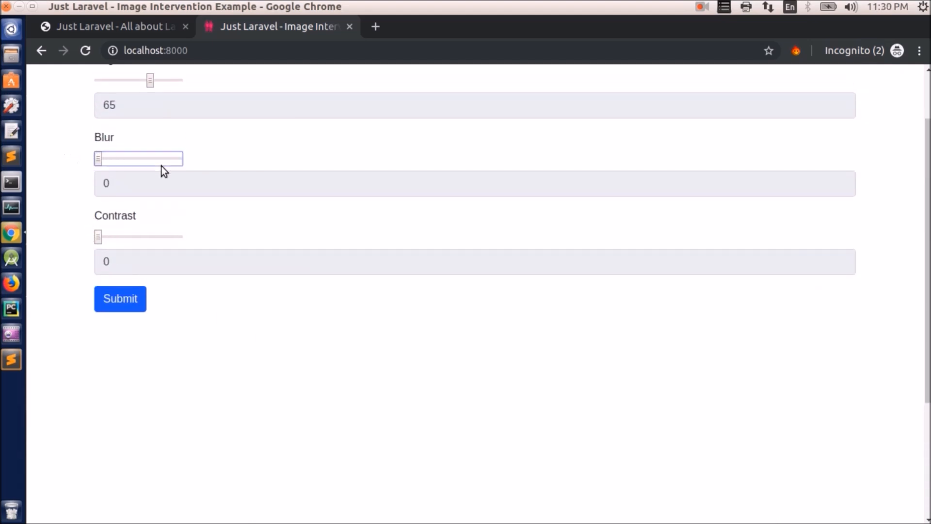
{"action": "left_click", "coordinate": [125, 100]}
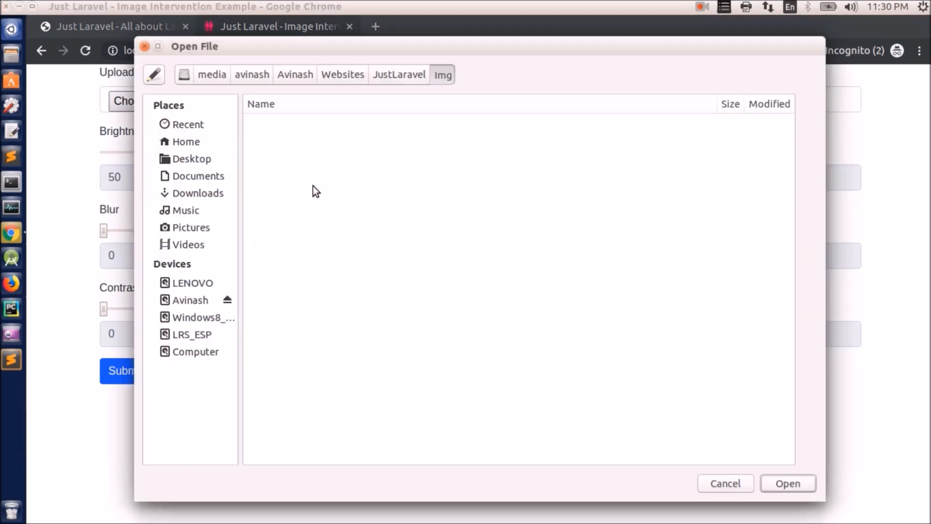
{"action": "left_click", "coordinate": [786, 483]}
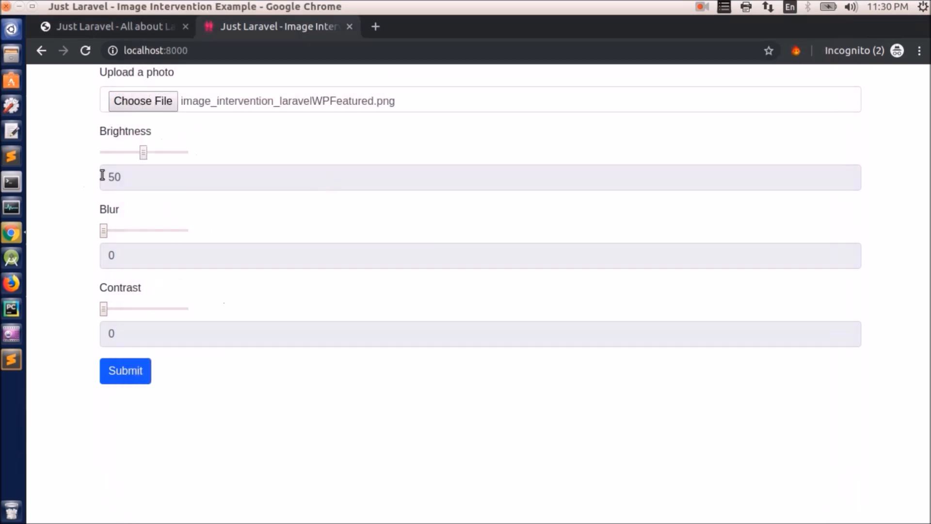
{"action": "left_click_drag", "start_coordinate": [143, 152], "coordinate": [128, 152]}
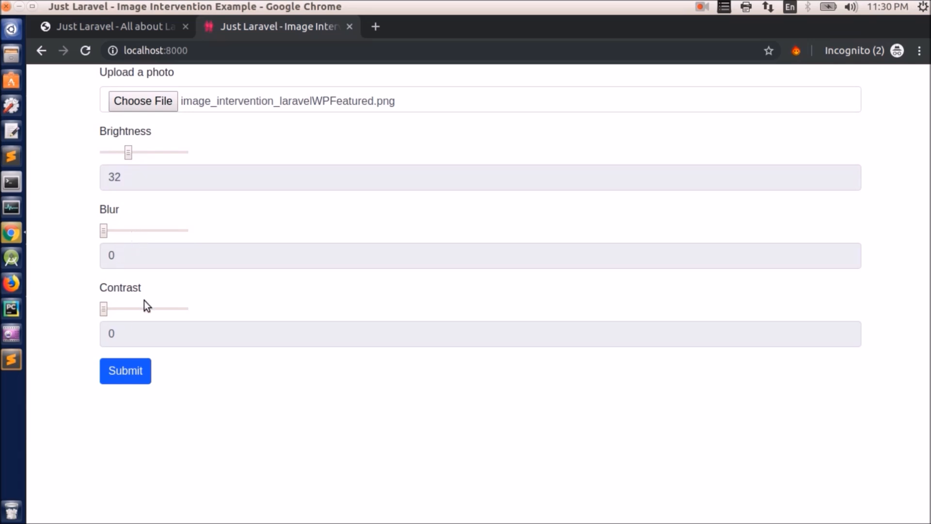
{"action": "mouse_move", "coordinate": [125, 370]}
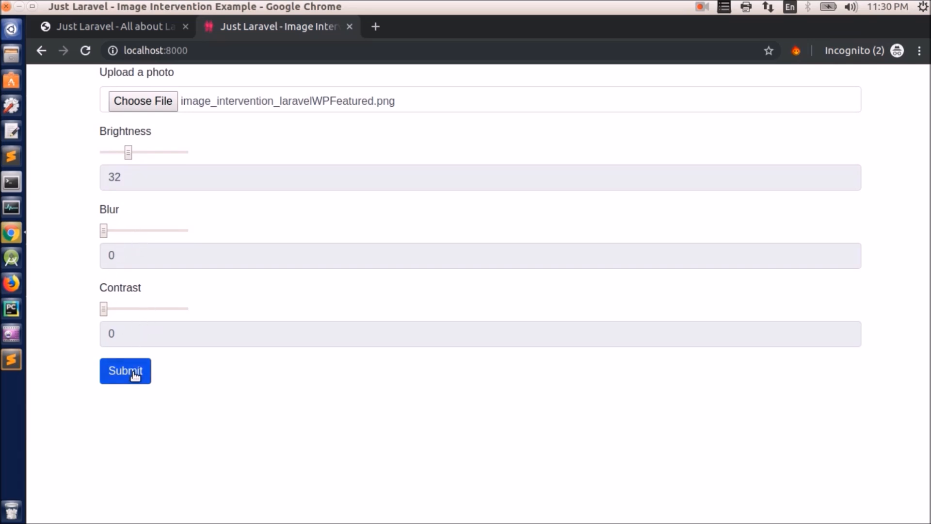
Step: Submit the photo for processing and scroll to the resulting image below the form
{"action": "left_click", "coordinate": [125, 370]}
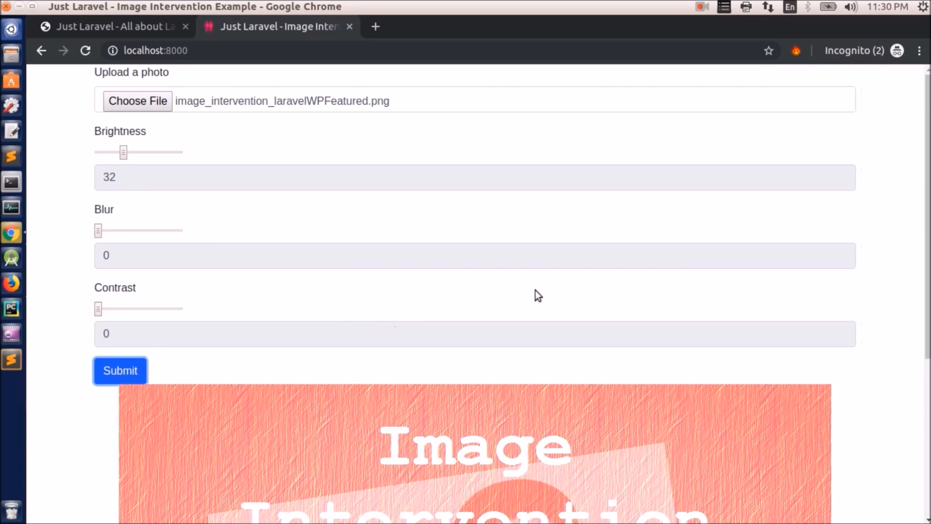
{"action": "scroll", "scroll_direction": "down", "scroll_amount": 3}
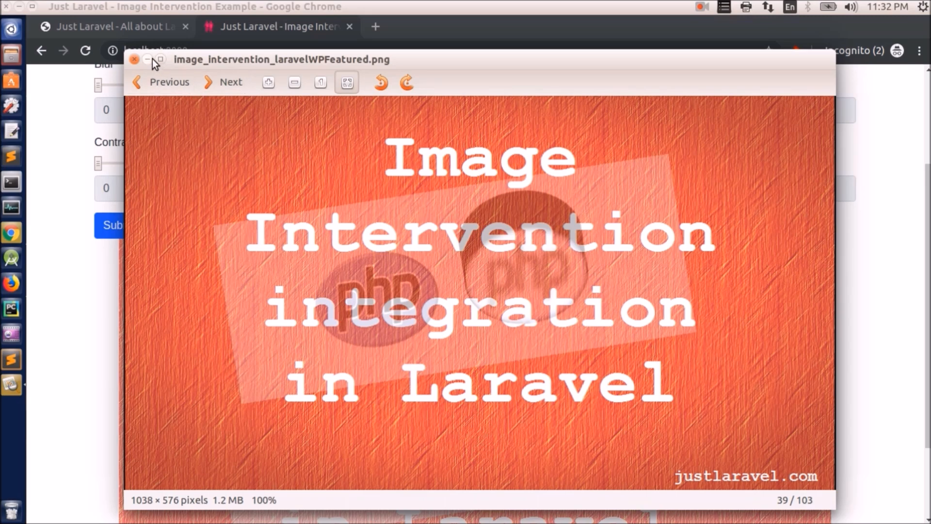
Step: Close the original-image preview and look over the processed result on the page
{"action": "left_click", "coordinate": [134, 59]}
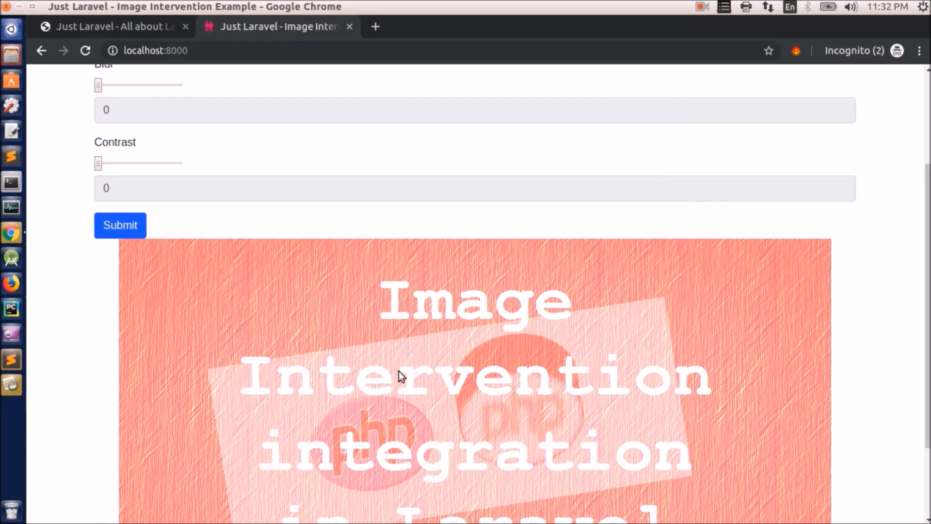
{"action": "scroll", "scroll_direction": "down", "scroll_amount": 3}
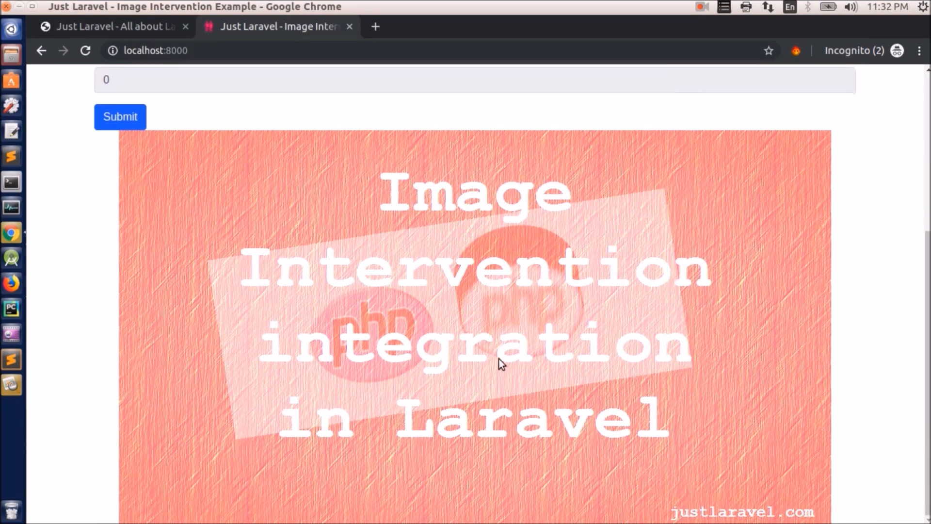
{"action": "scroll", "scroll_direction": "up", "scroll_amount": 3}
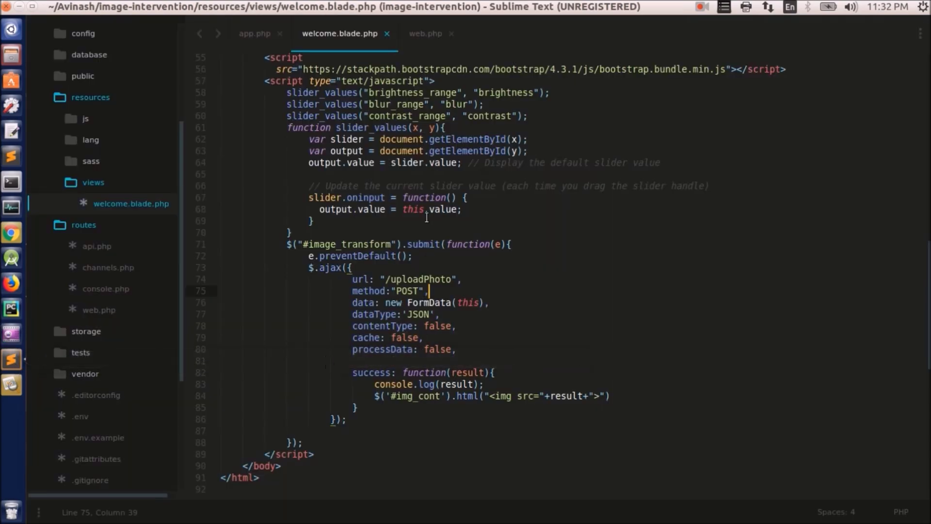
Step: Switch to web.php and highlight $request->get('brightness') in the /uploadPhoto route
{"action": "left_click", "coordinate": [426, 33]}
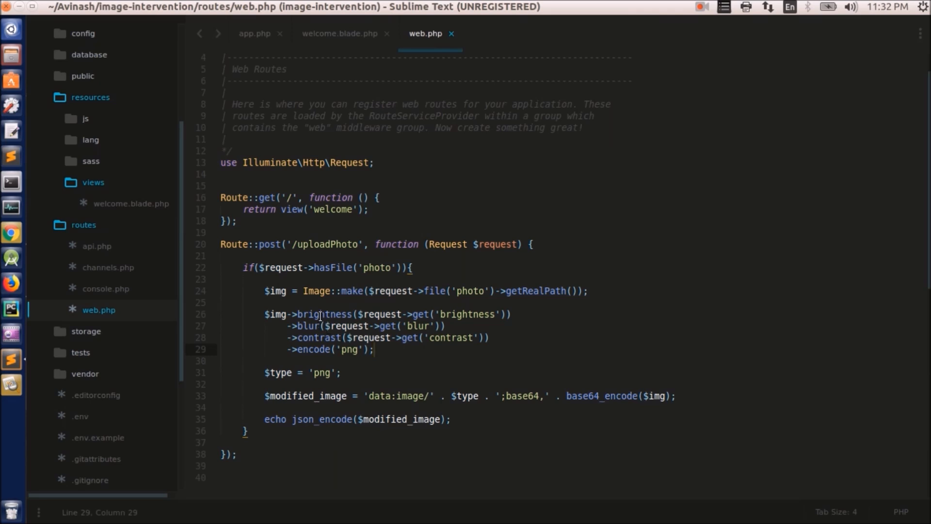
{"action": "double_click", "coordinate": [467, 315]}
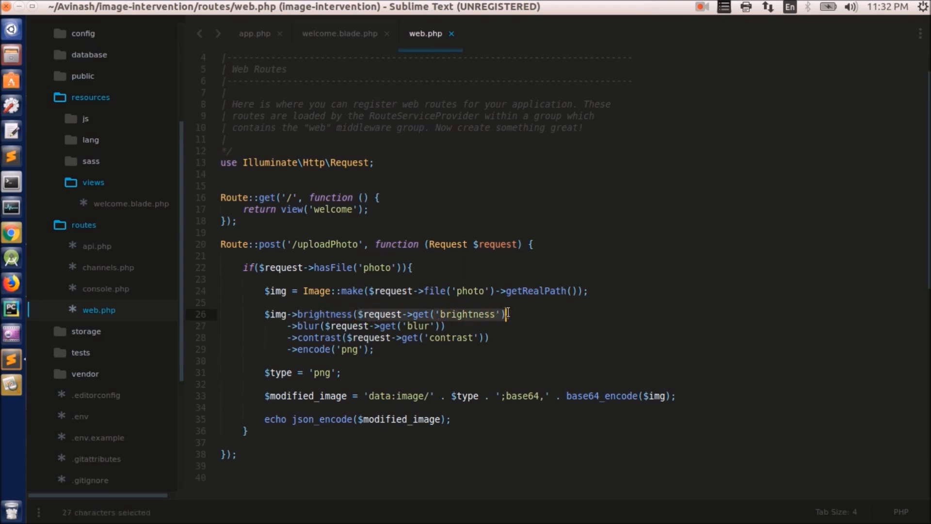
{"action": "left_click", "coordinate": [313, 314]}
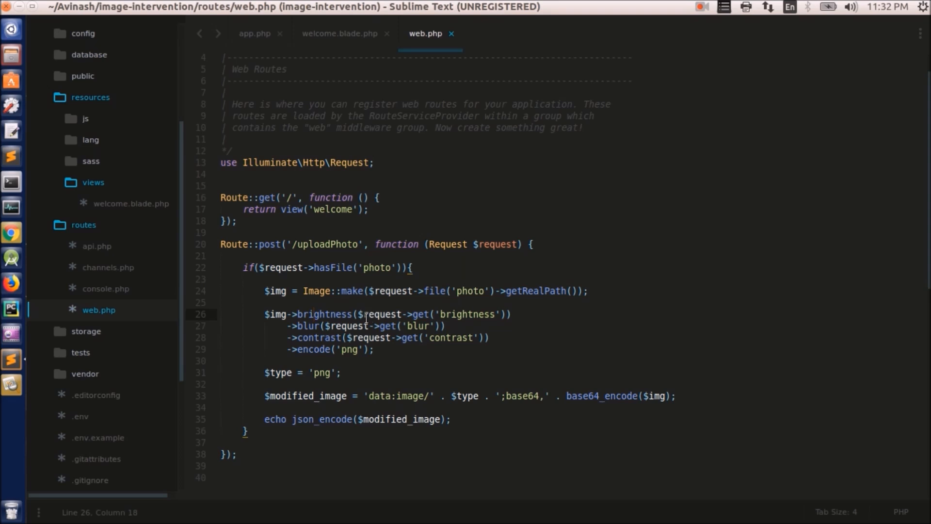
{"action": "left_click", "coordinate": [312, 326]}
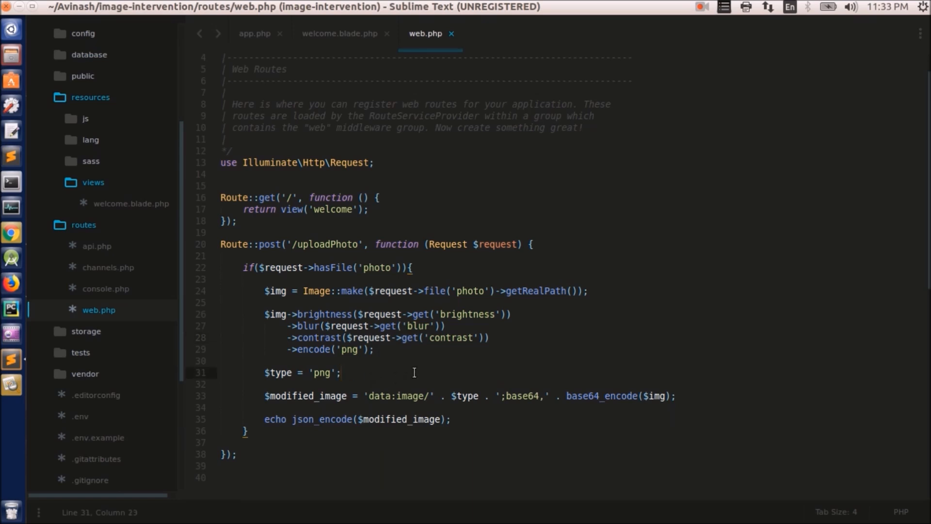
{"action": "mouse_move", "coordinate": [442, 371]}
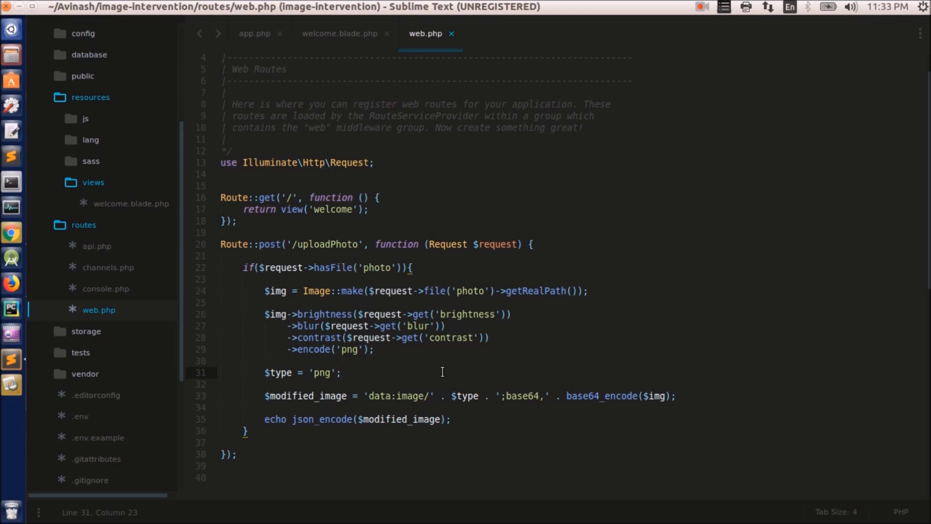
{"action": "left_click", "coordinate": [342, 372]}
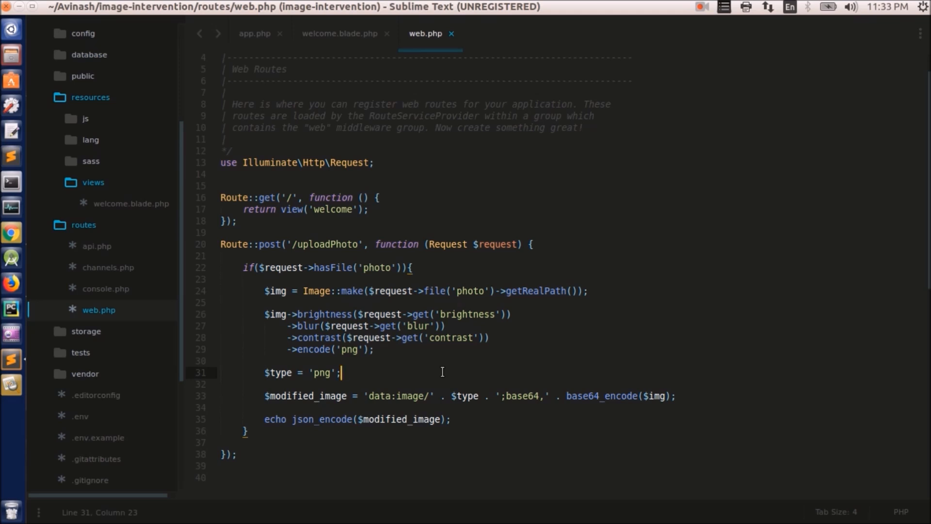